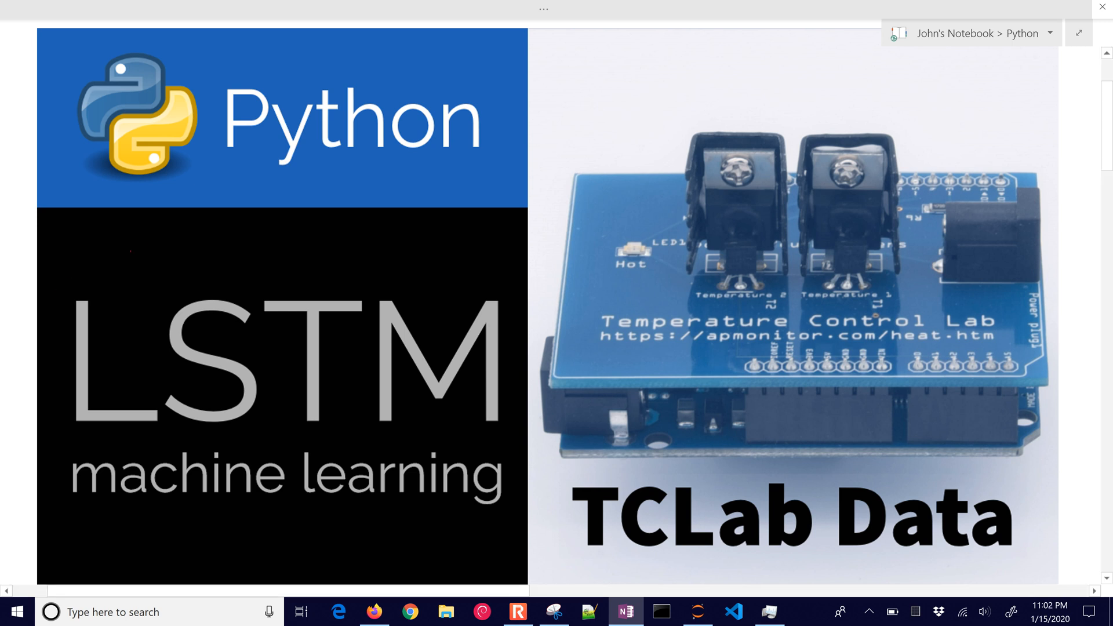
- Circle LSTM in red and sketch a step heater signal and wavy temperature curve over the board
drag(71, 277, 398, 441)
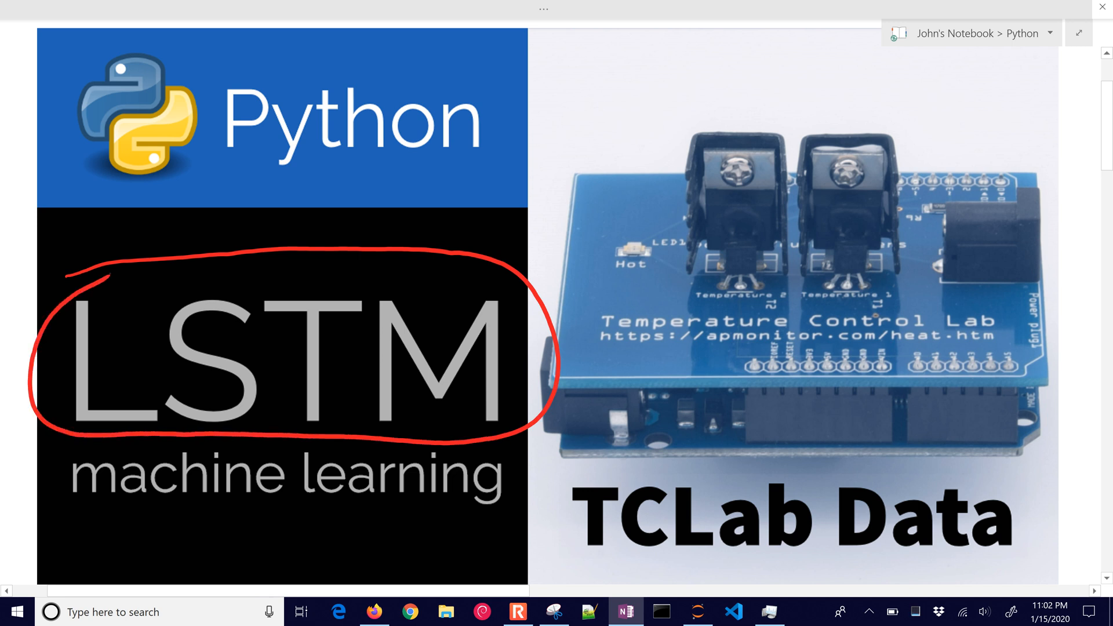
drag(699, 192, 699, 263)
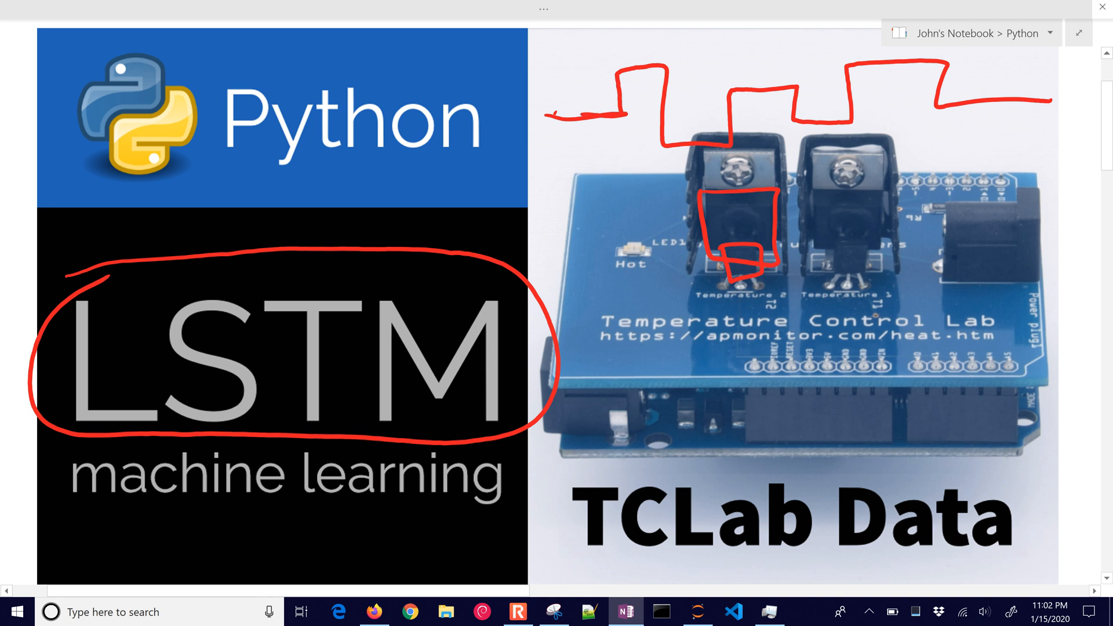
drag(546, 210, 621, 207)
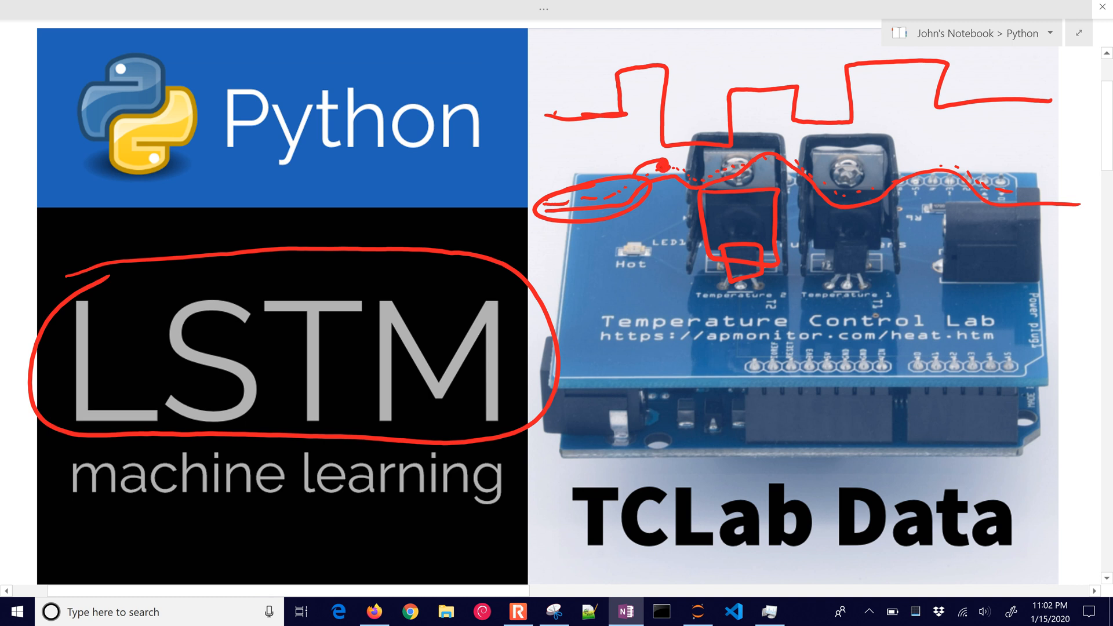
scroll(down, 3)
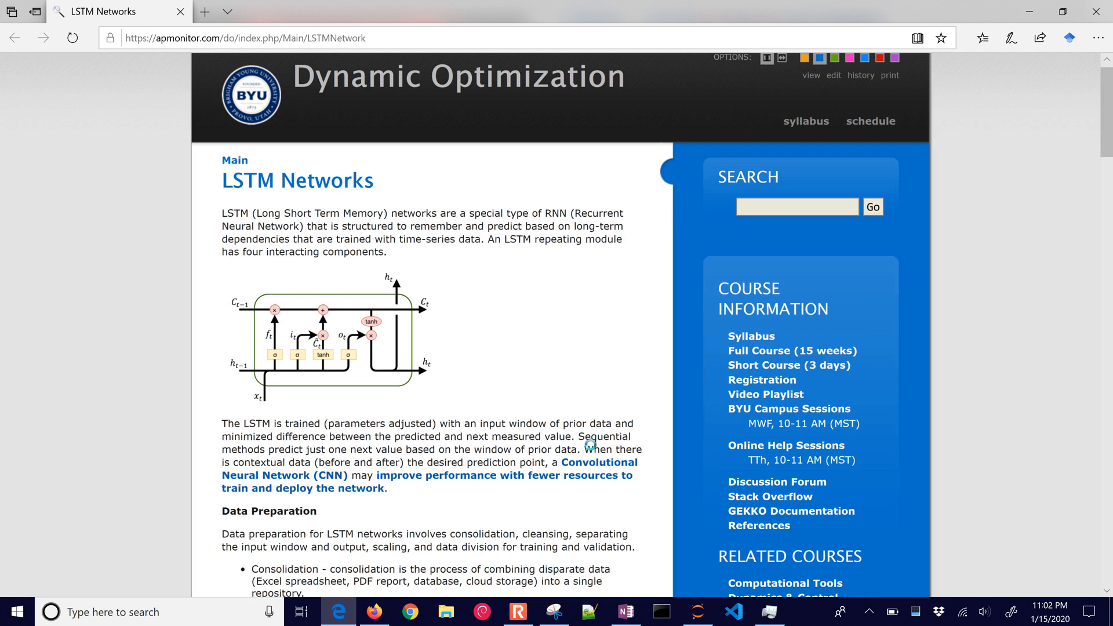
- Scroll the apmonitor.com LSTM Networks page to the Data Preparation section
scroll(down, 3)
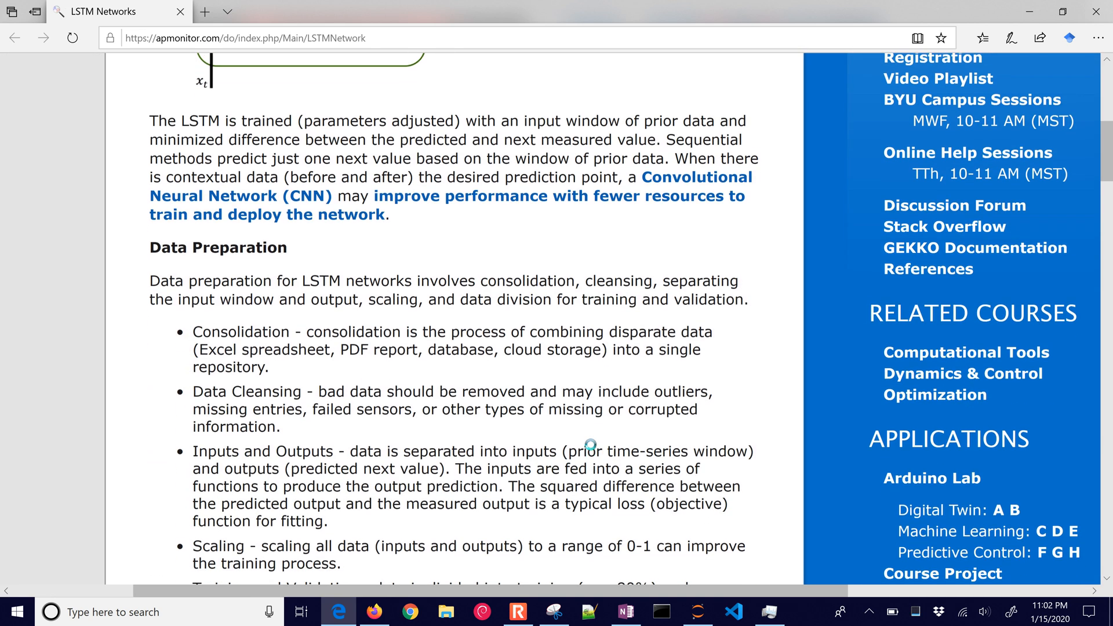
scroll(up, 3)
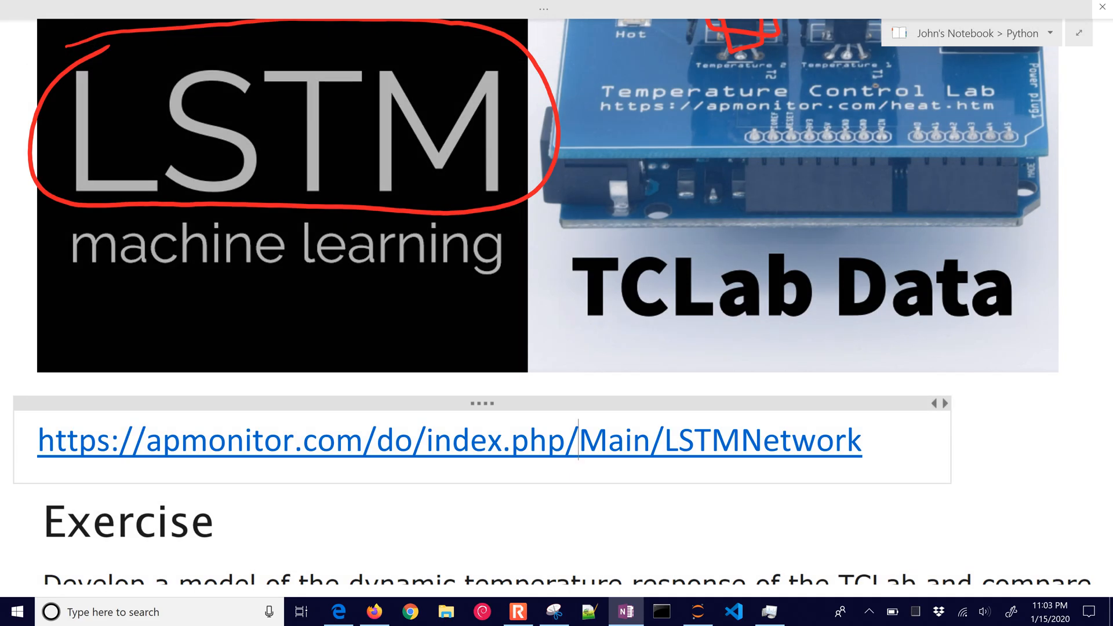
- In the Exercise text, circle temperature and heater values and underline the prediction and forecast phrases in red
scroll(down, 3)
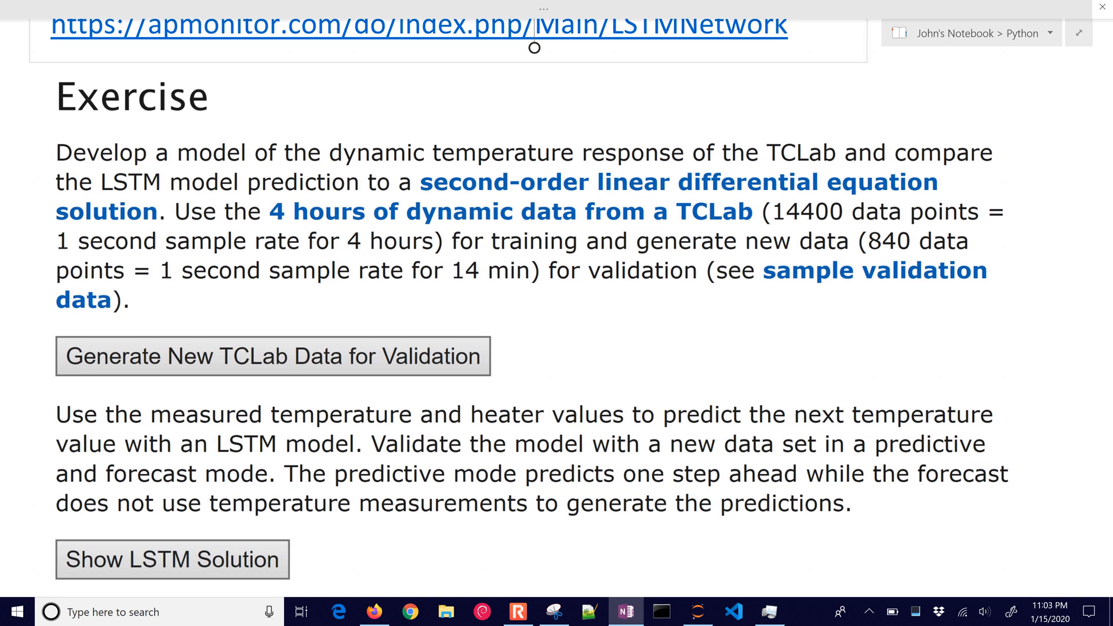
scroll(down, 3)
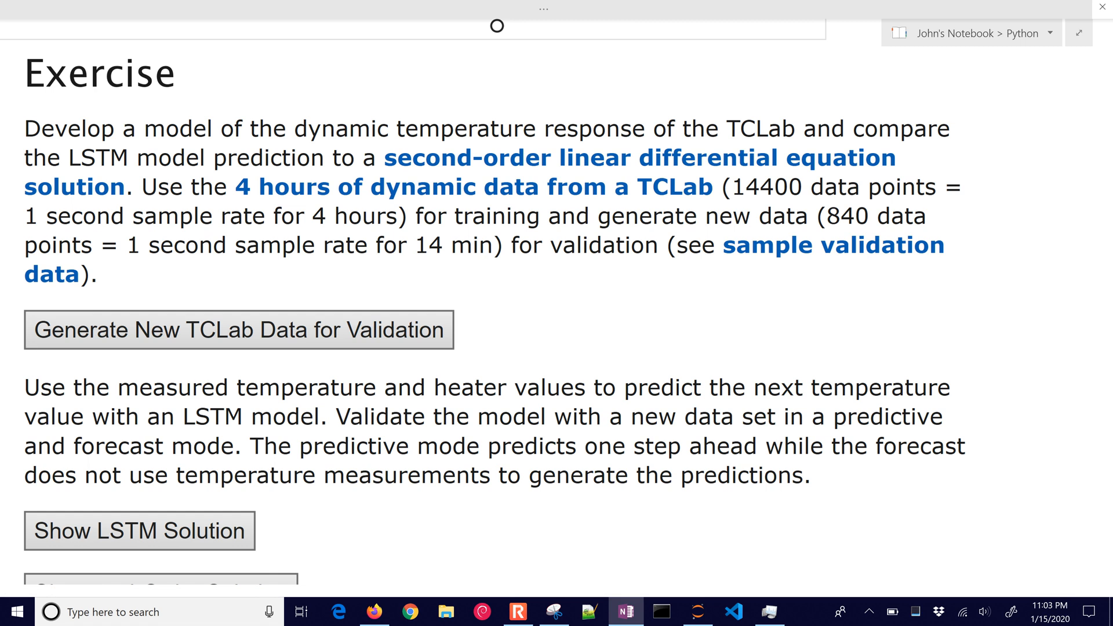
mouse_move(391, 346)
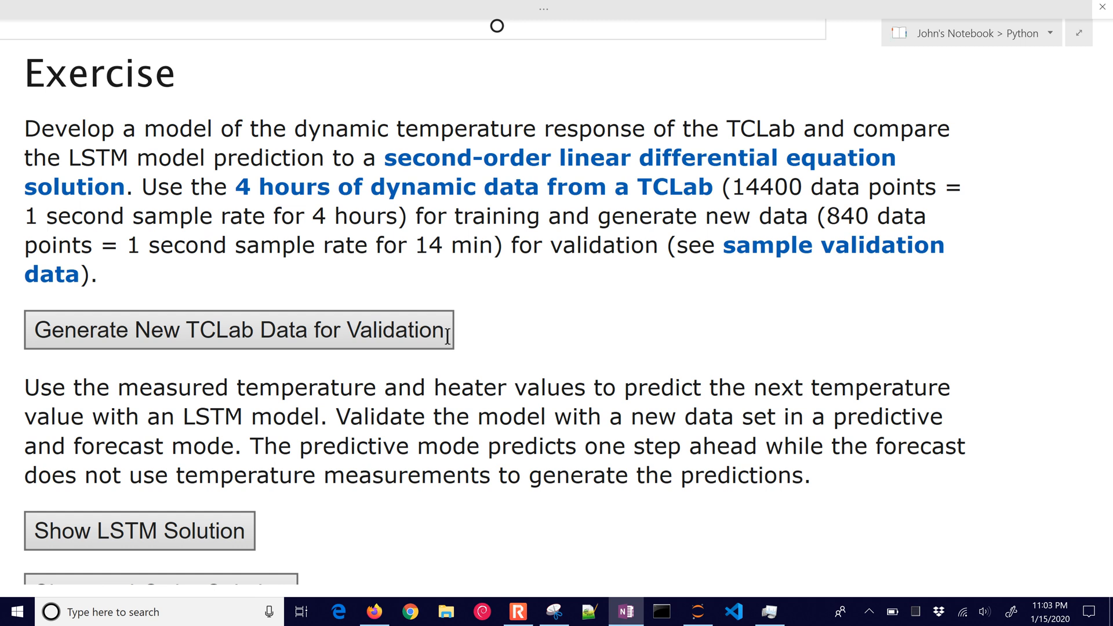
mouse_move(451, 338)
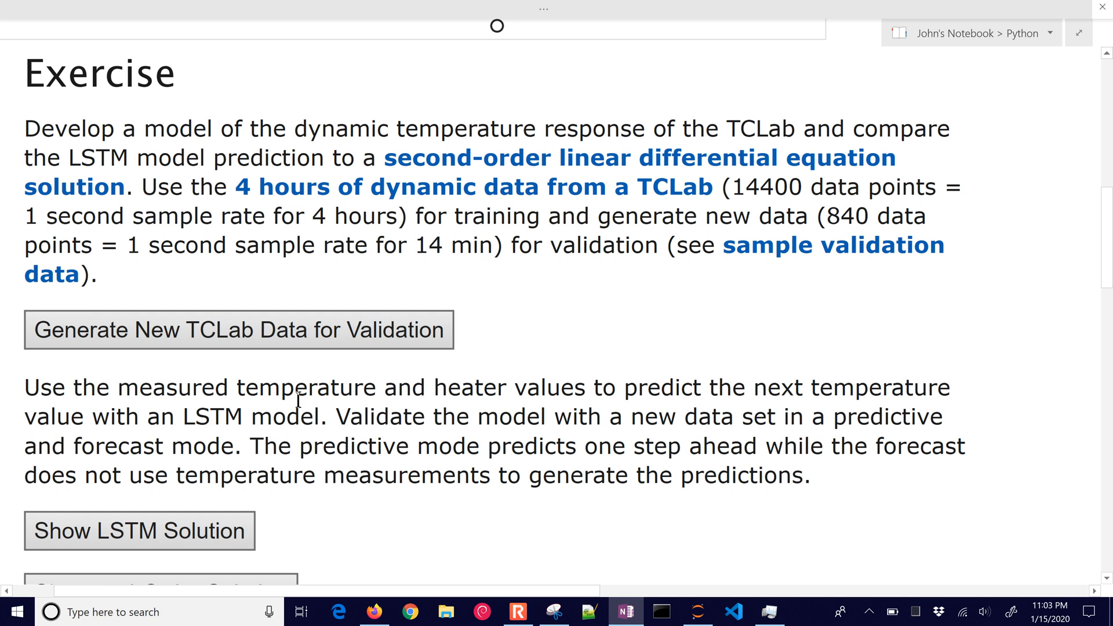
mouse_move(344, 419)
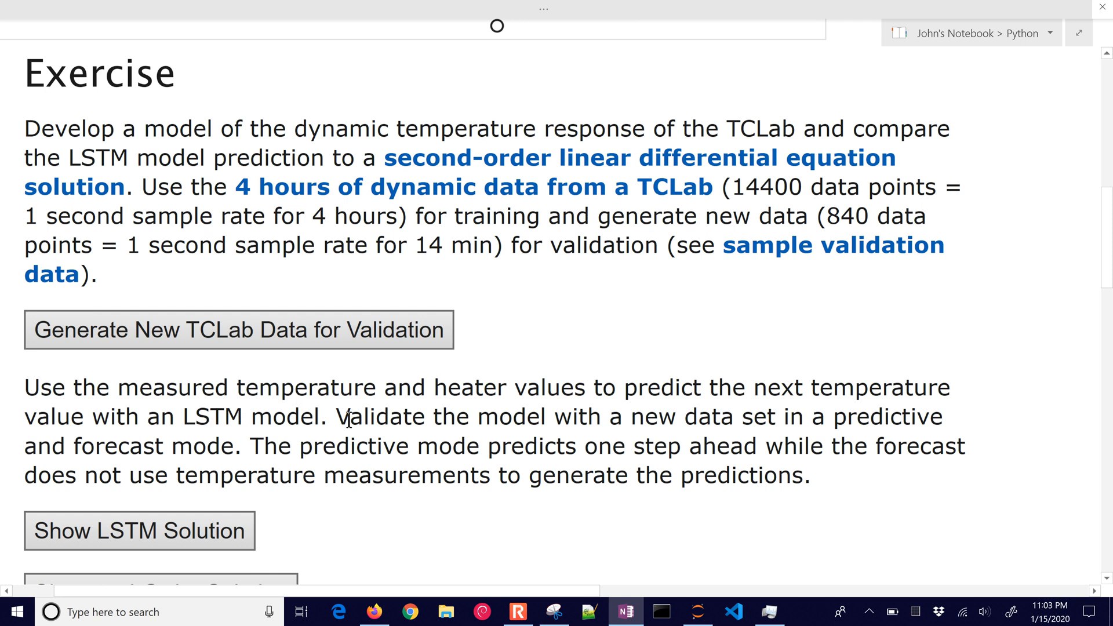
drag(227, 369, 383, 405)
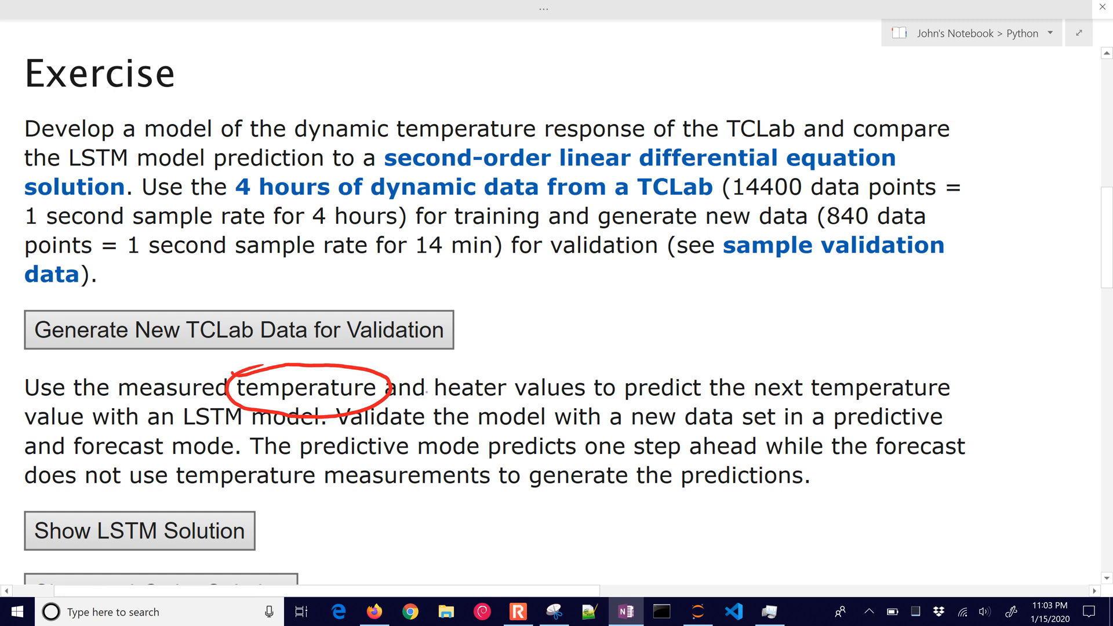
drag(441, 387, 593, 387)
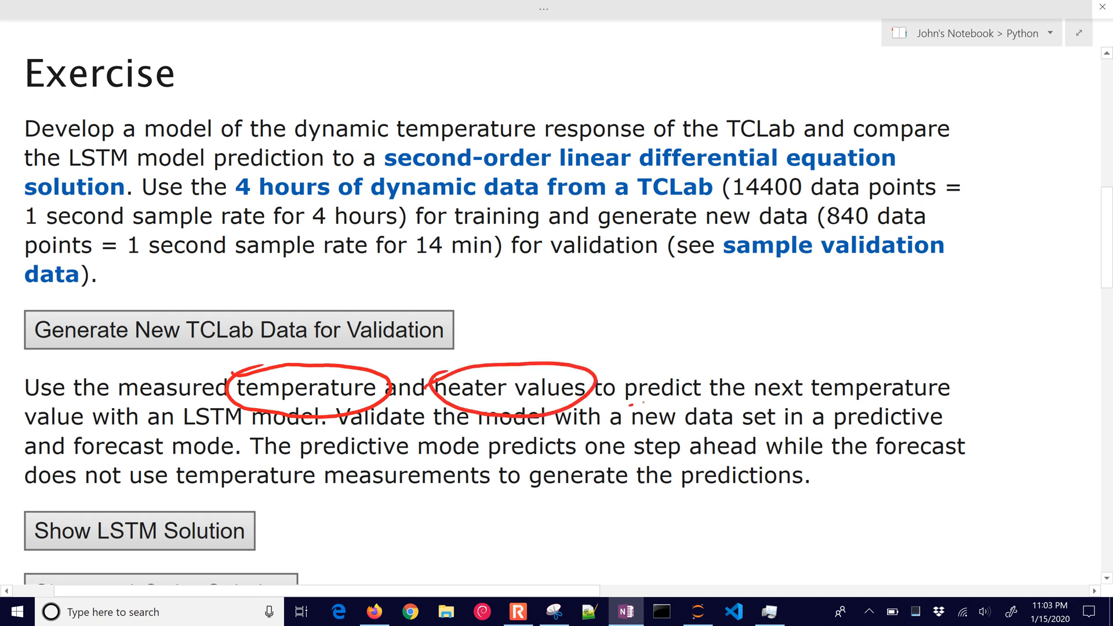
drag(636, 404, 934, 400)
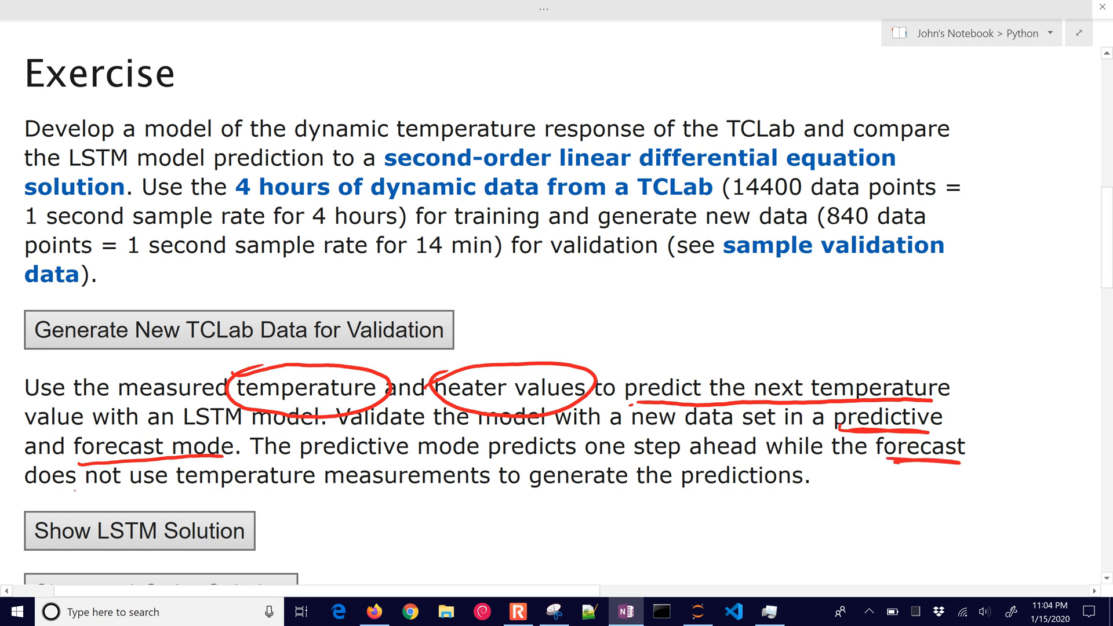
drag(57, 494, 475, 494)
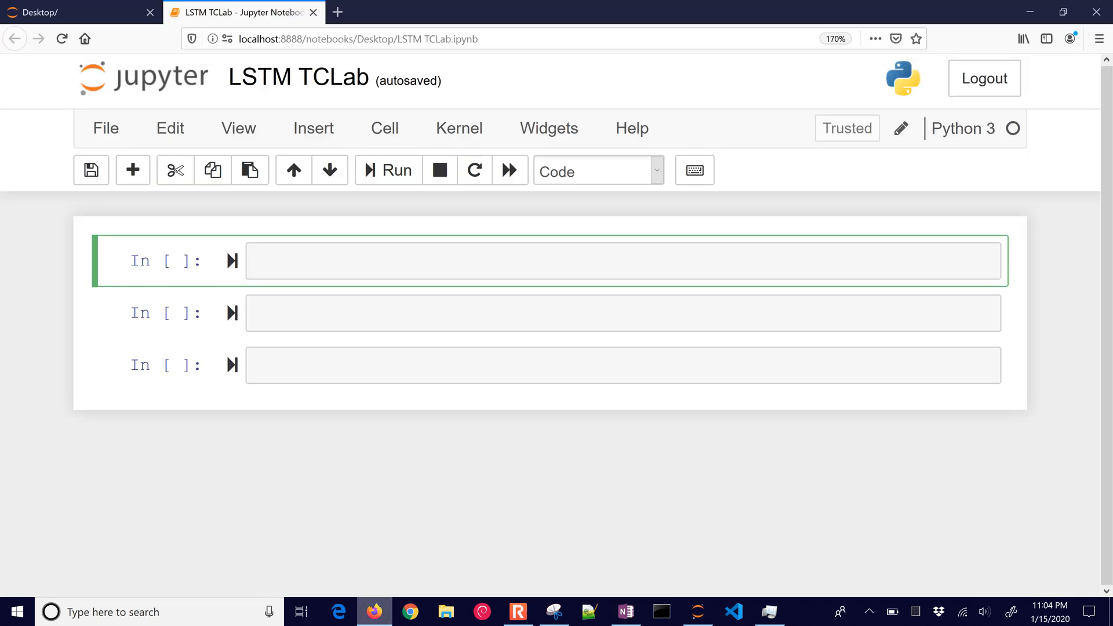
- Write and run the import cell: pandas, matplotlib inline, time, Keras Sequential, Dense, LSTM and load_model
text(import pandas as pd)
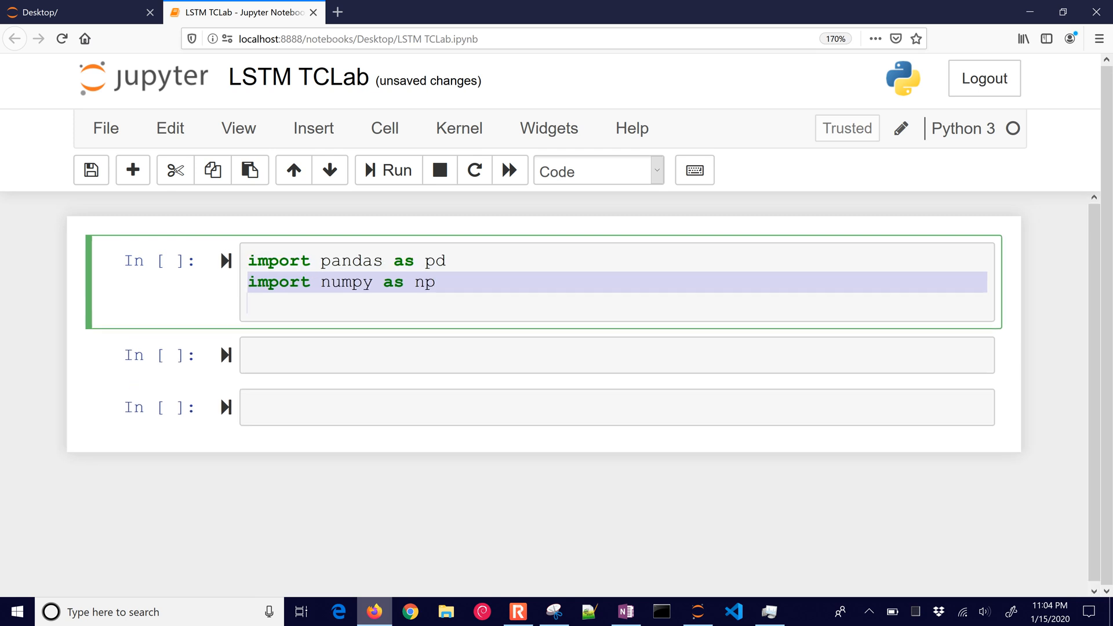
text(import matplotlib.pyplot as plt)
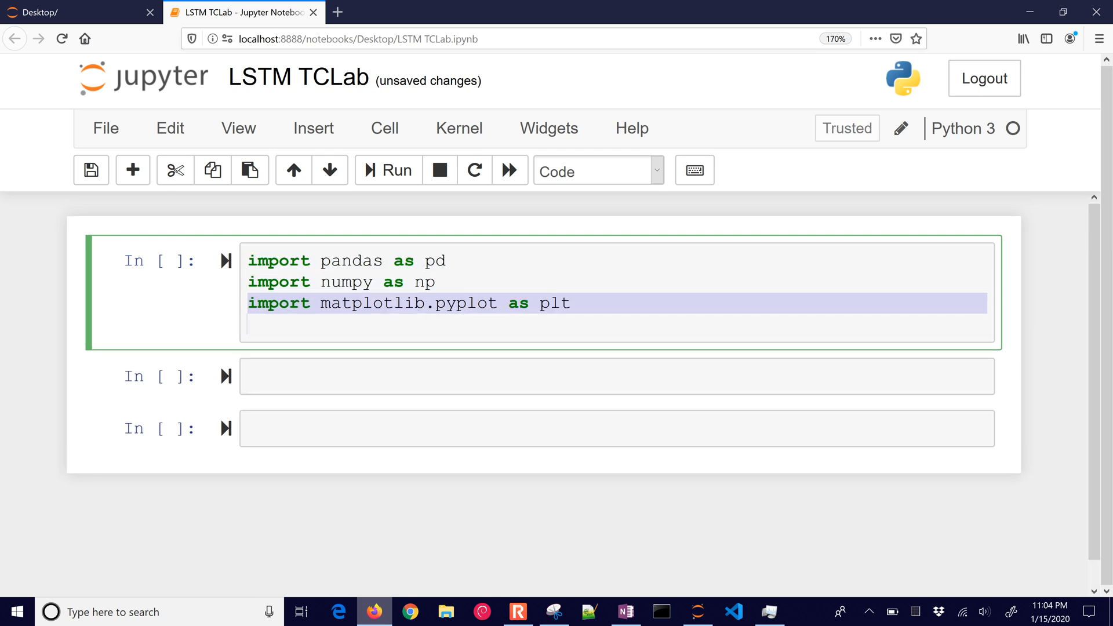
text(%matplotlib inline)
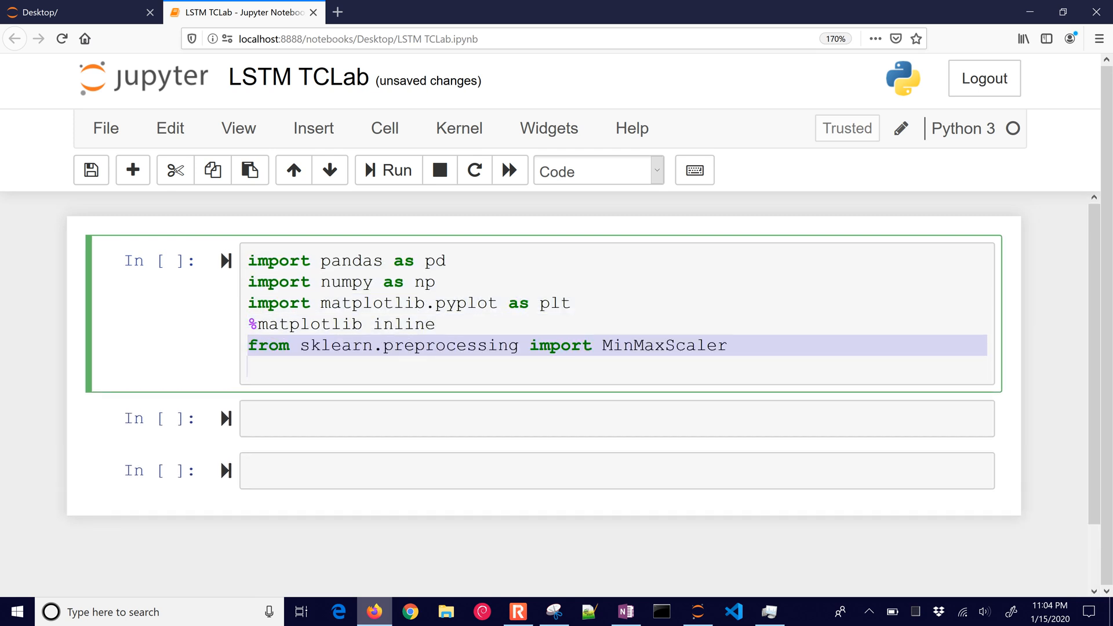
text(import time)
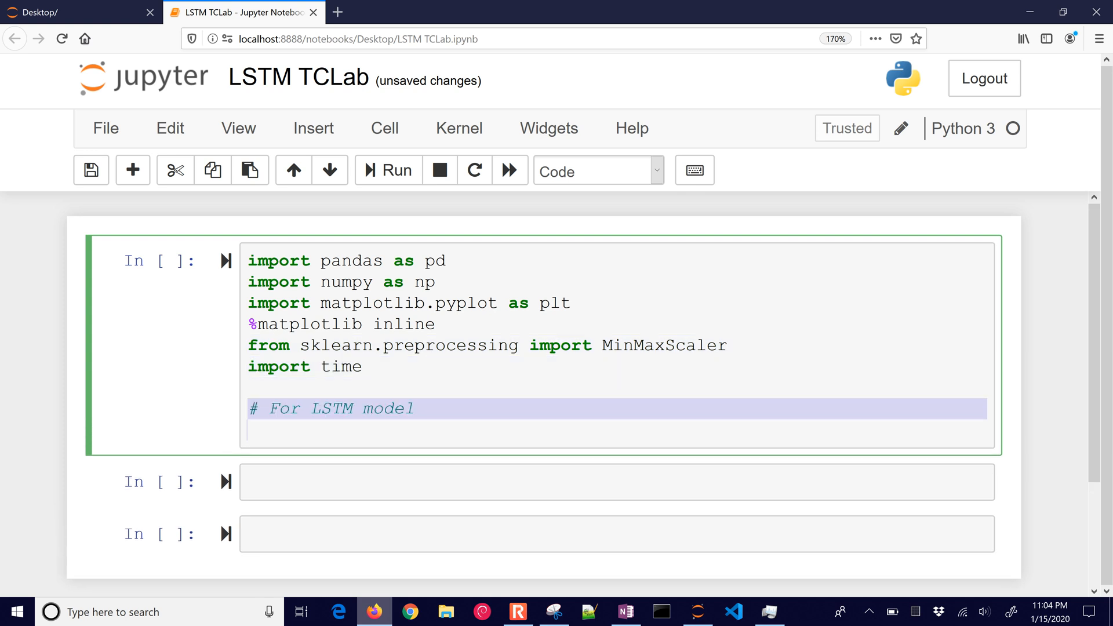
text(from keras.models import Sequential)
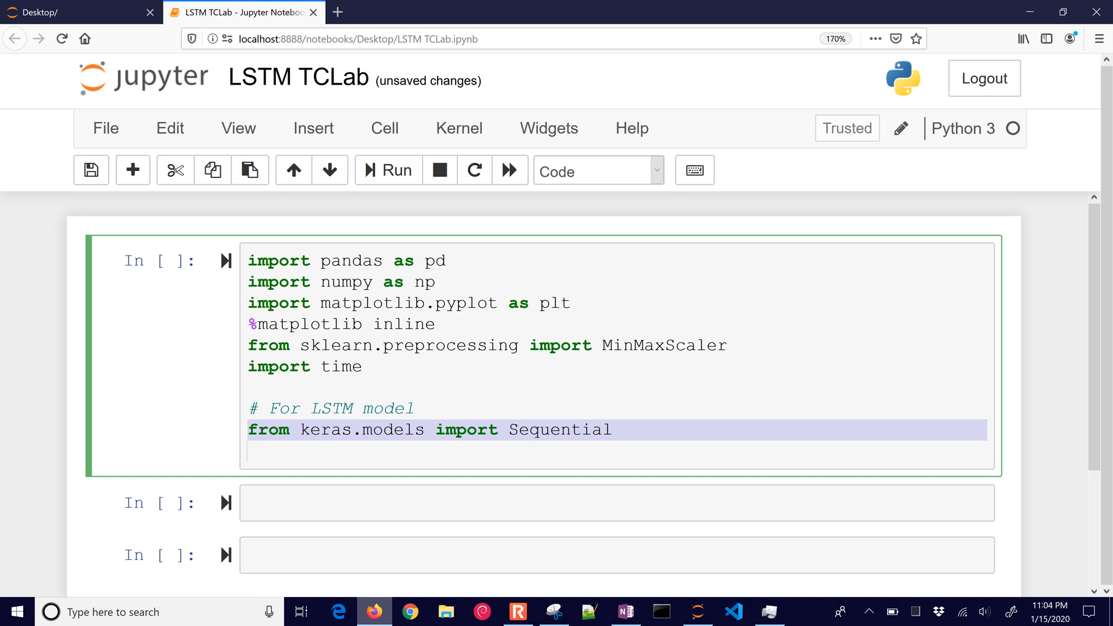
text(from keras.layers import Dense)
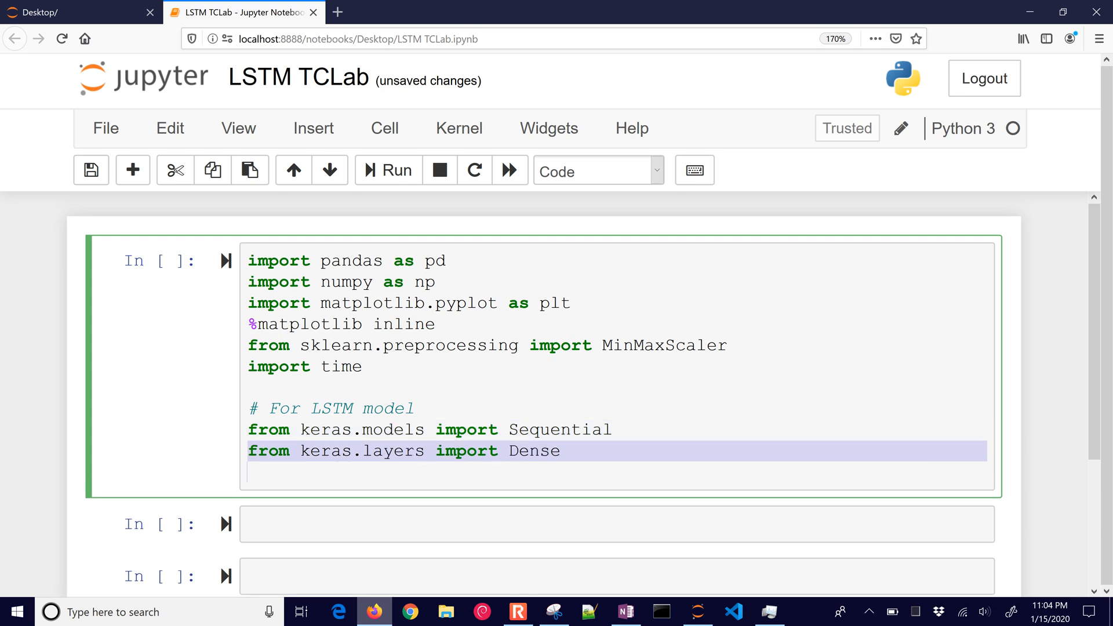
text(from keras.layers import LSTM)
text(from keras.callbacks import EarlyStopping)
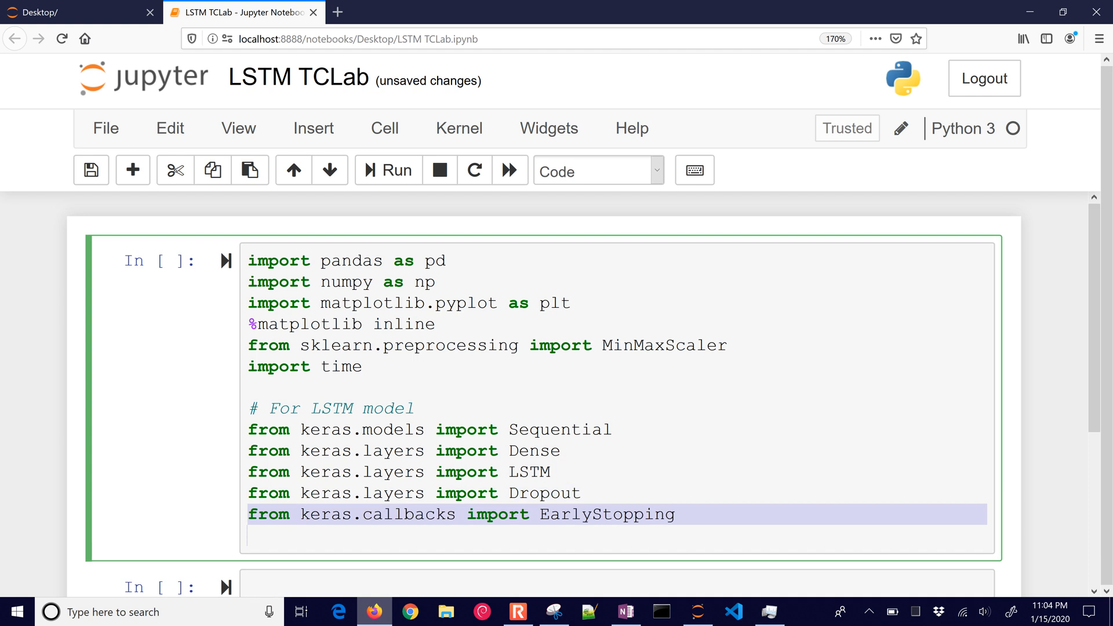
text(from keras.models import load_model)
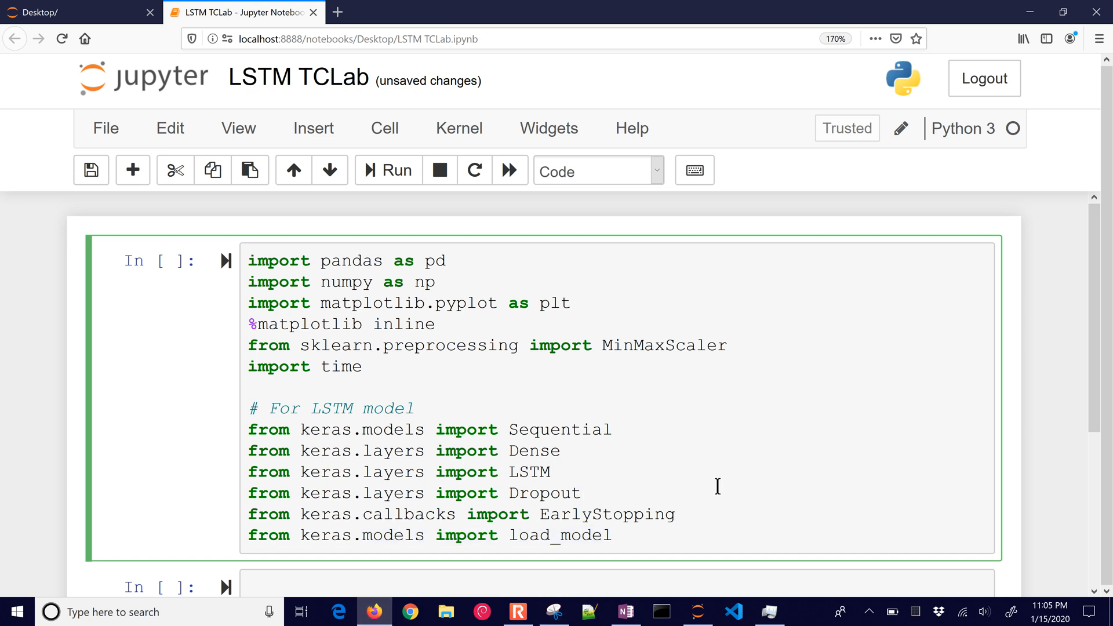
click(388, 170)
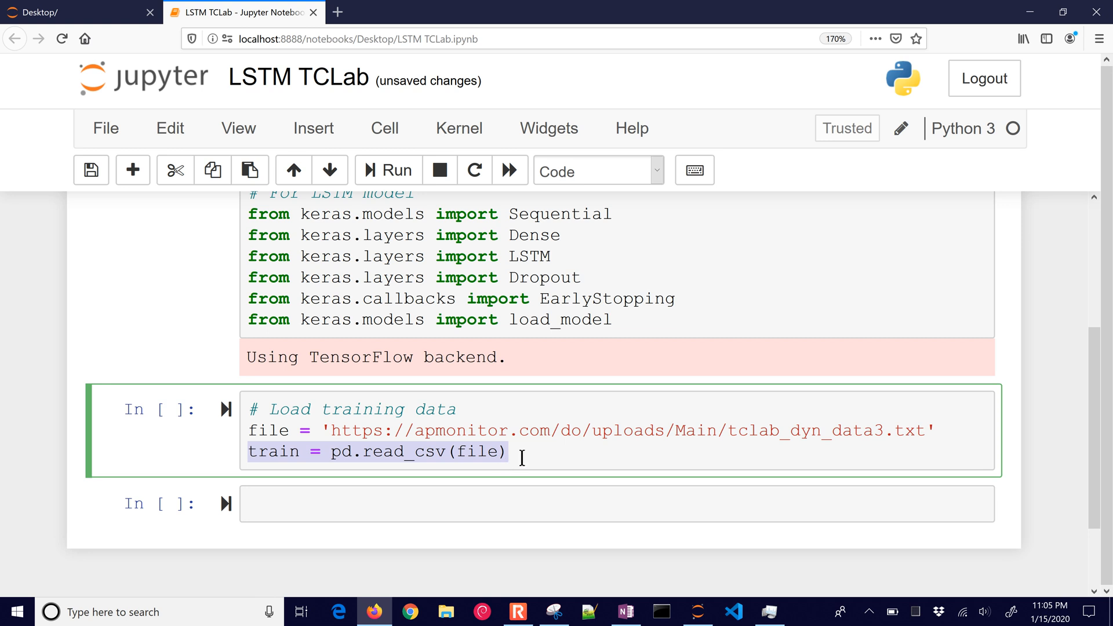
- Run the data-loading cell, add train.head() to it, and start train.head() in the next cell
click(388, 169)
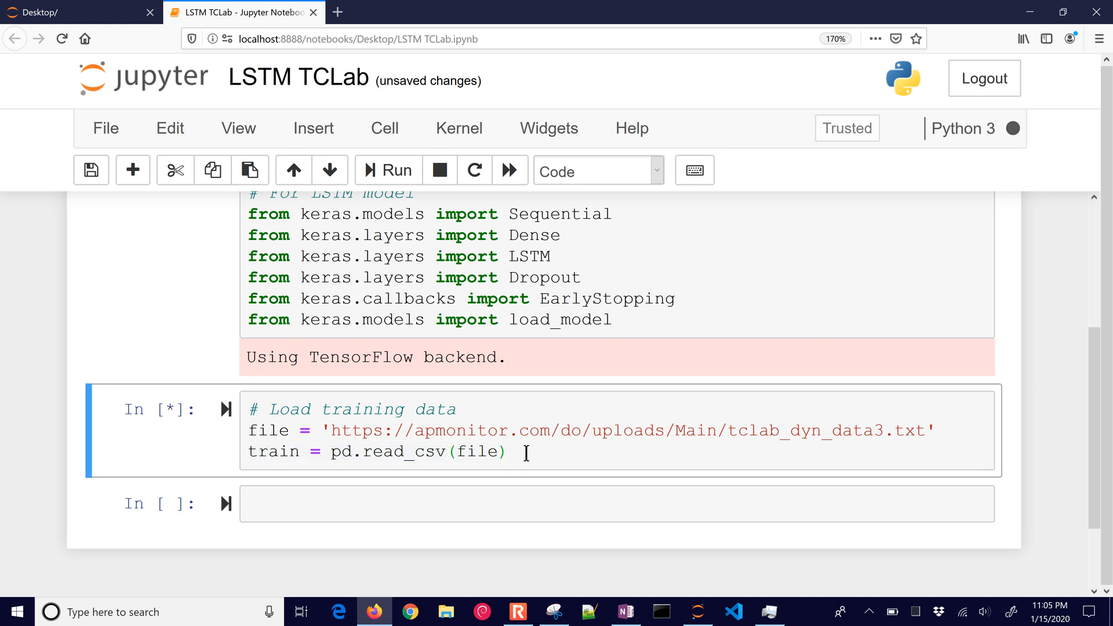
click(510, 452)
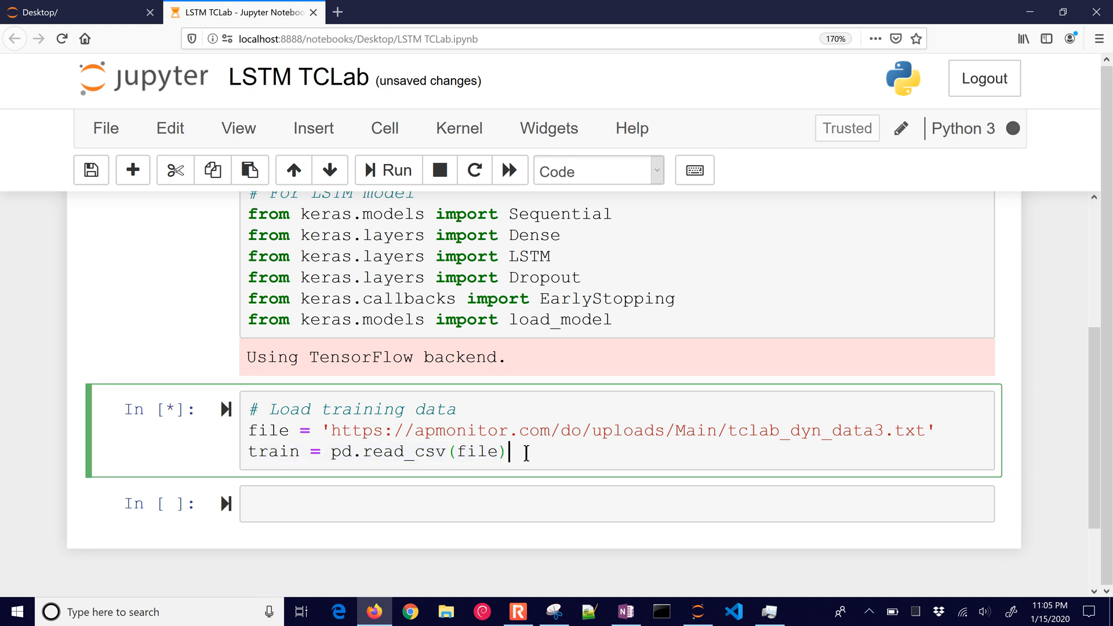
key(enter)
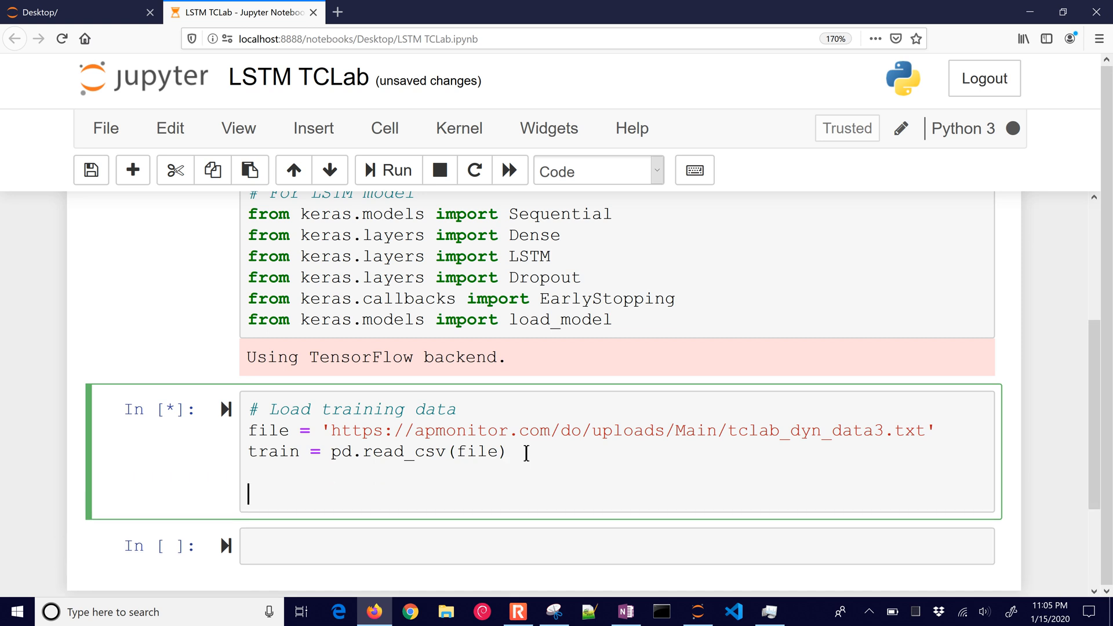
text(train.hea)
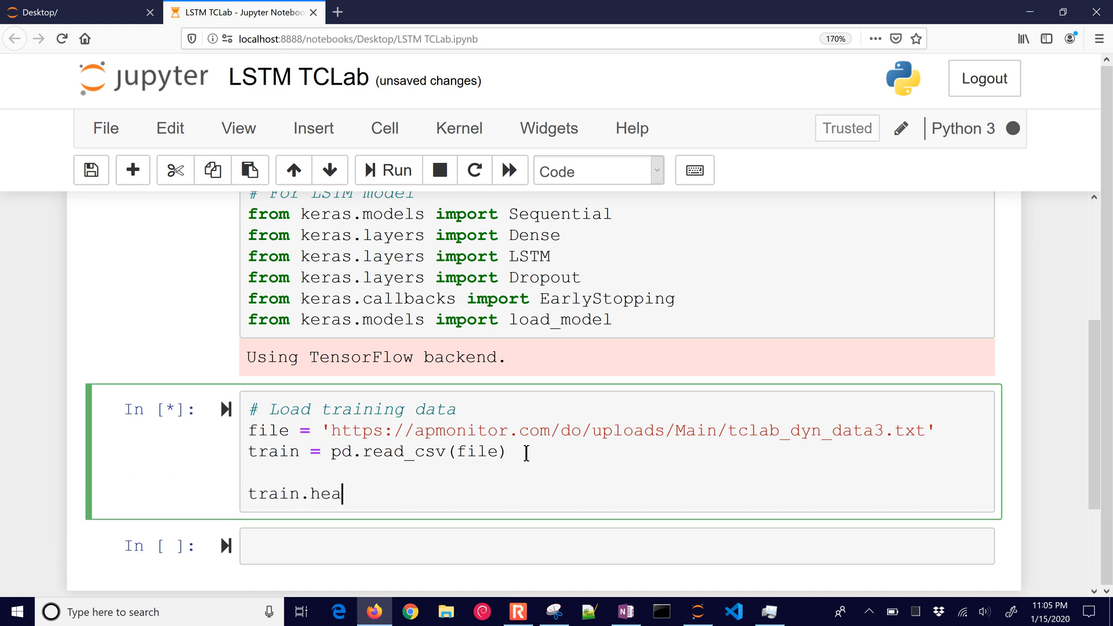
text(d())
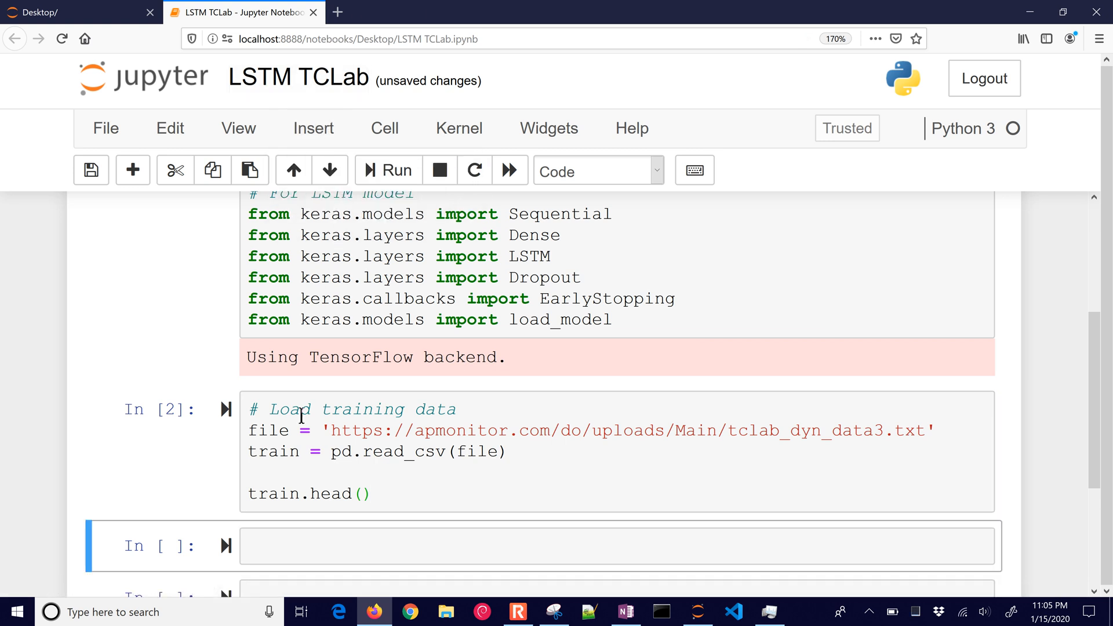
text(train)
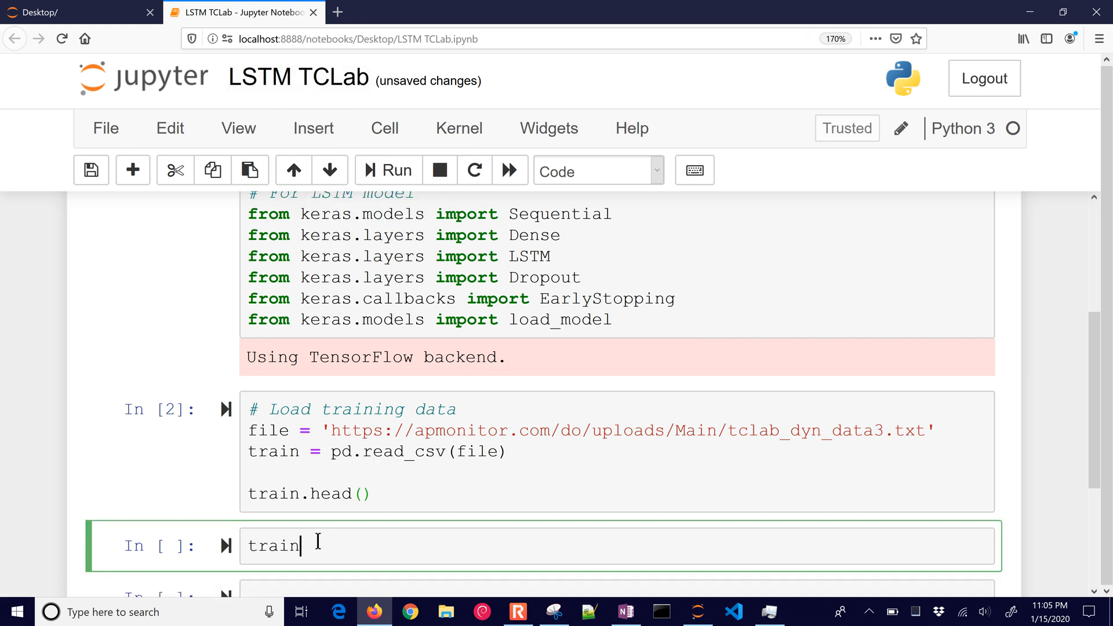
text(.head())
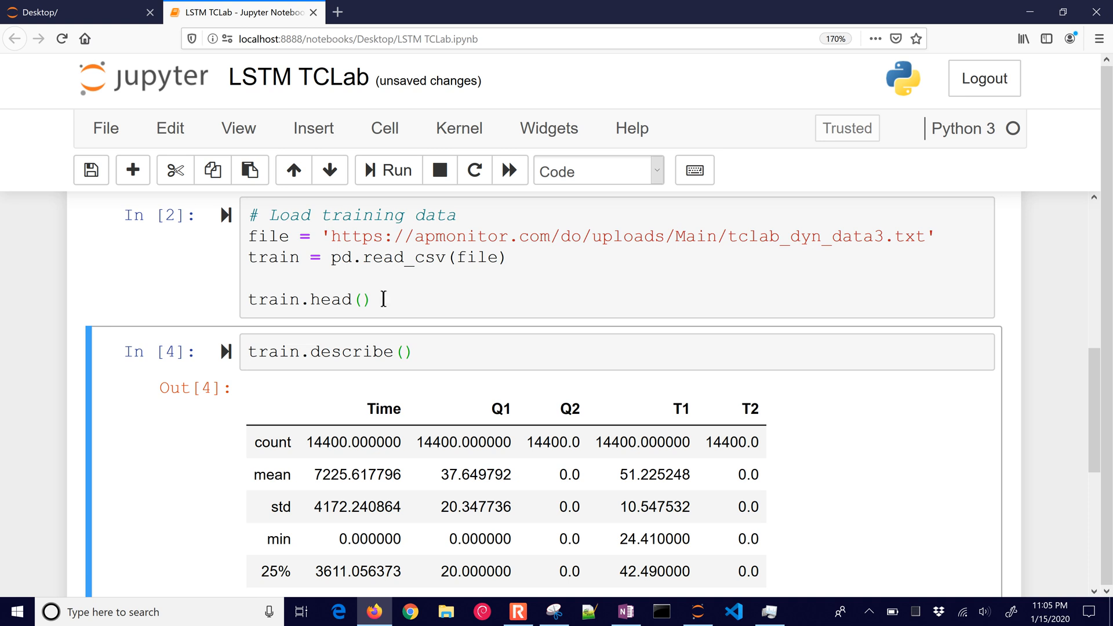
- View the train.describe() statistics and highlight the 14400-record count
scroll(down, 3)
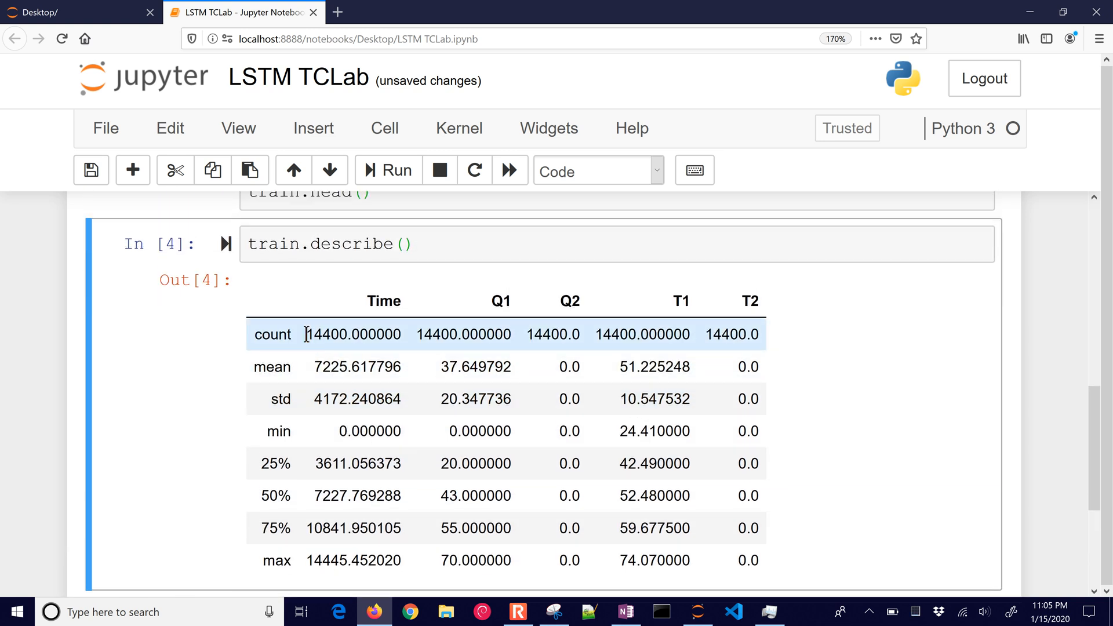
double_click(351, 334)
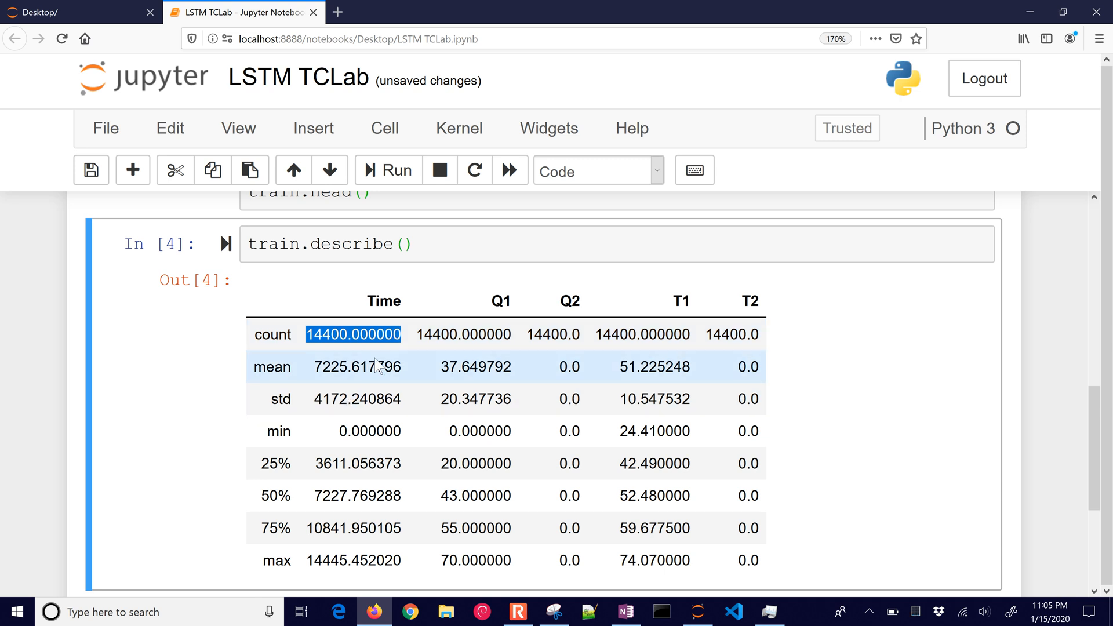
mouse_move(600, 535)
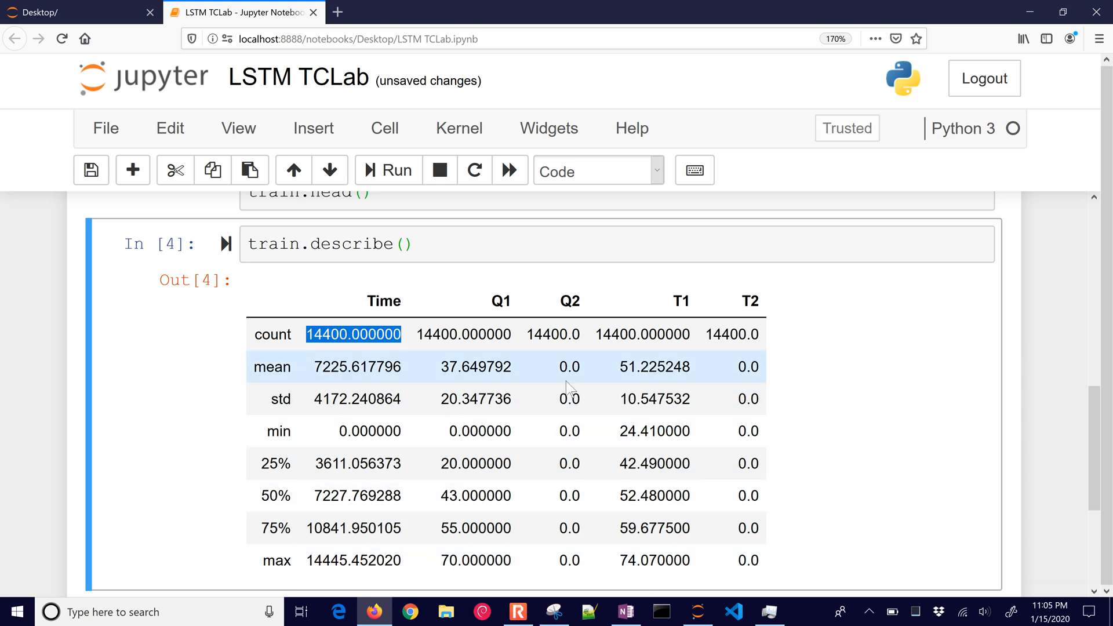
mouse_move(756, 398)
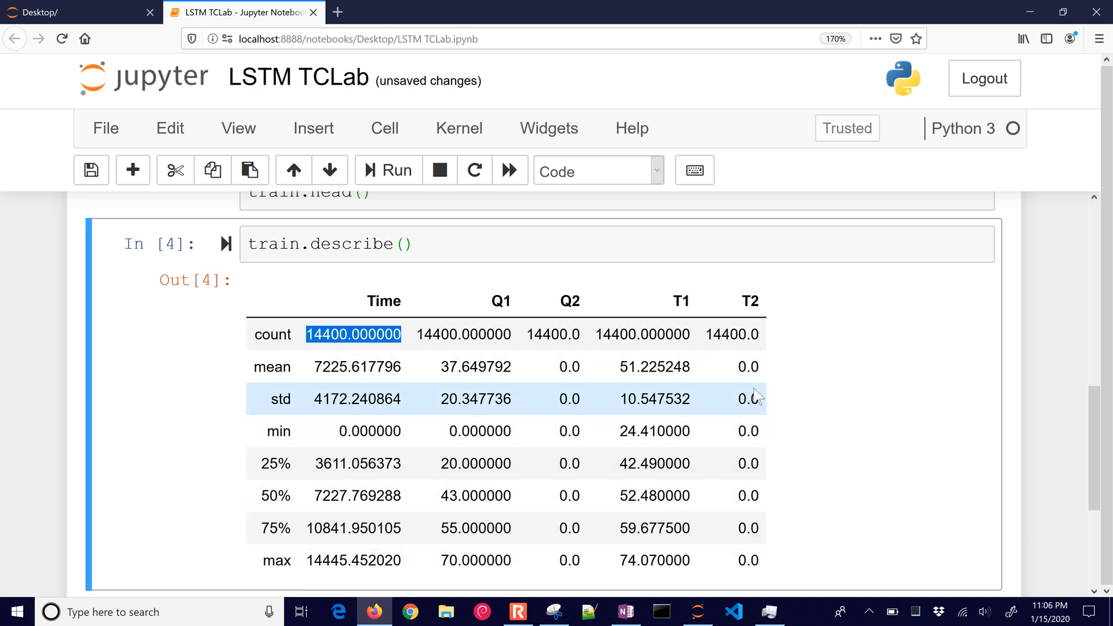
mouse_move(762, 389)
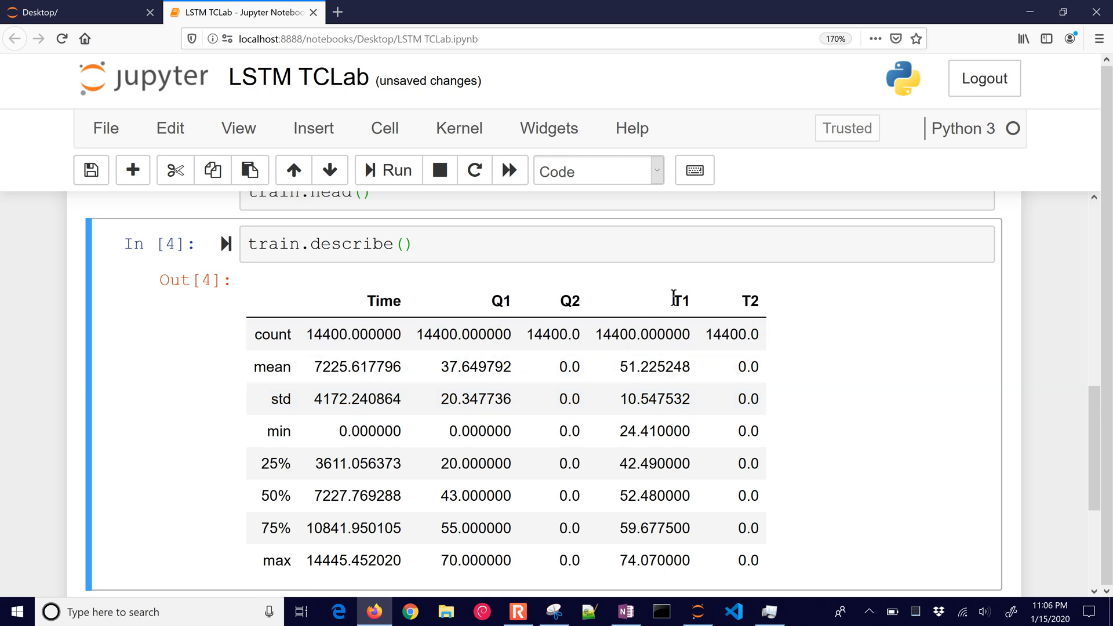
double_click(679, 301)
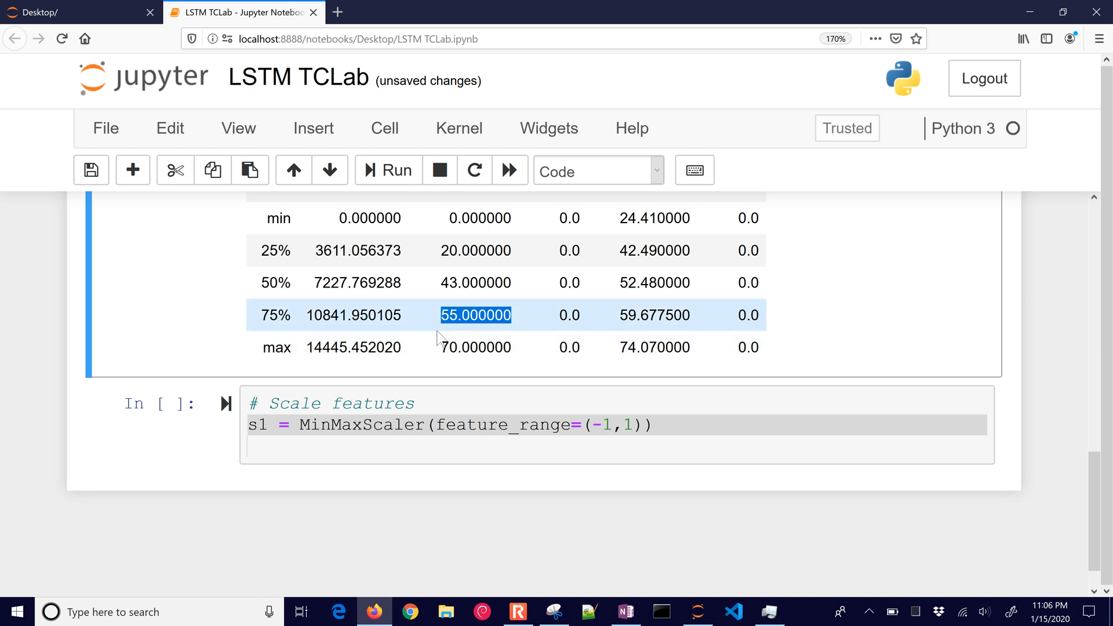
- Scale T1 and Q1 features into Xs and the T1 target into Ys with MinMaxScaler range -1 to 1
scroll(down, 3)
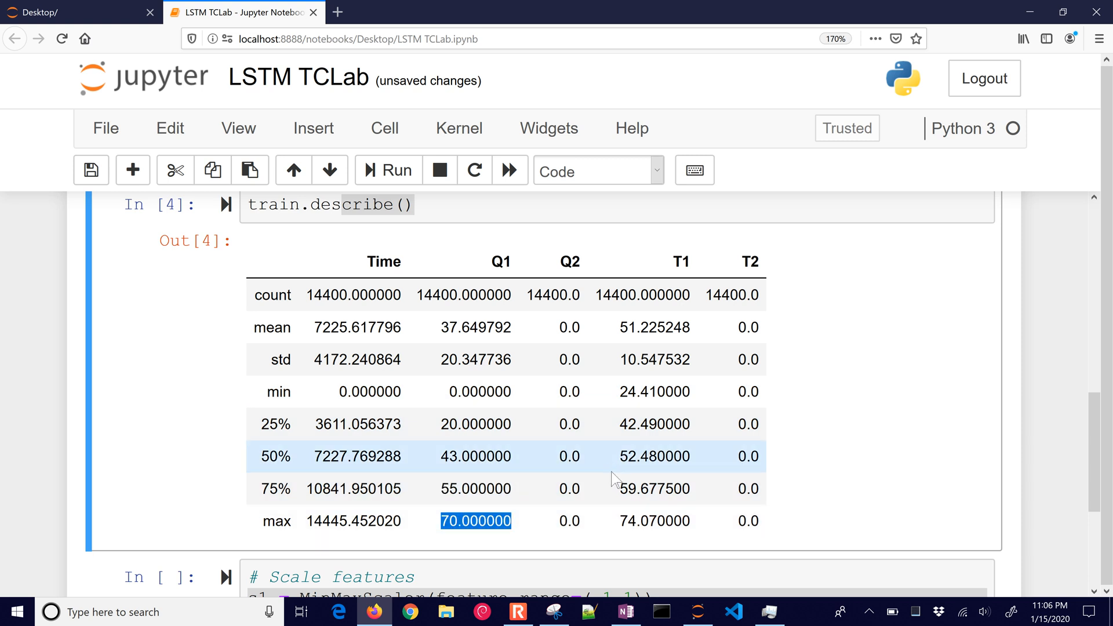
mouse_move(622, 520)
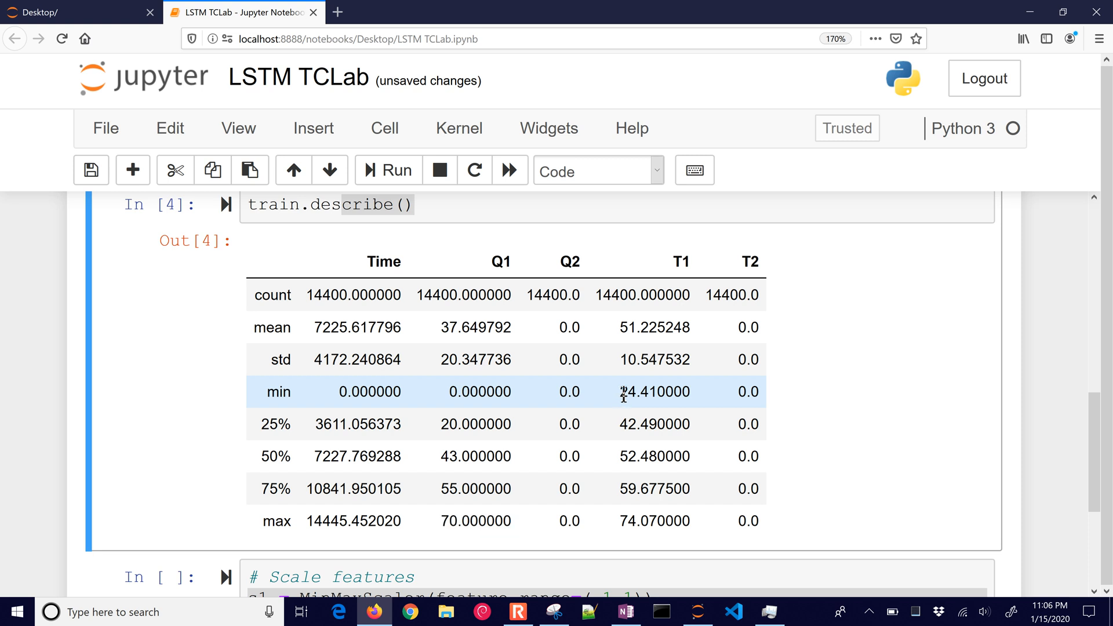
double_click(636, 521)
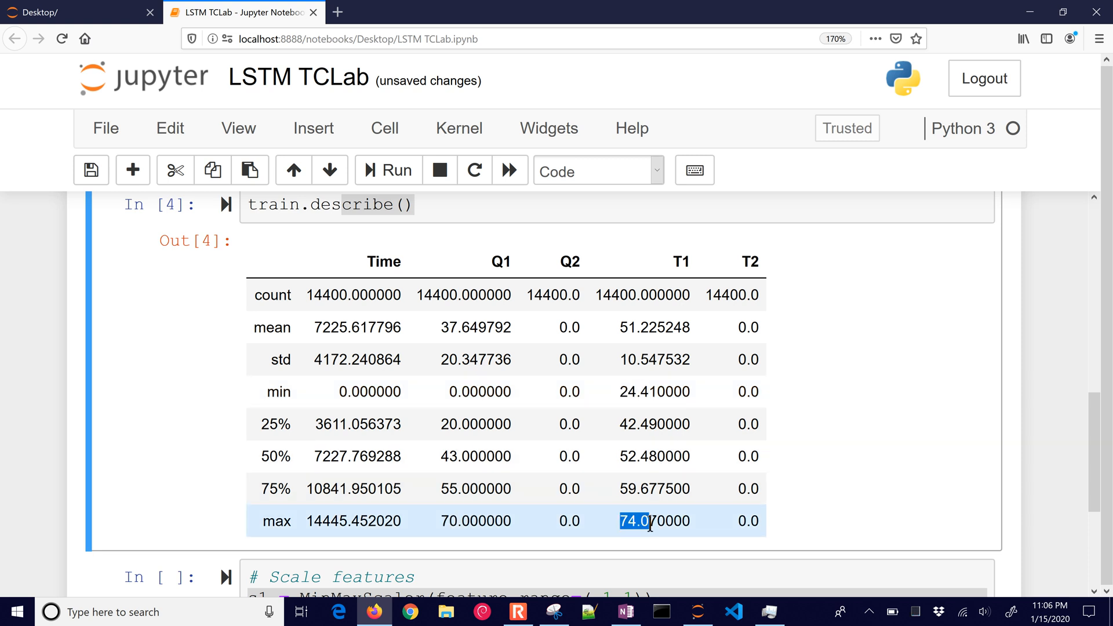
scroll(down, 3)
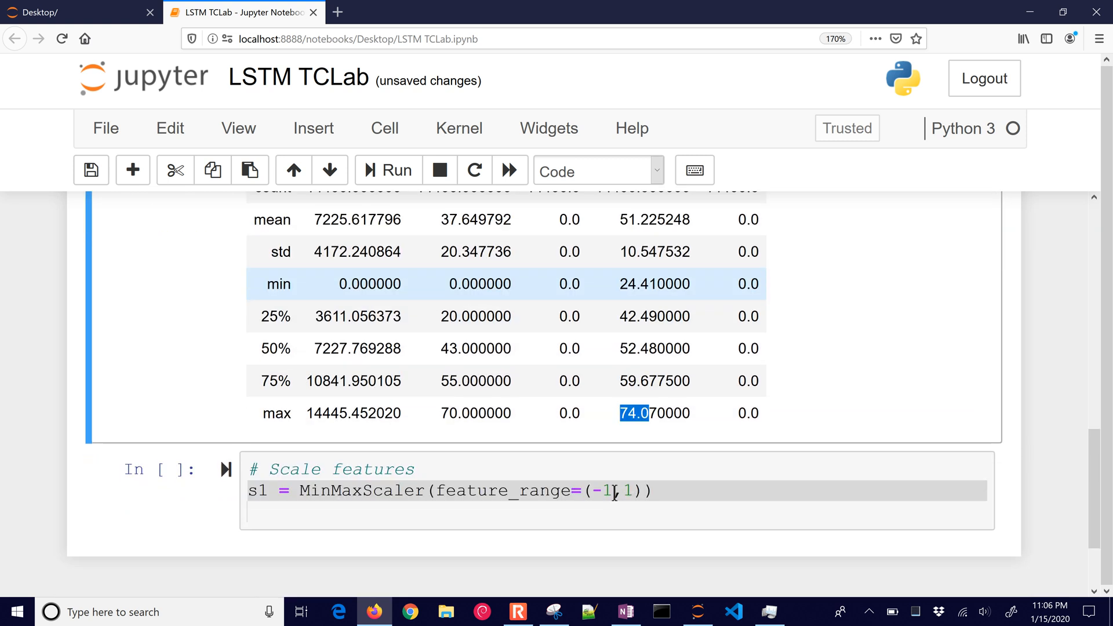
text(Xs = s1.fit_transform(train[['T1','Q1']]))
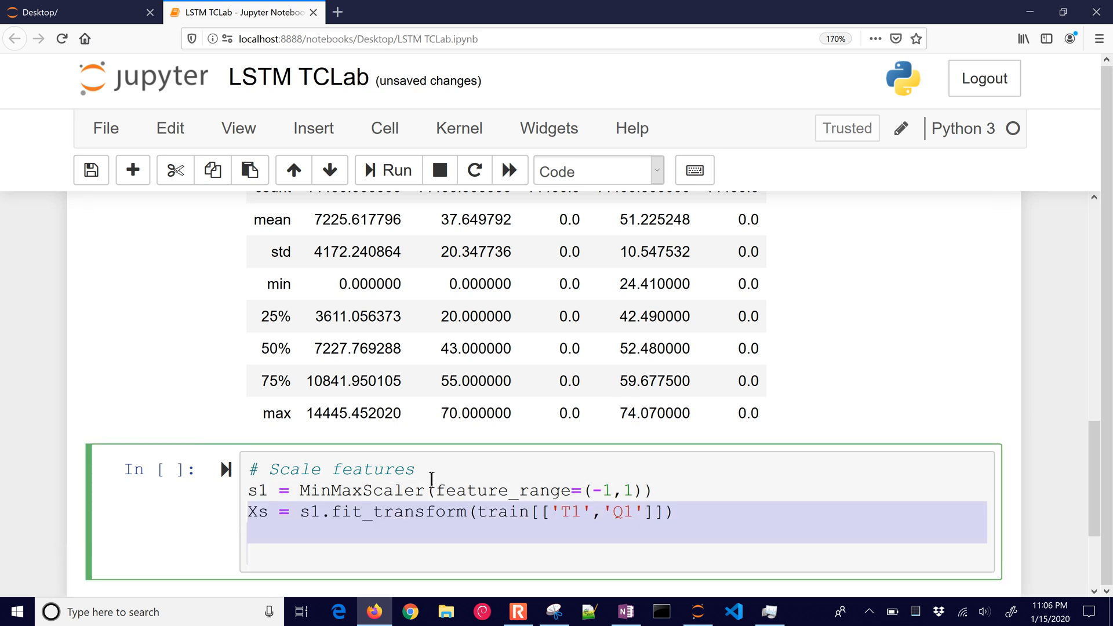
text(# Scale predicted value)
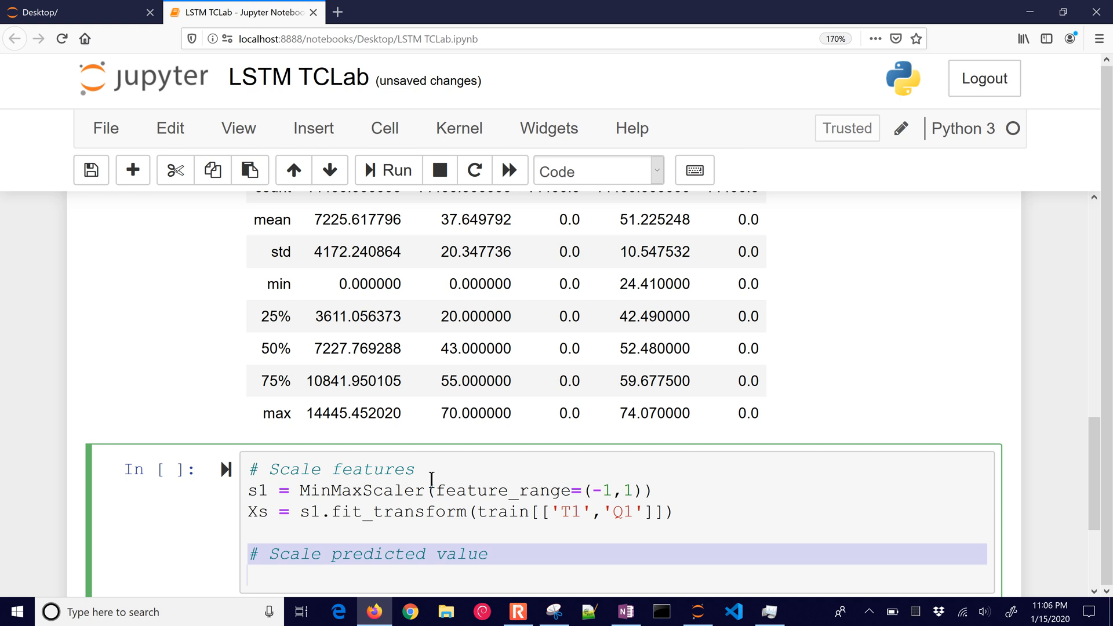
text(s2 = MinMaxScaler(feature_range=(-1,1)))
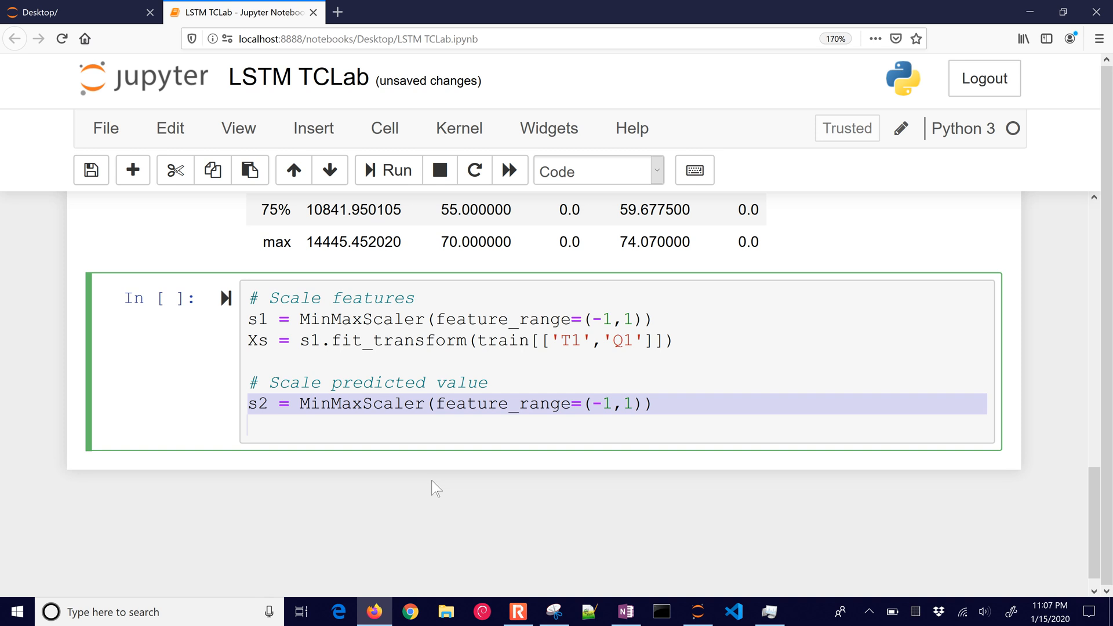
text(Ys = s2.fit_transform(train[['T1']]))
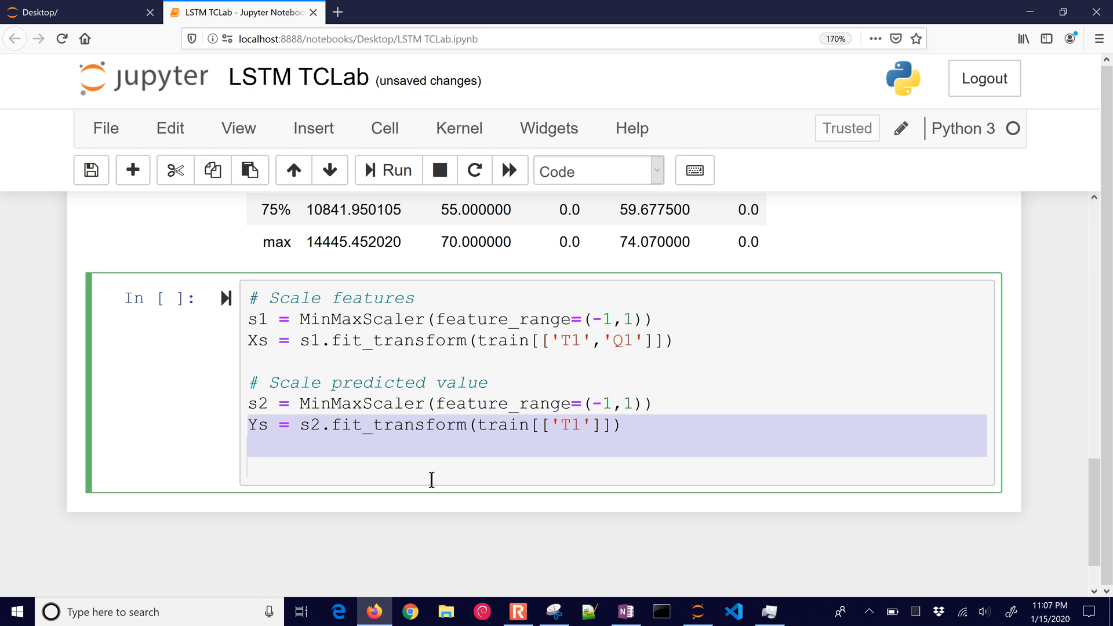
- Set window = 70 and start the loop appending each next Ys value to Y
text(# Each time step uses last 'window' to predict the next change)
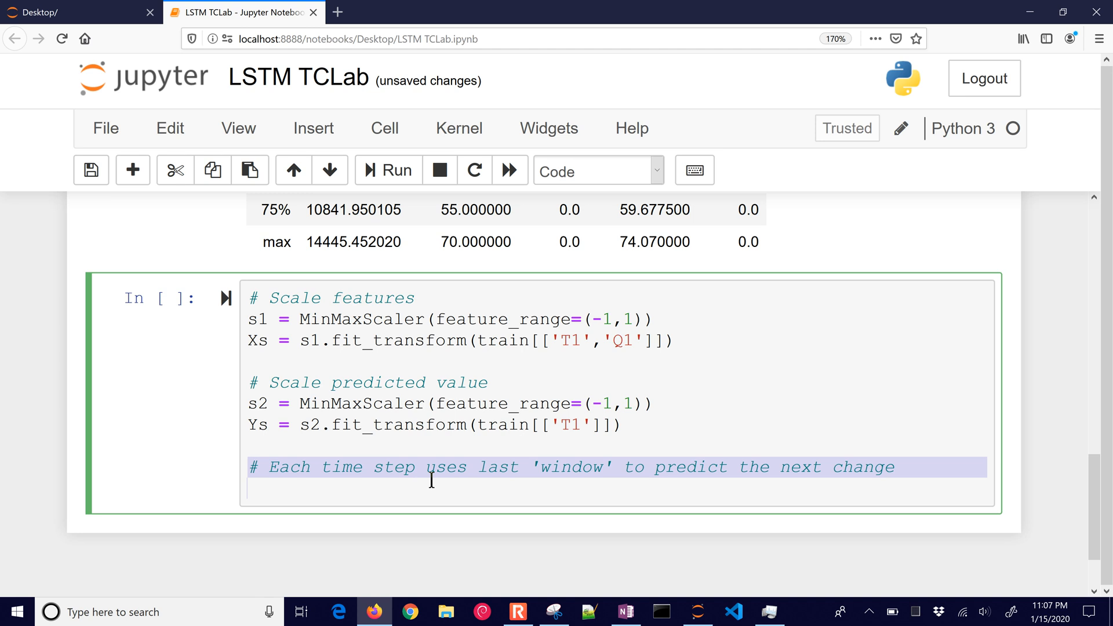
text(window = 70)
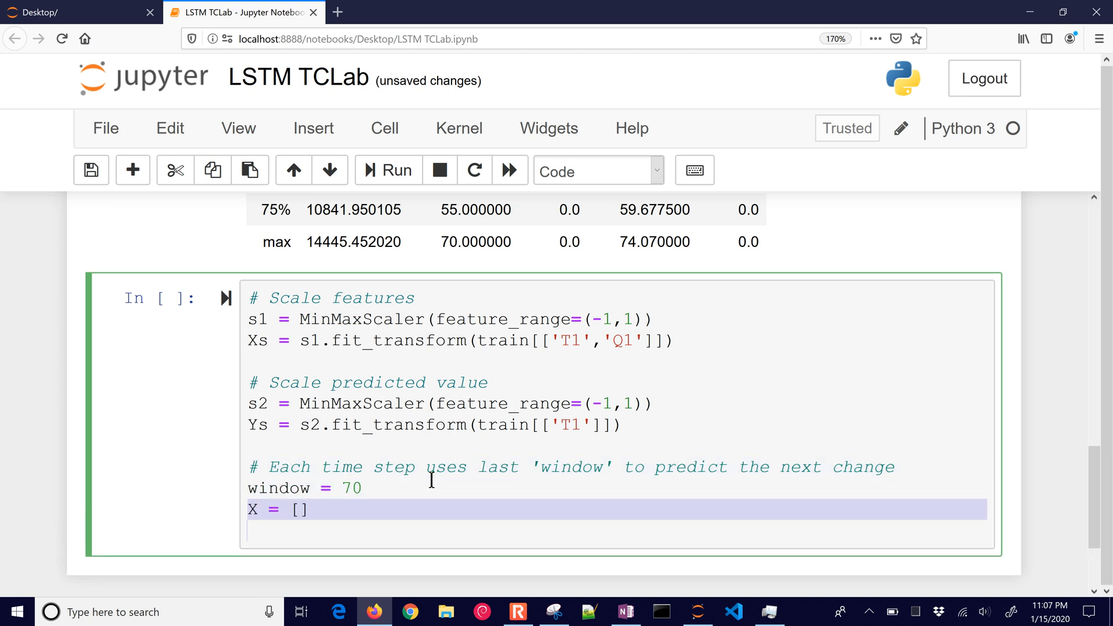
text(Y = [])
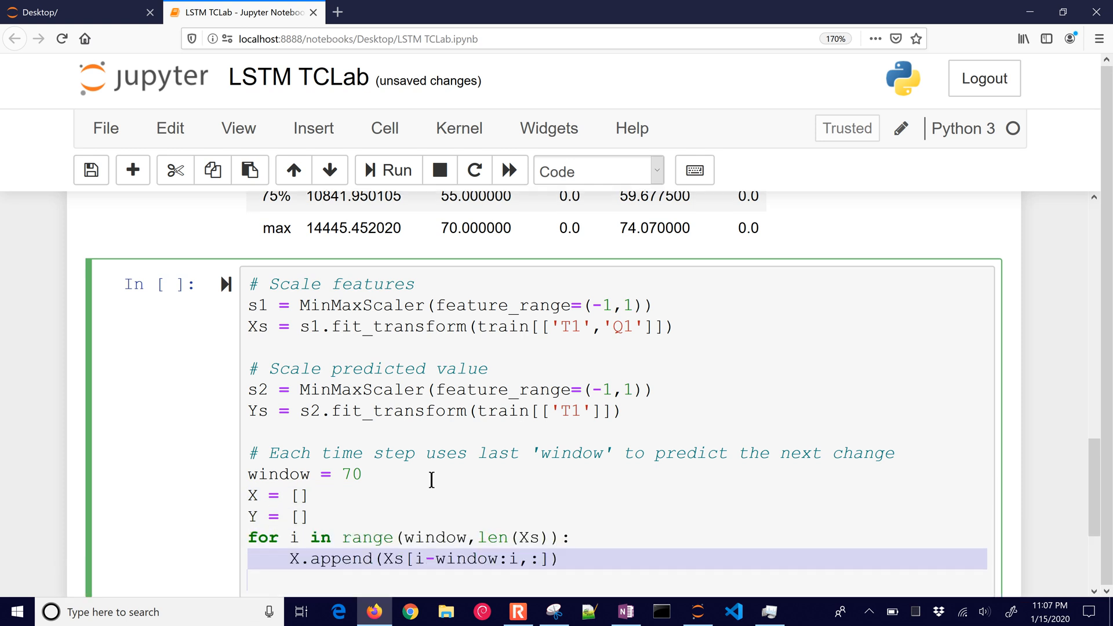
scroll(down, 3)
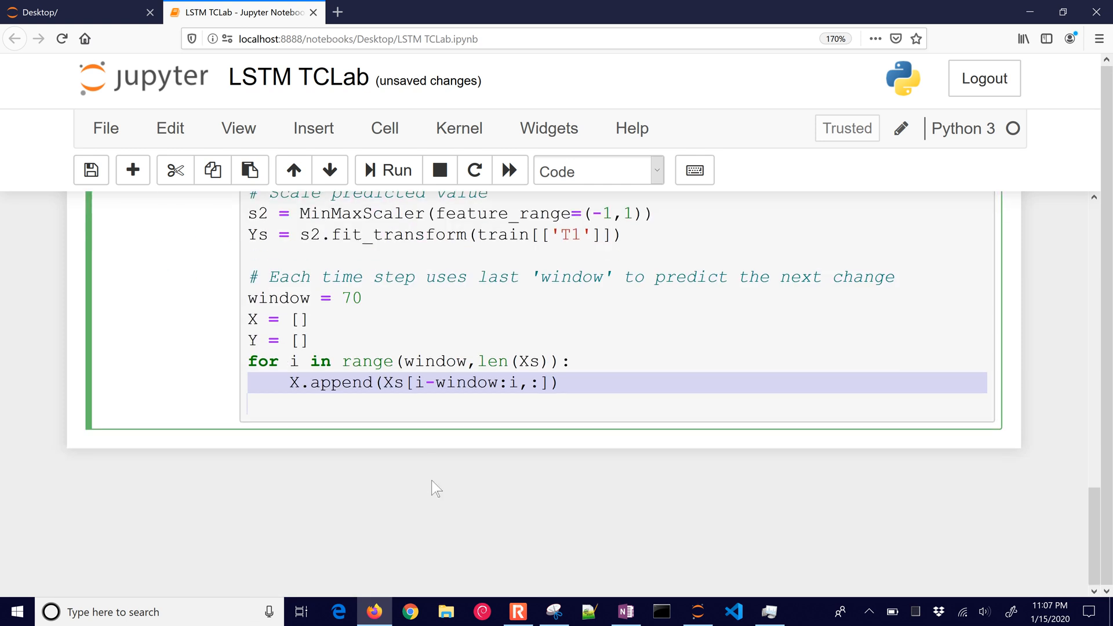
text(Y.append(Ys[i]))
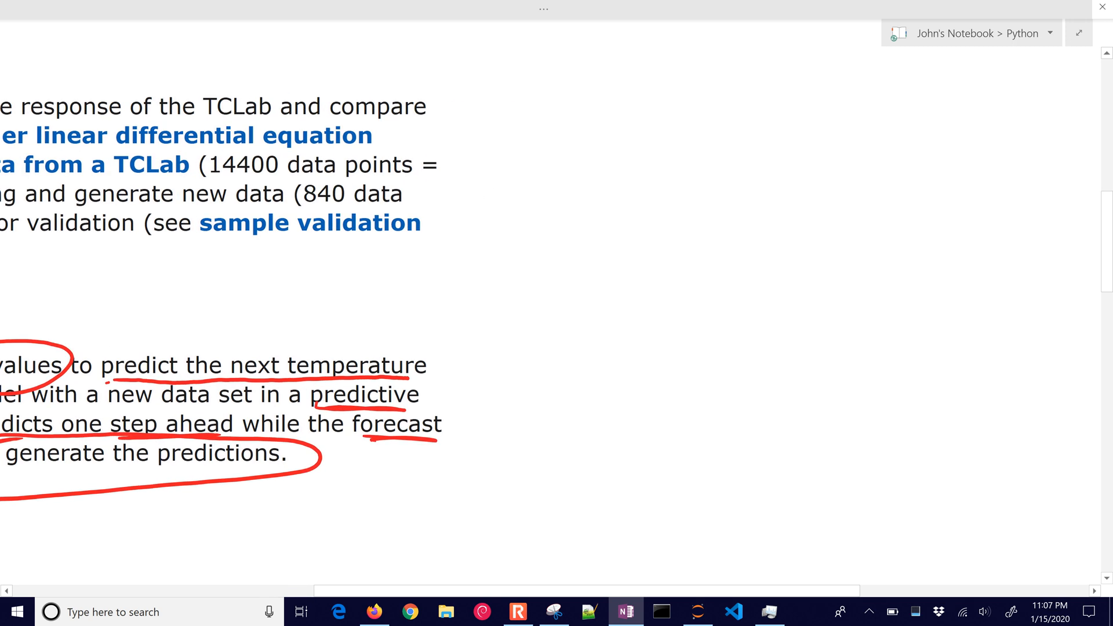
- Sketch a column of values and sliding windows 1 2 3→4, 2 3 4→5 shifting one step at a time
drag(596, 274, 596, 401)
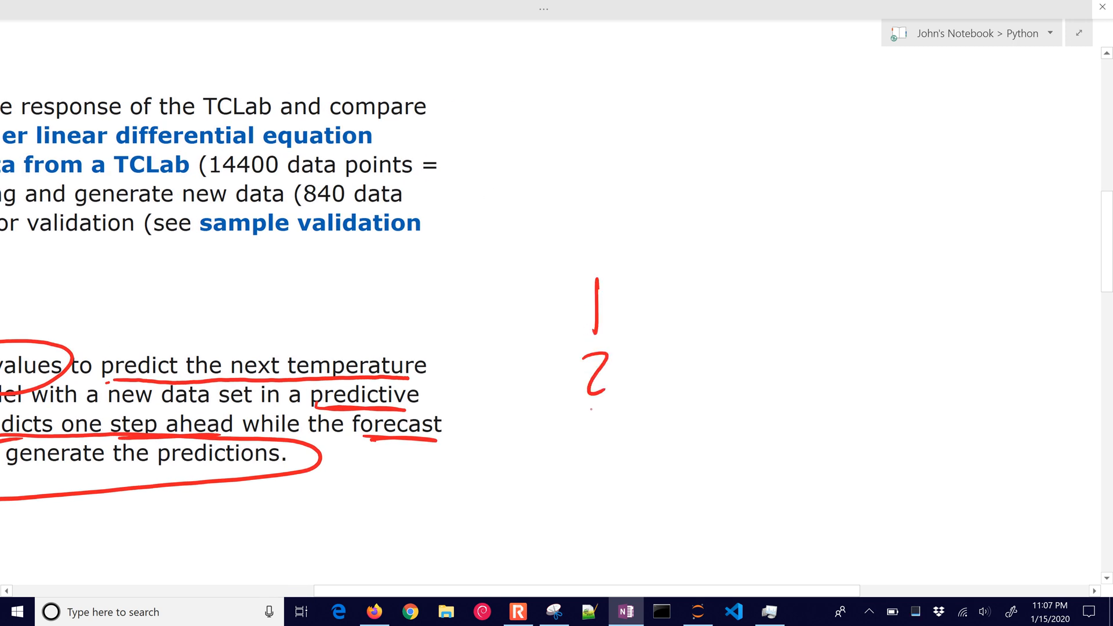
drag(582, 425, 611, 540)
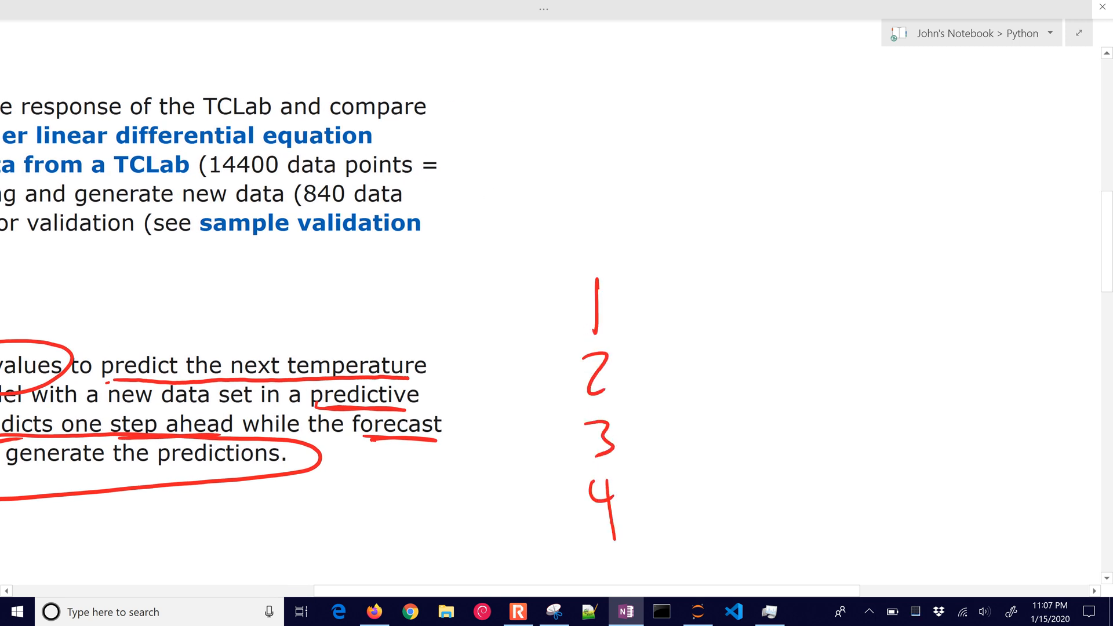
drag(639, 561, 603, 575)
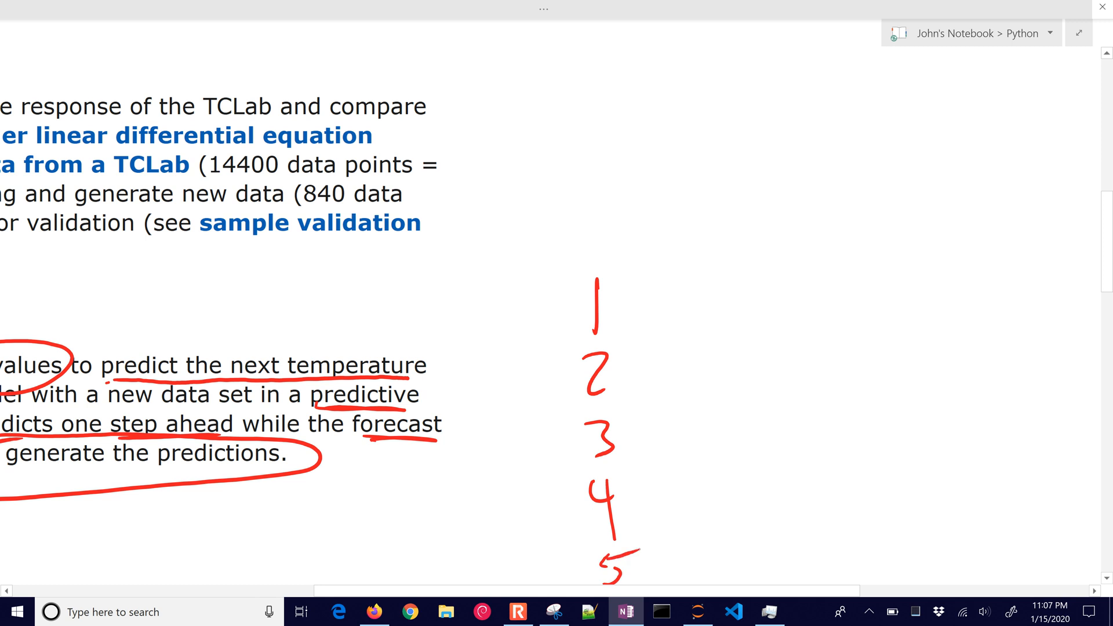
drag(806, 284, 866, 312)
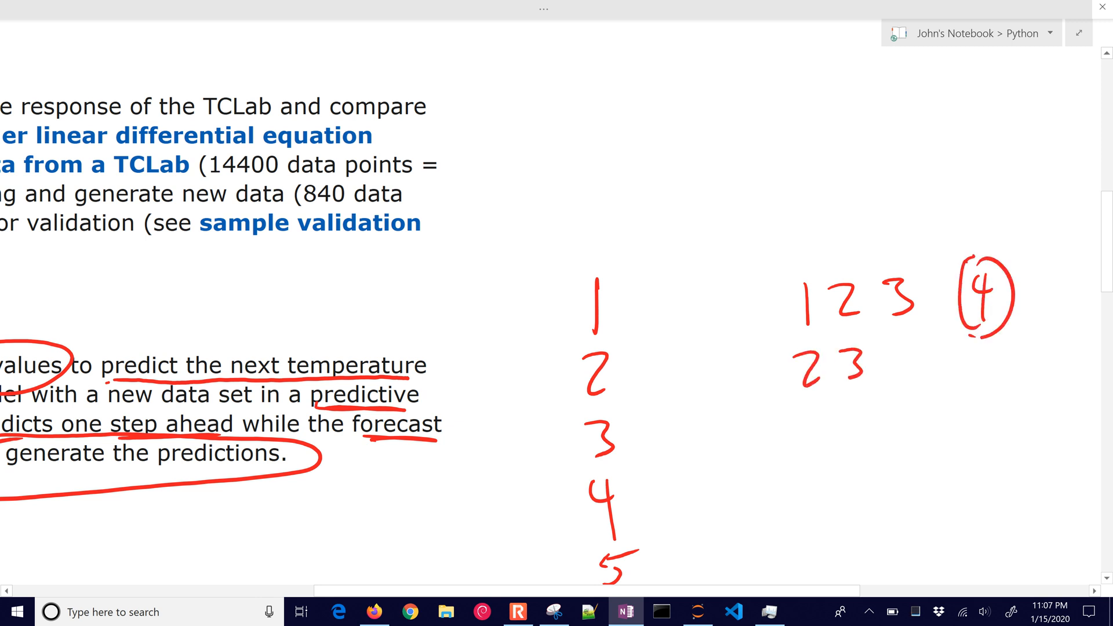
drag(894, 362, 994, 369)
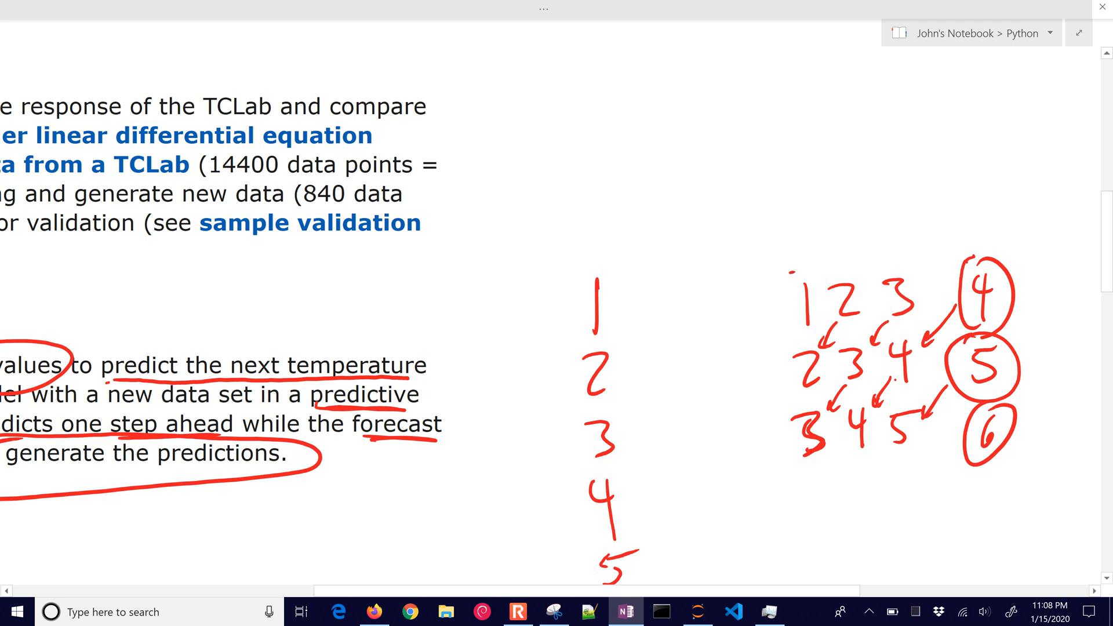
drag(803, 285, 1072, 320)
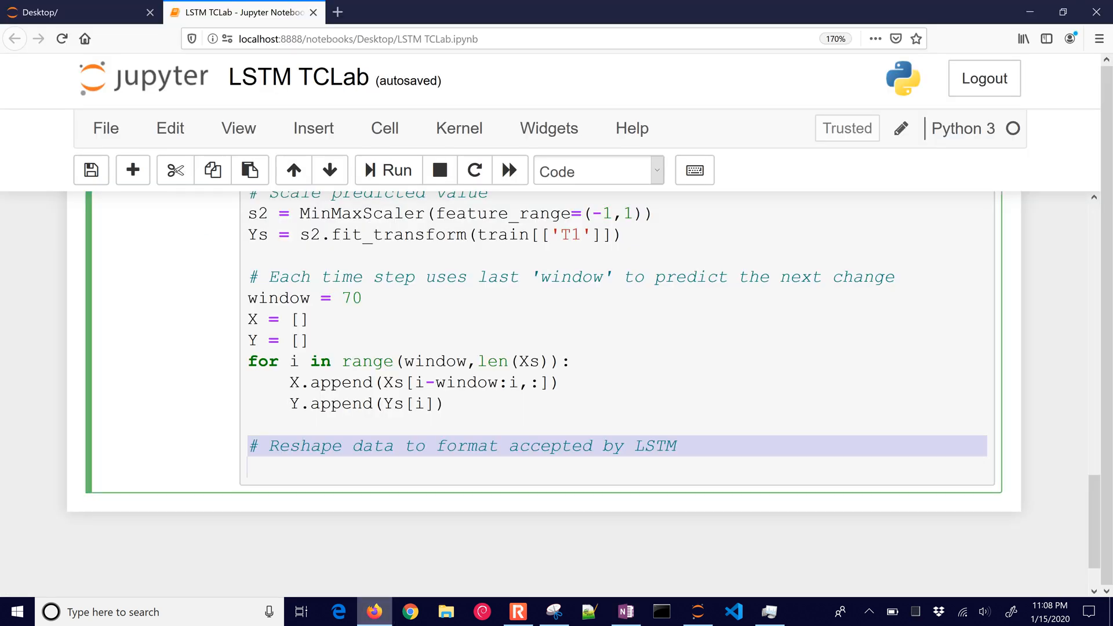
- Convert X and Y to numpy arrays and compile the model with adam and mean_squared_error loss
text(X, Y = np.array(X), np.array(Y))
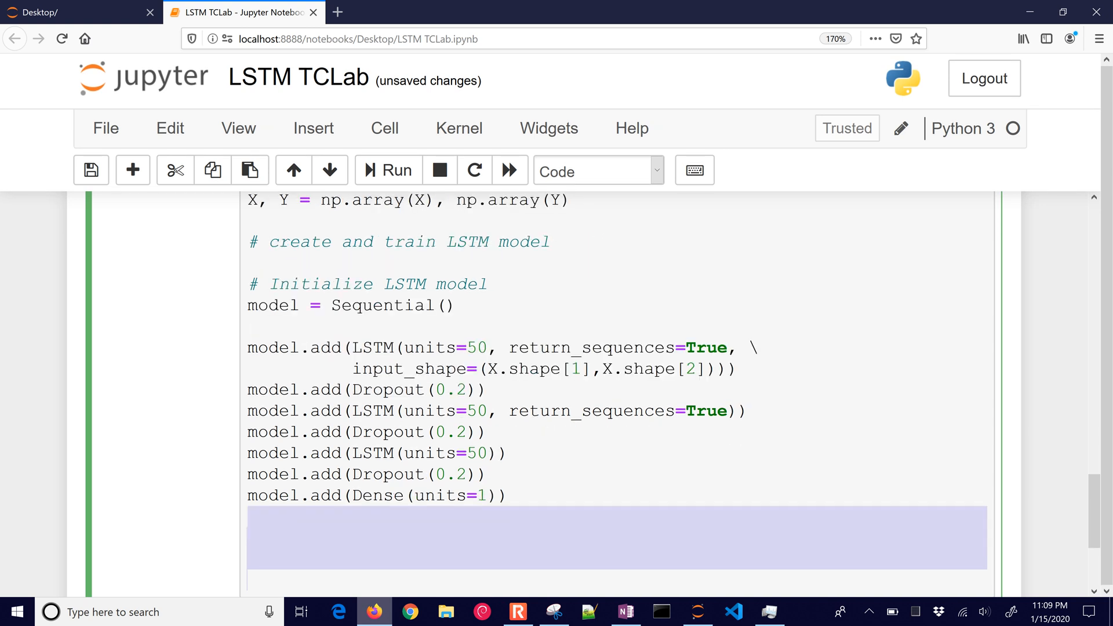
text(model.compile())
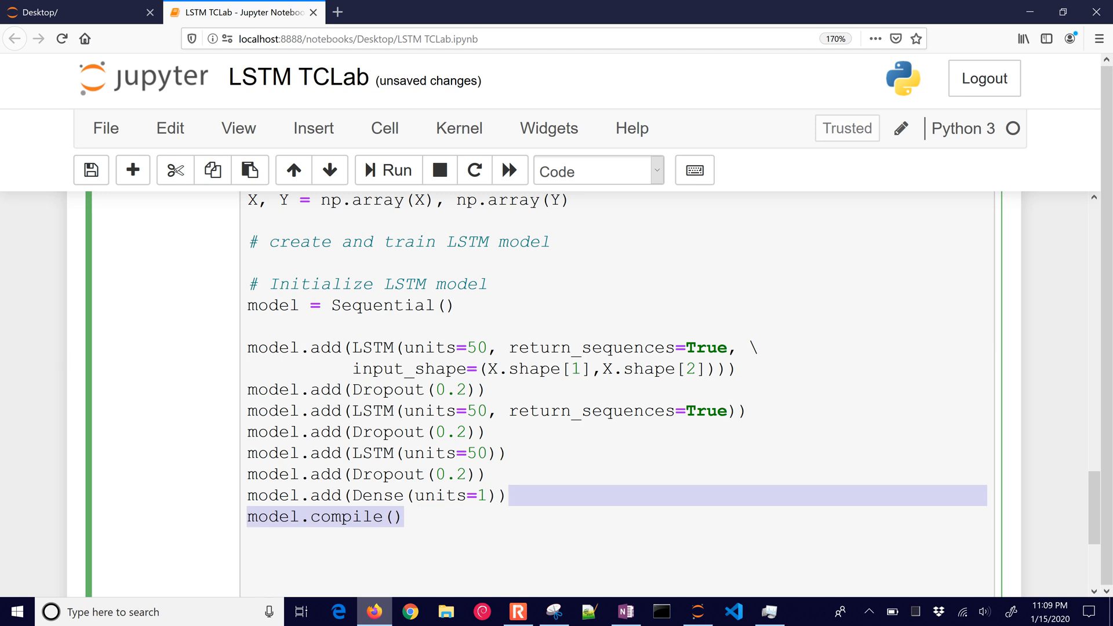
text(optimizer = 'adam')
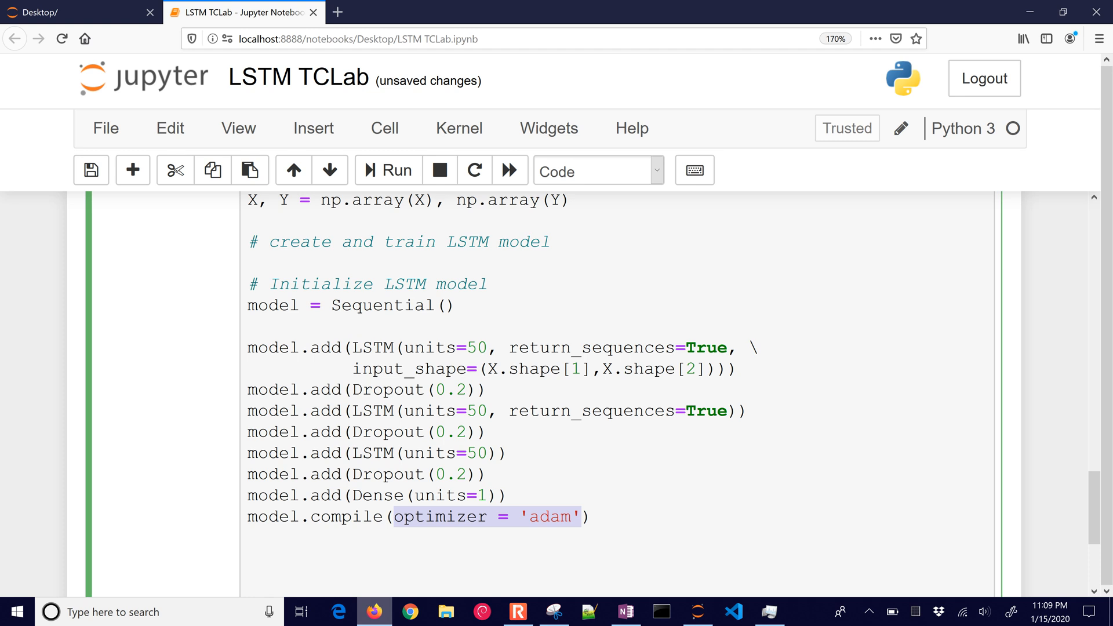
text(, loss = 'mean_squared_error',\)
text(metrics = ['accuracy']))
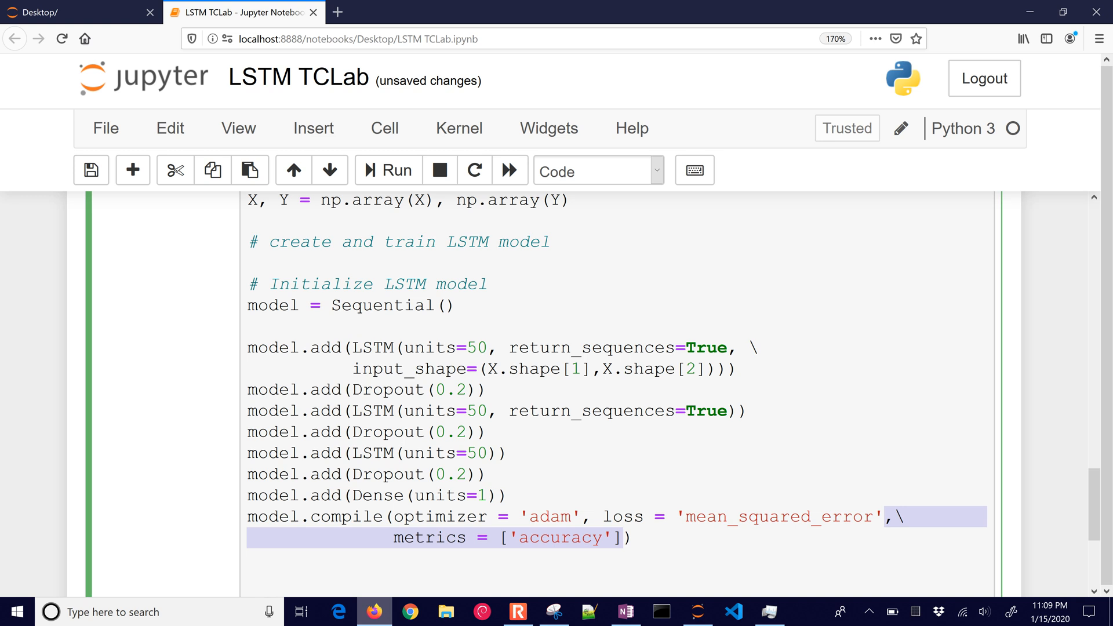
scroll(down, 3)
text(# Allow for early exit)
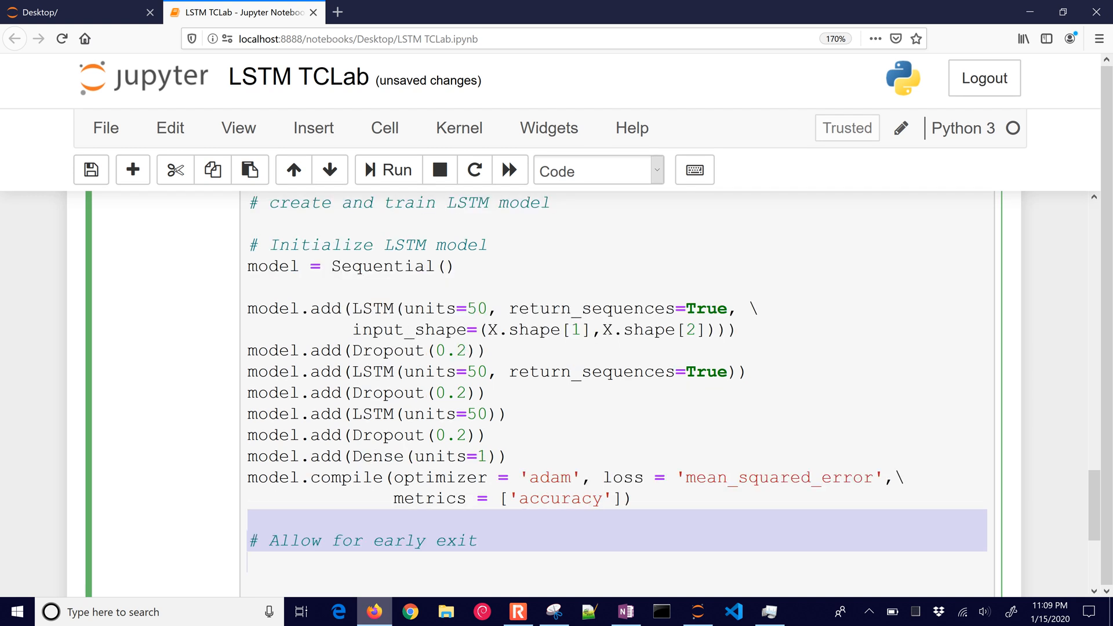
- Add EarlyStopping on loss with mode 'min', verbose 1 and patience 10
text(es = EarlyStopping())
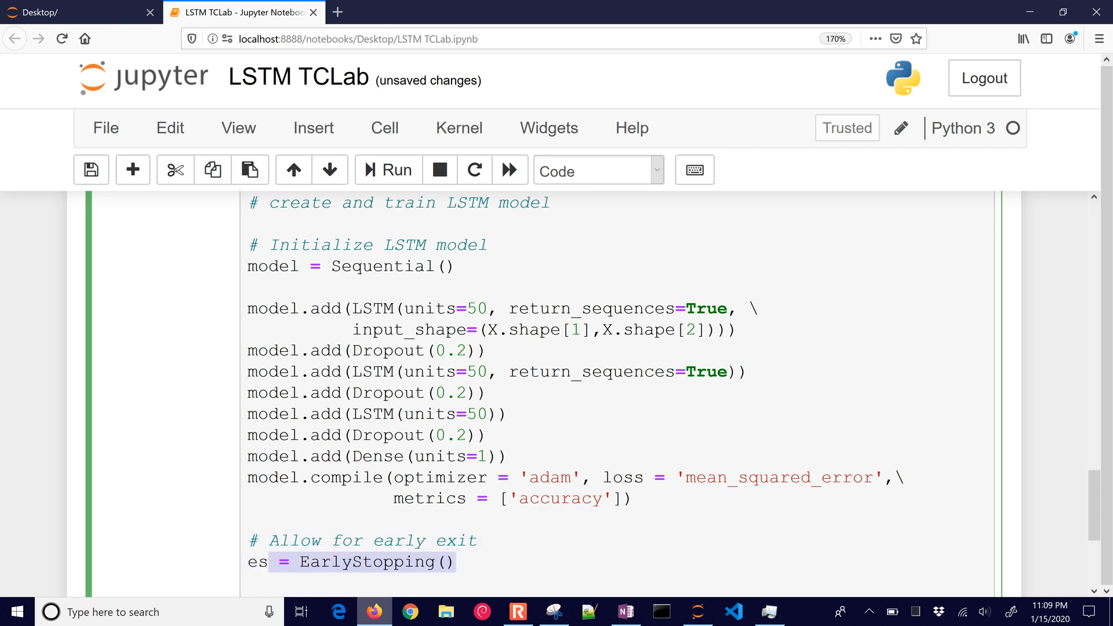
text(monitor='loss')
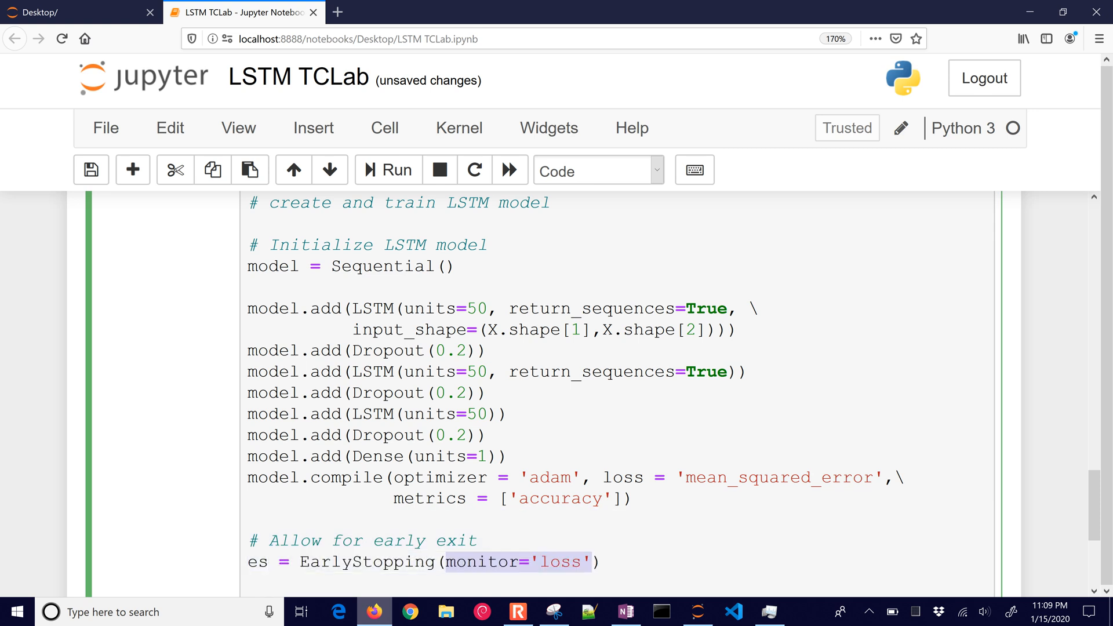
text(,mode='min')
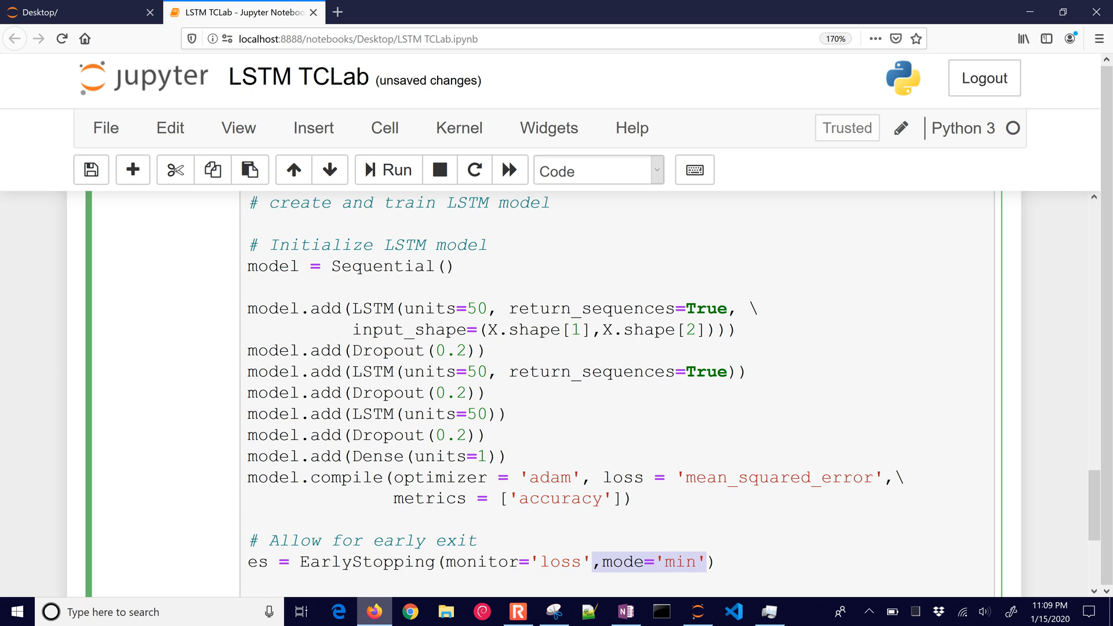
text(,verbose=1)
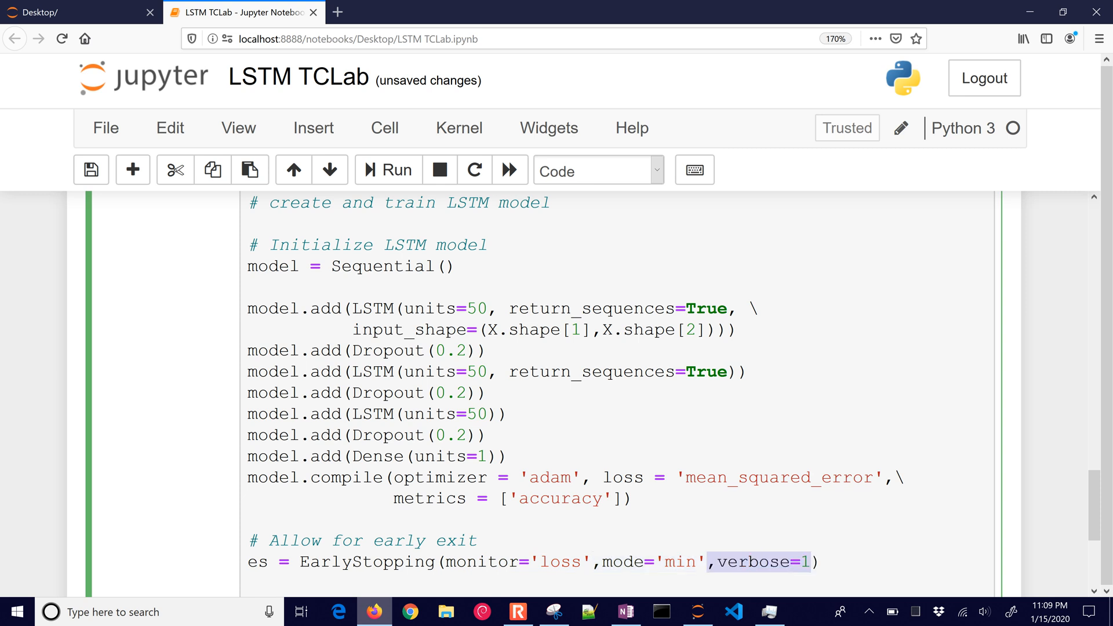
text(,patience=10)
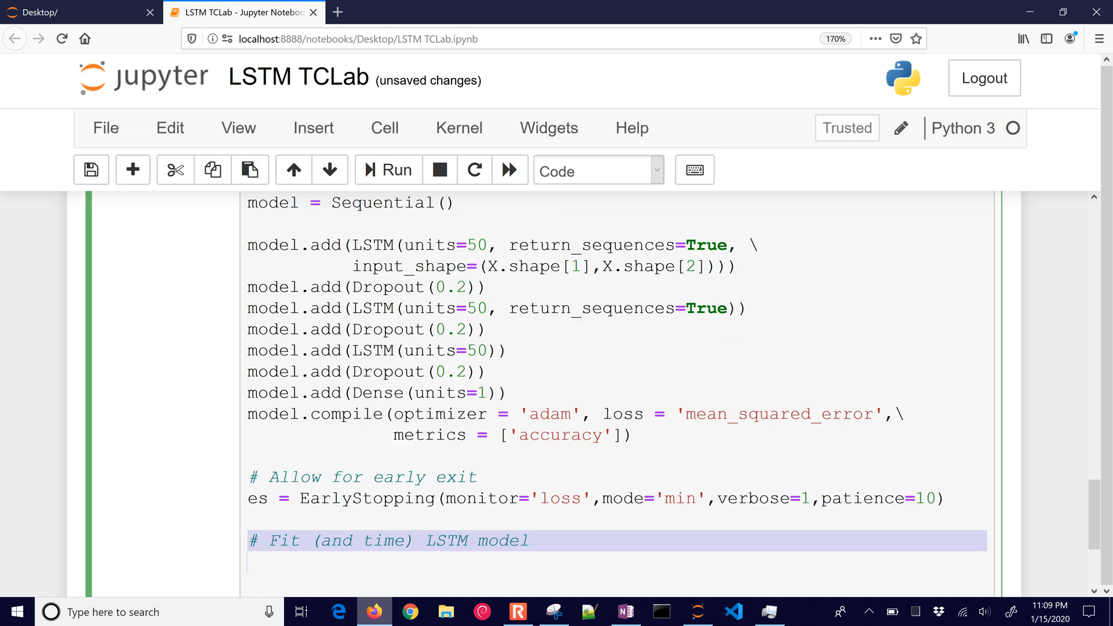
- Time the training with t0 and fit the model on X with batch_size 250 and verbose 1
text(t0 = time.time())
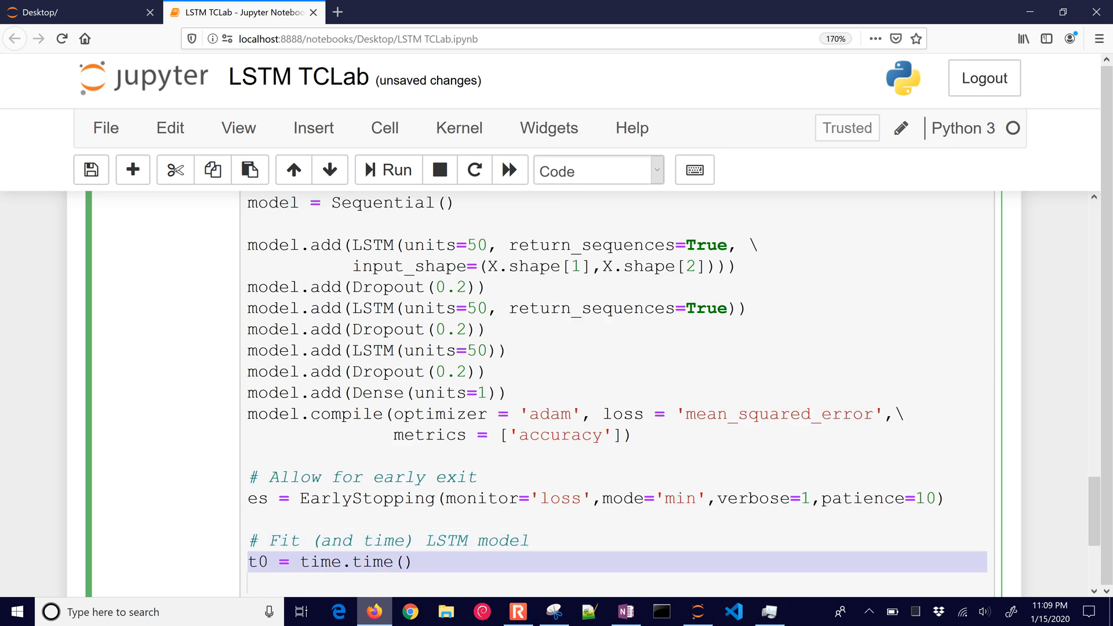
text(history)
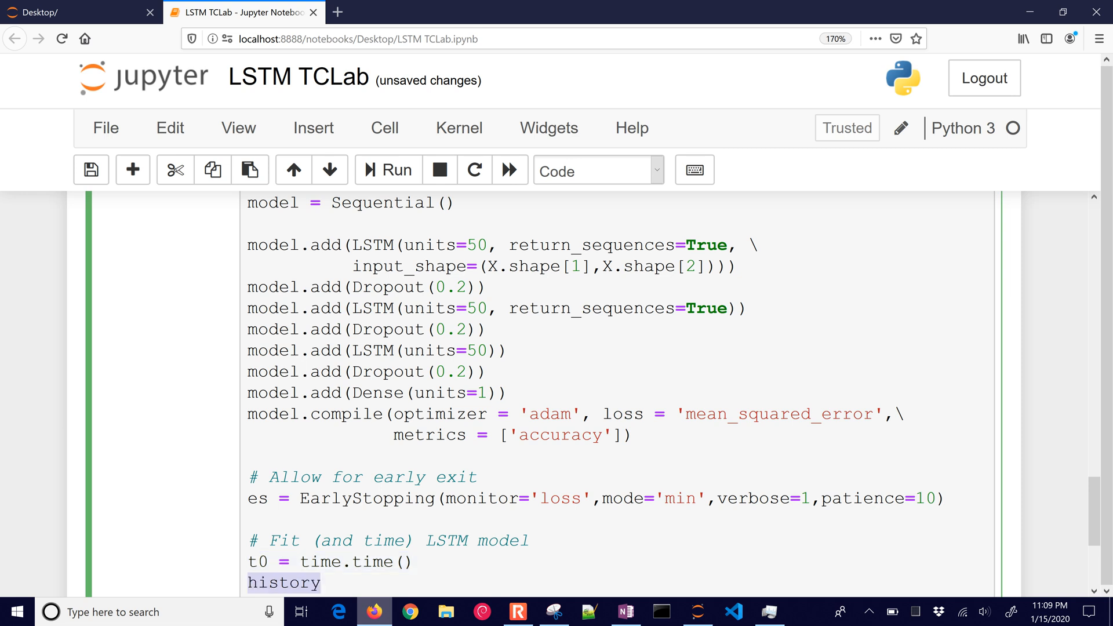
text(= model.fit(X))
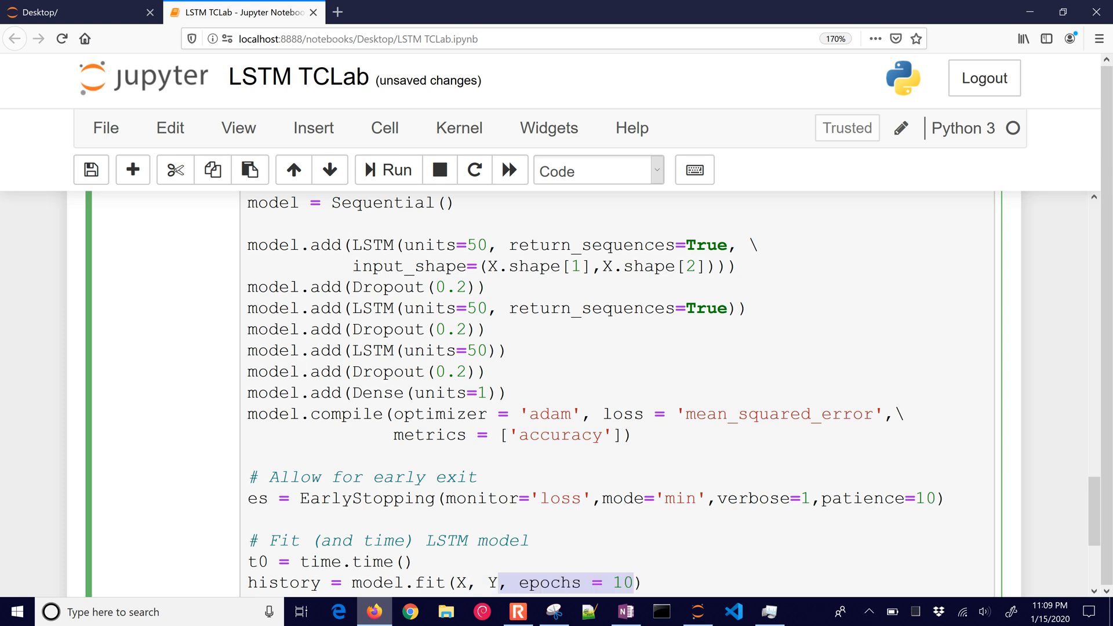
text(, batch_size = 250, \)
text(callbacks=[es]))
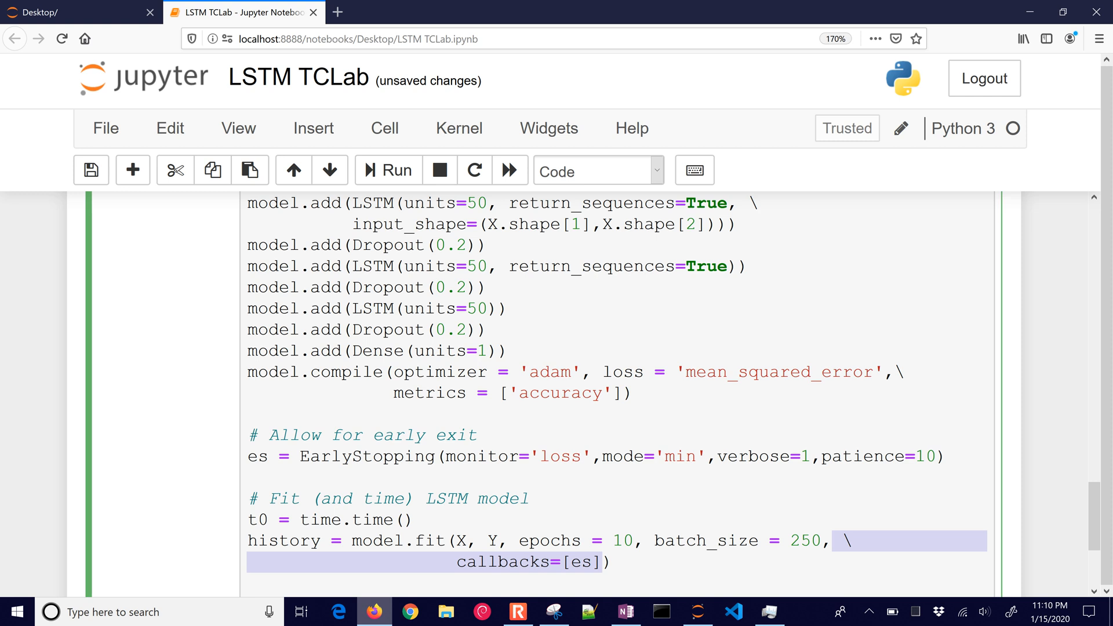
text(, verbose=1)
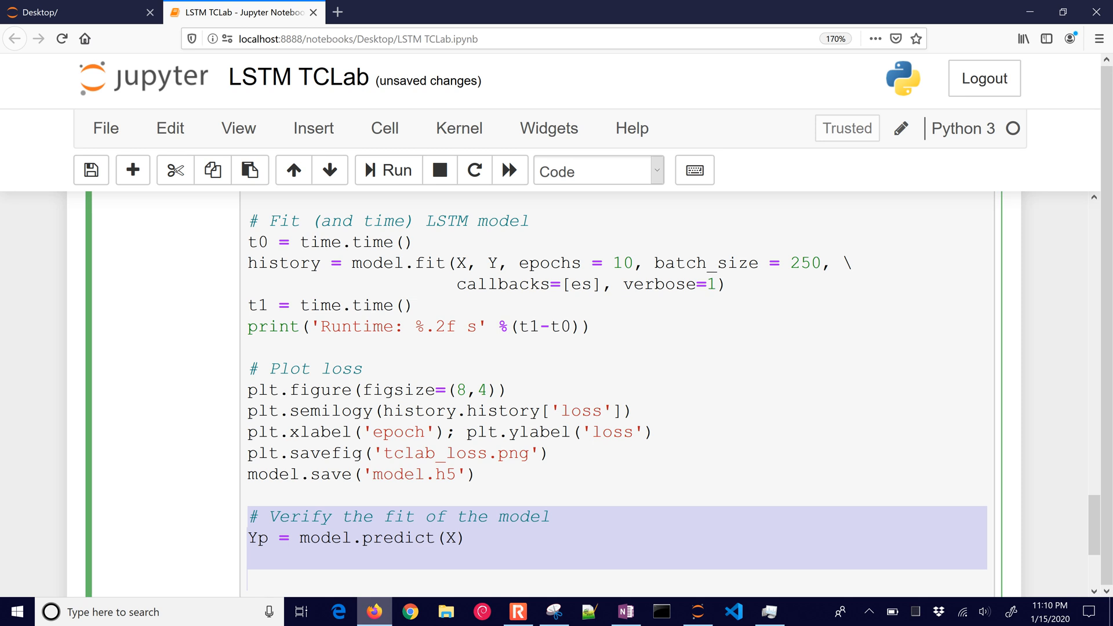
- Scroll through the new cell that unscales Yp and Y and plots LSTM vs measured to tclab_fit.png
scroll(down, 3)
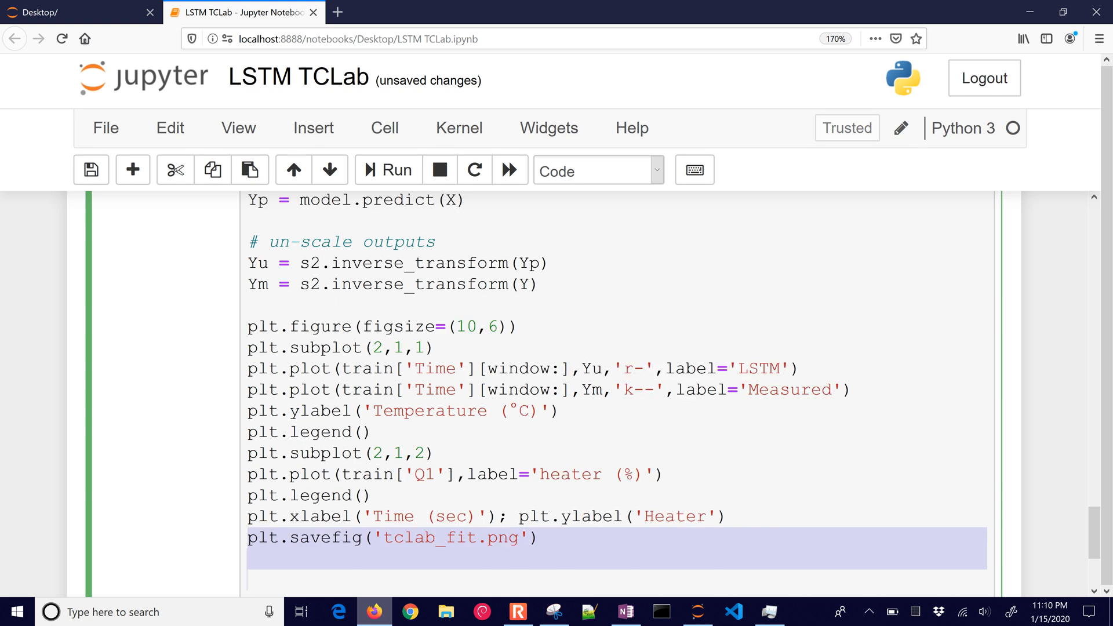
scroll(down, 3)
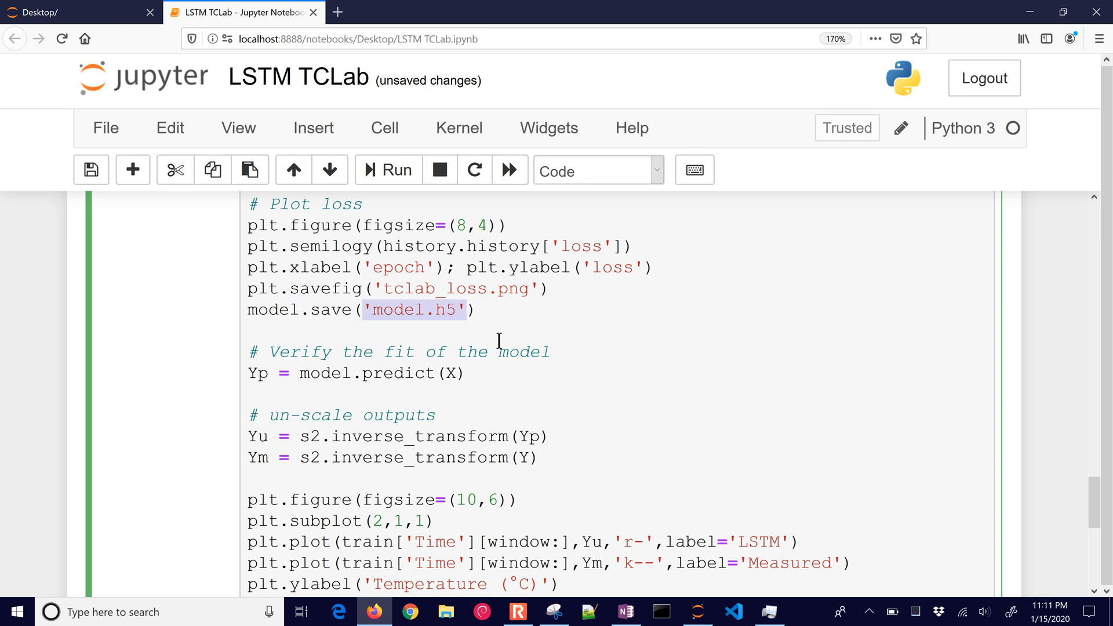
- Load the test data from apmonitor's tclab_data4.txt into a pandas DataFrame named test
scroll(down, 3)
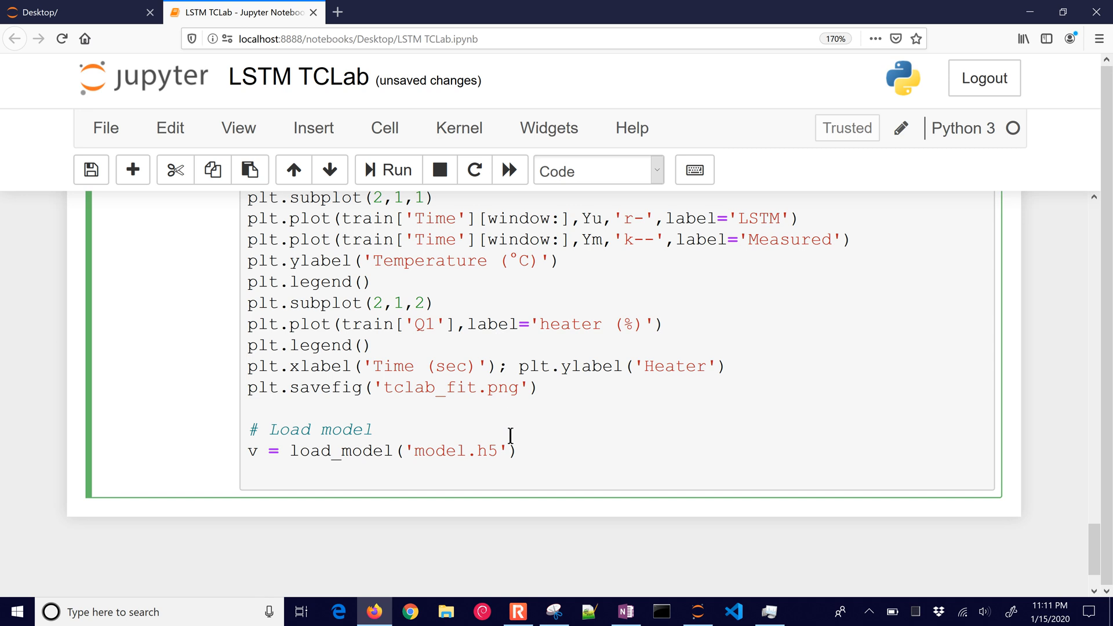
text(# Load training data)
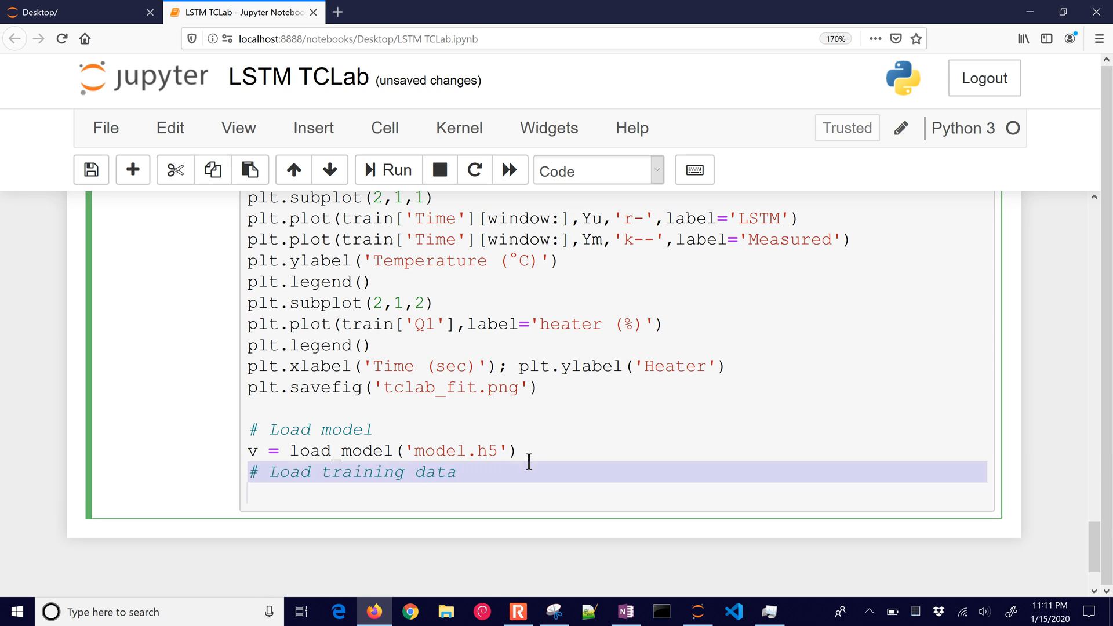
text(url = 'https://apmonitor.com/pdc/uploads/Main/tclab_data4.txt')
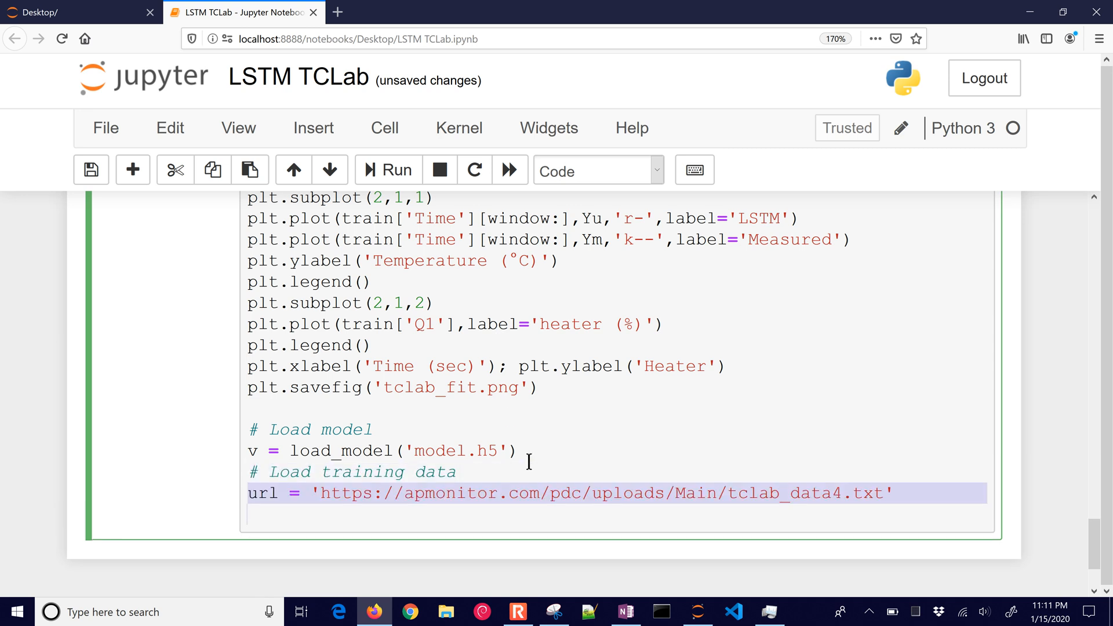
text(test = pd.read_csv(url))
text(Yt = test[['T1']].values)
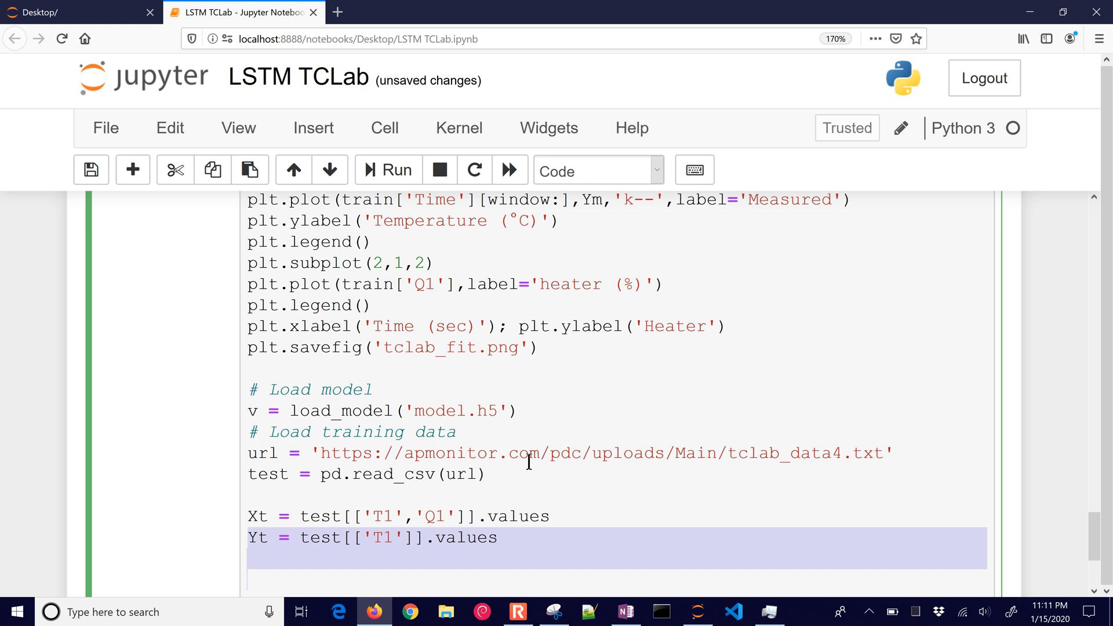
- Unscale the predictions with Ytm = s2.inverse_transform(Yti) amid the validation plotting code
scroll(down, 3)
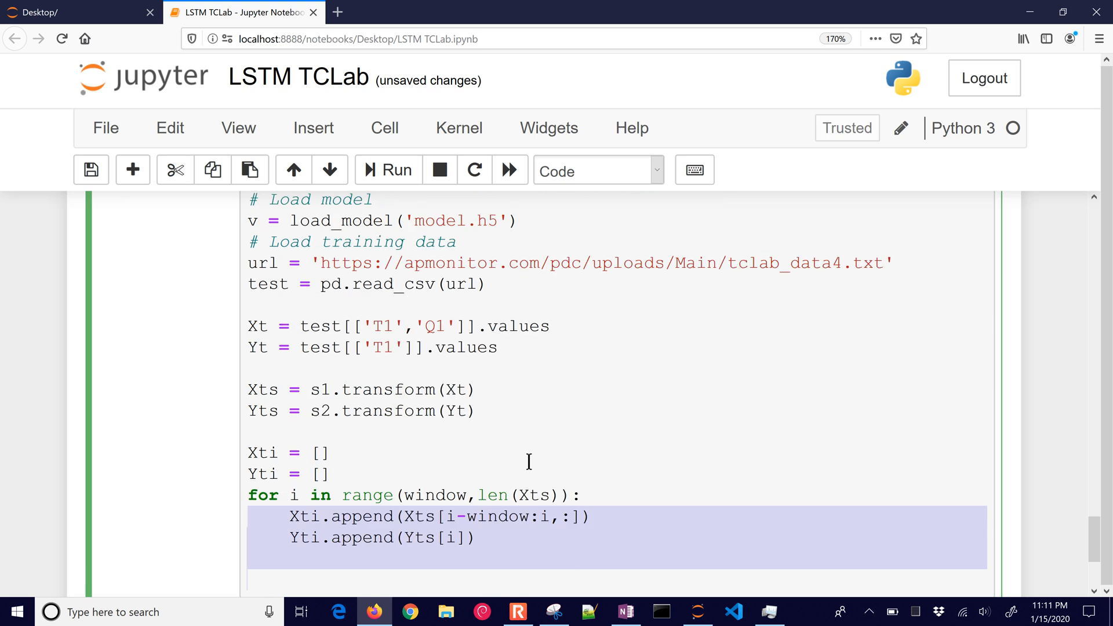
scroll(down, 3)
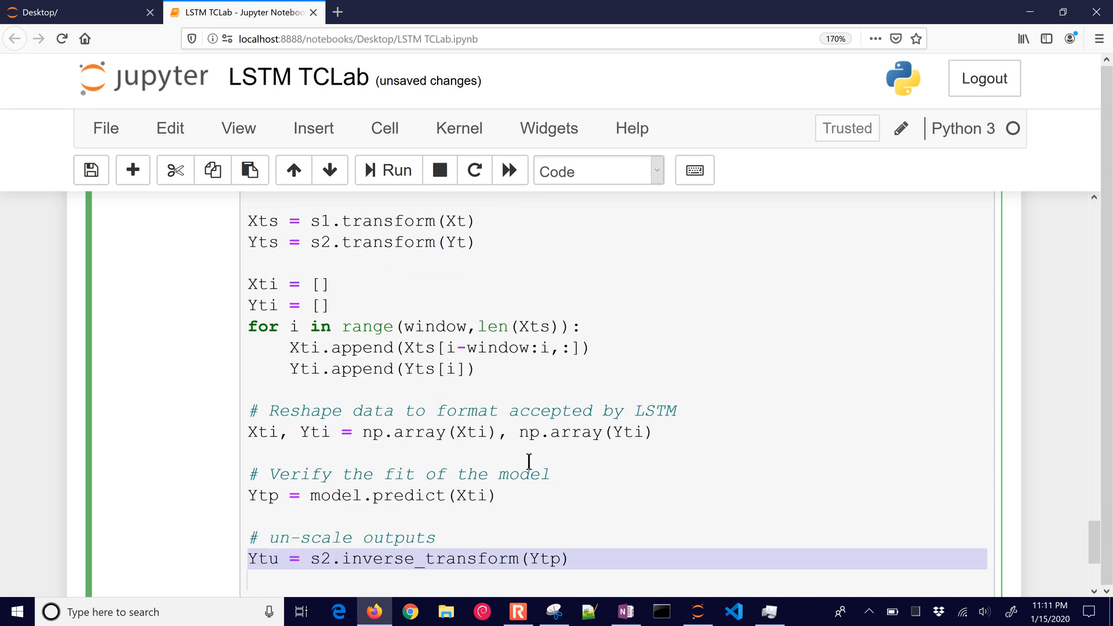
text(Ytm = s2.inverse_transform(Yti))
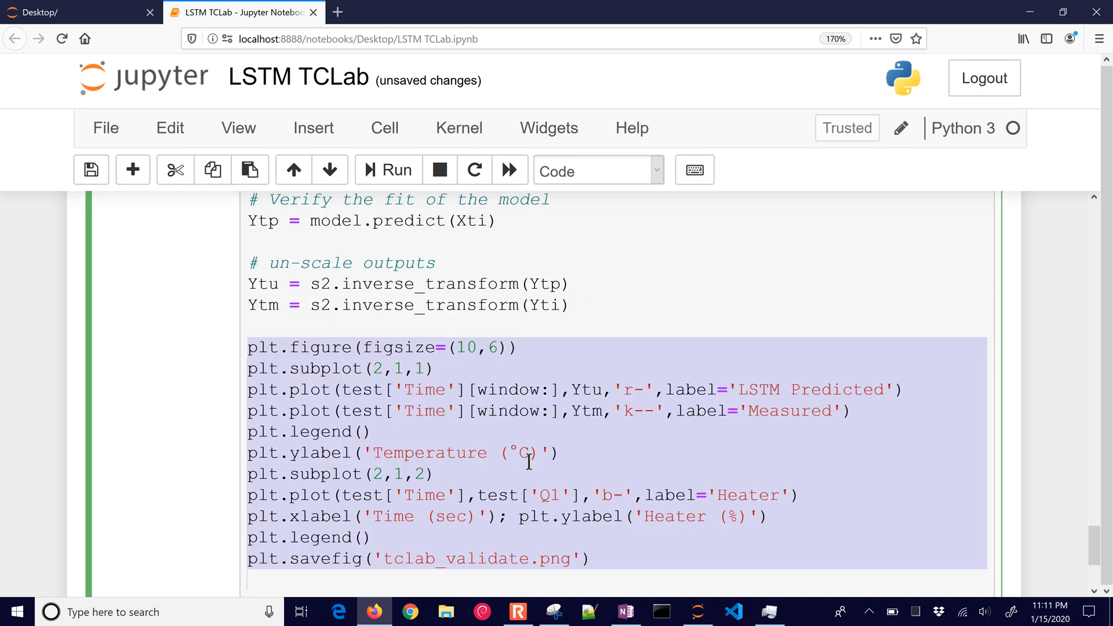
scroll(down, 3)
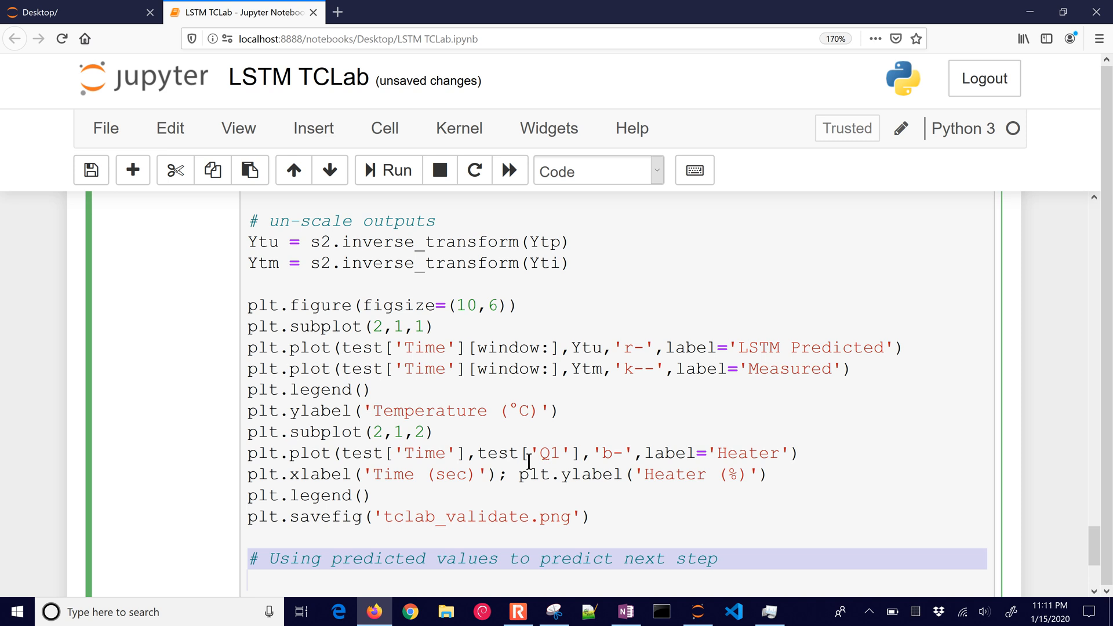
- Scroll through the forecast loop and plotting code that saves tclab_forecast.png
scroll(down, 3)
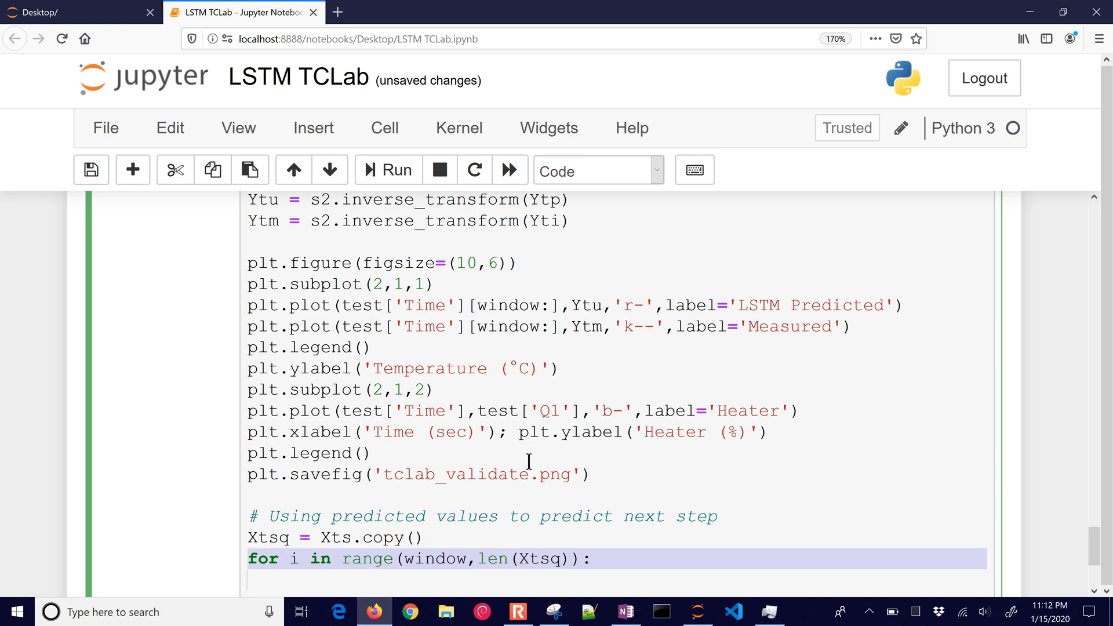
scroll(down, 3)
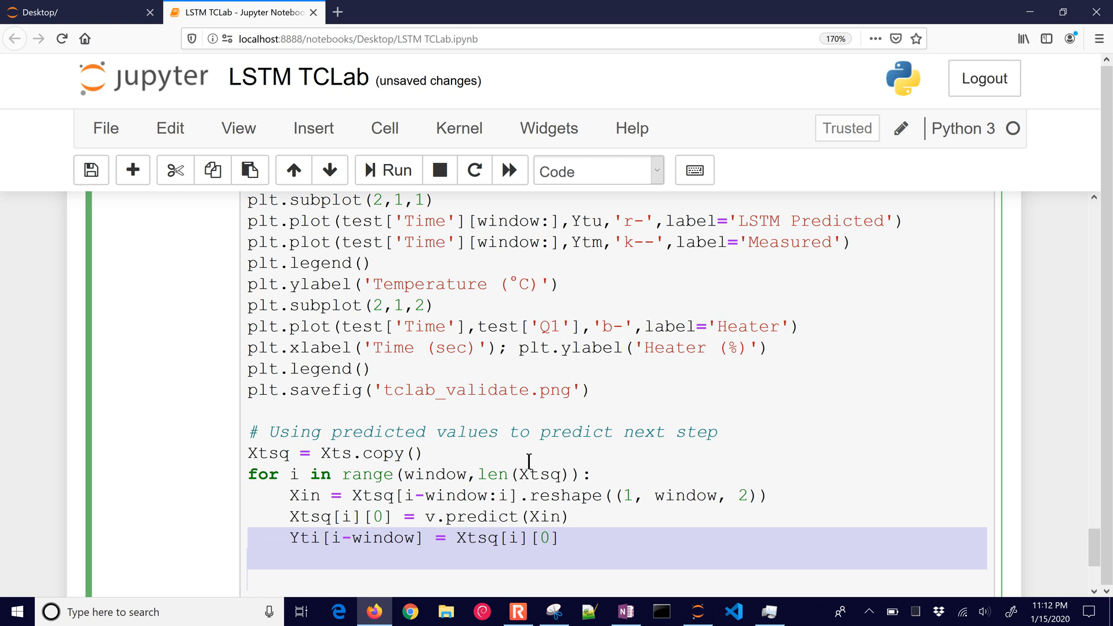
scroll(down, 3)
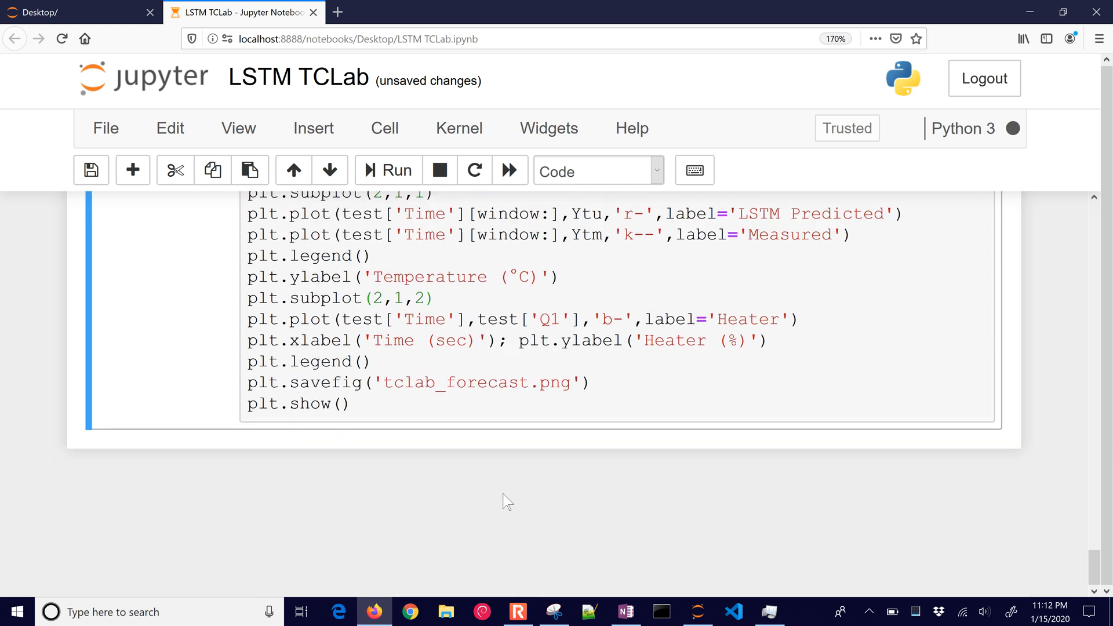
mouse_move(431, 446)
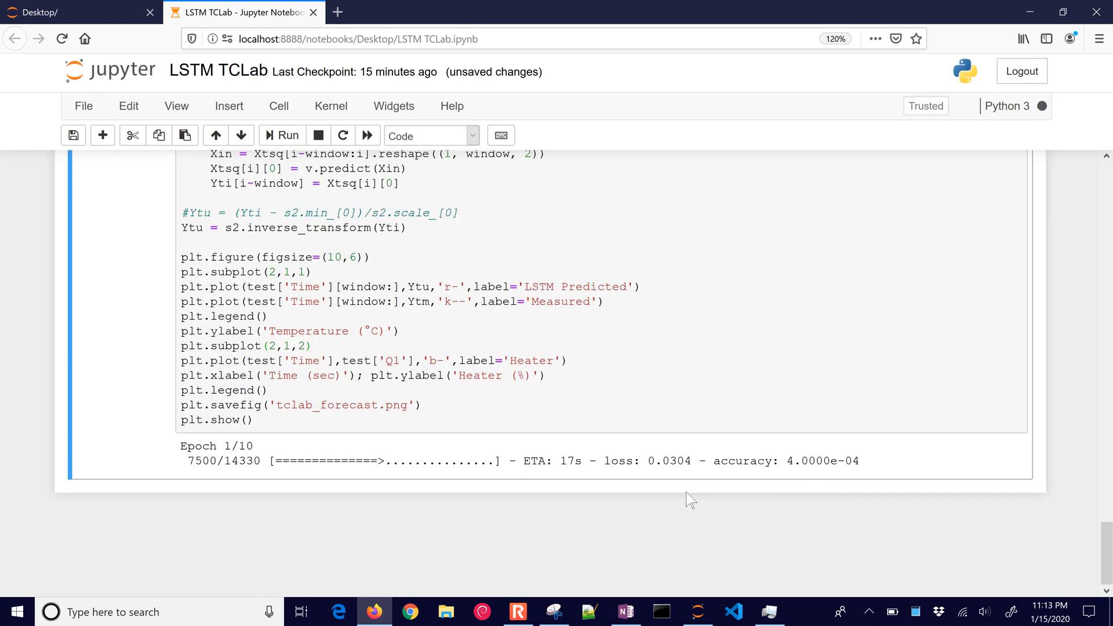
- Zoom the notebook to 150% and watch the LSTM training output for the first two epochs
key(ctrl+plus)
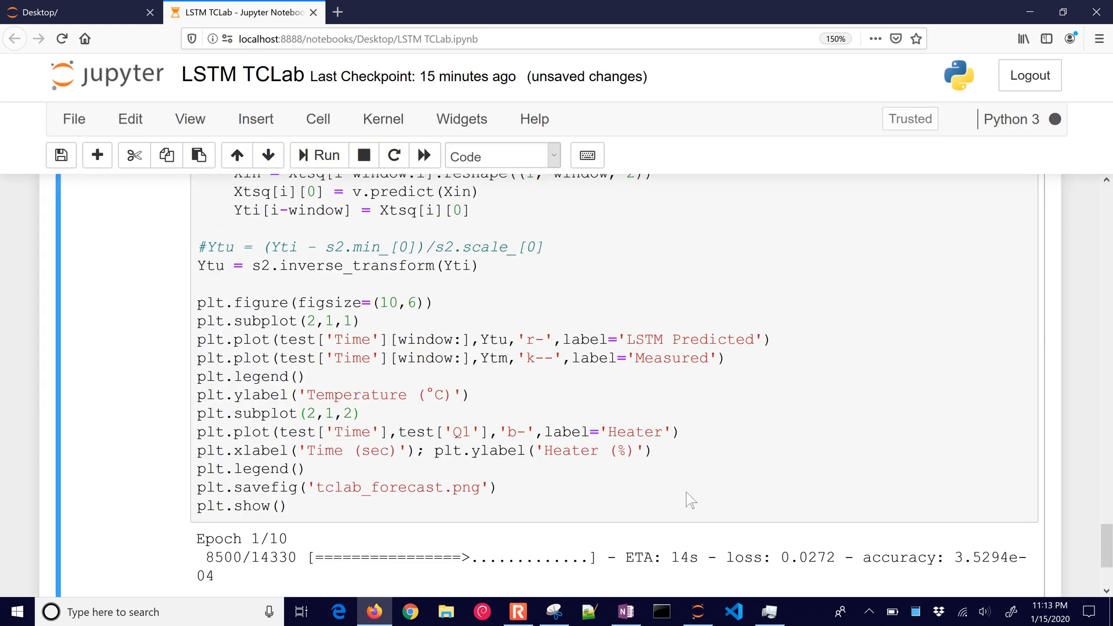
scroll(down, 3)
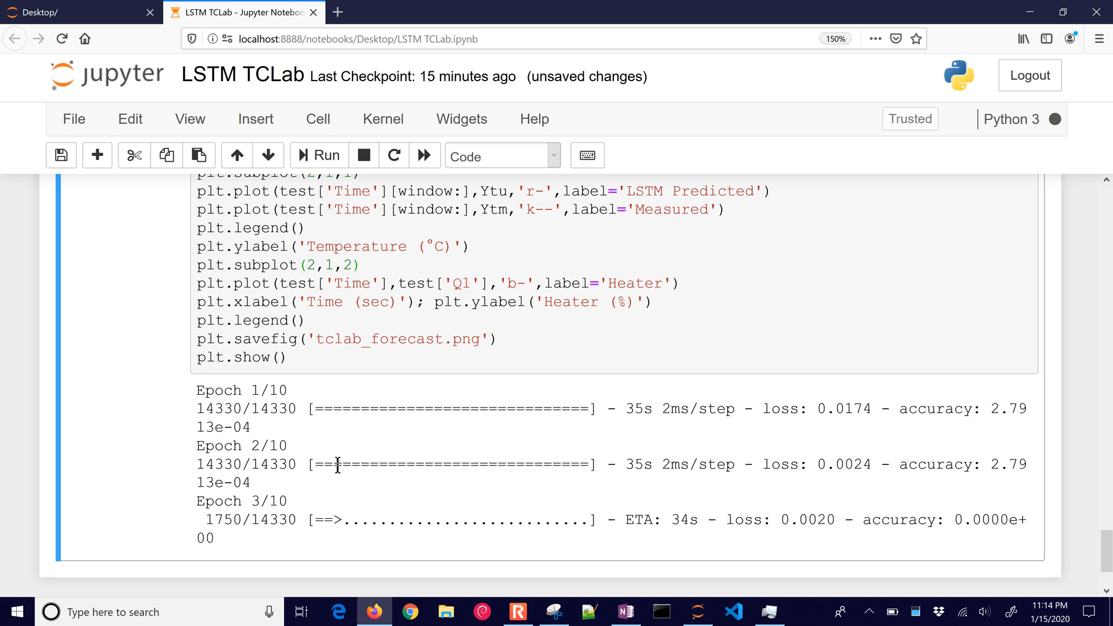
- Scroll to follow model.fit through epoch 10/10 and the printed 395.26 s runtime
scroll(down, 3)
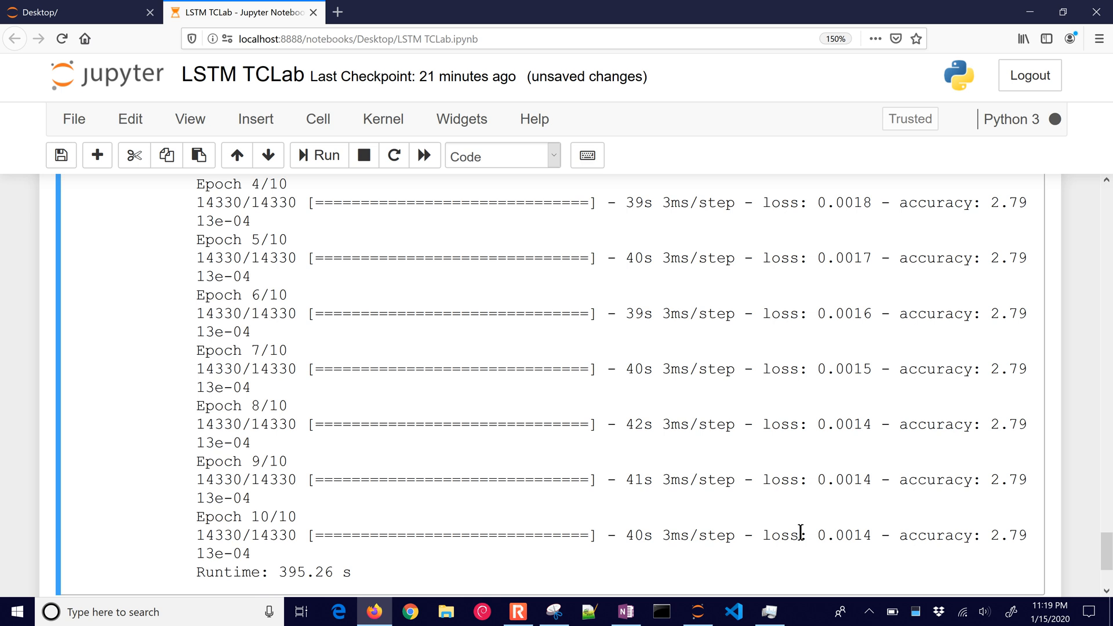
scroll(down, 3)
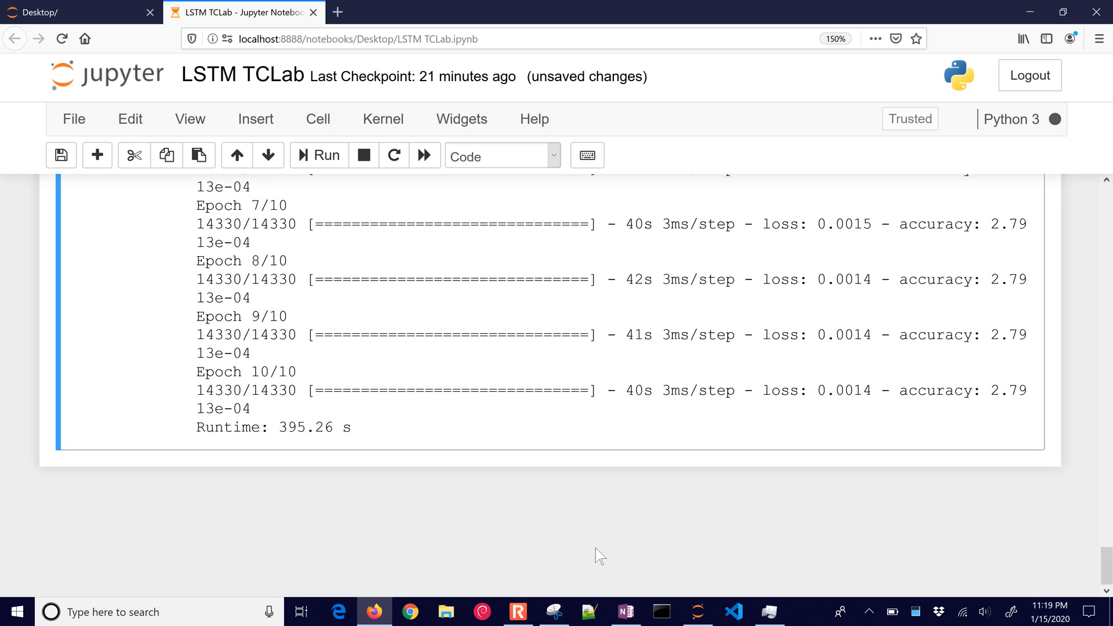
mouse_move(358, 435)
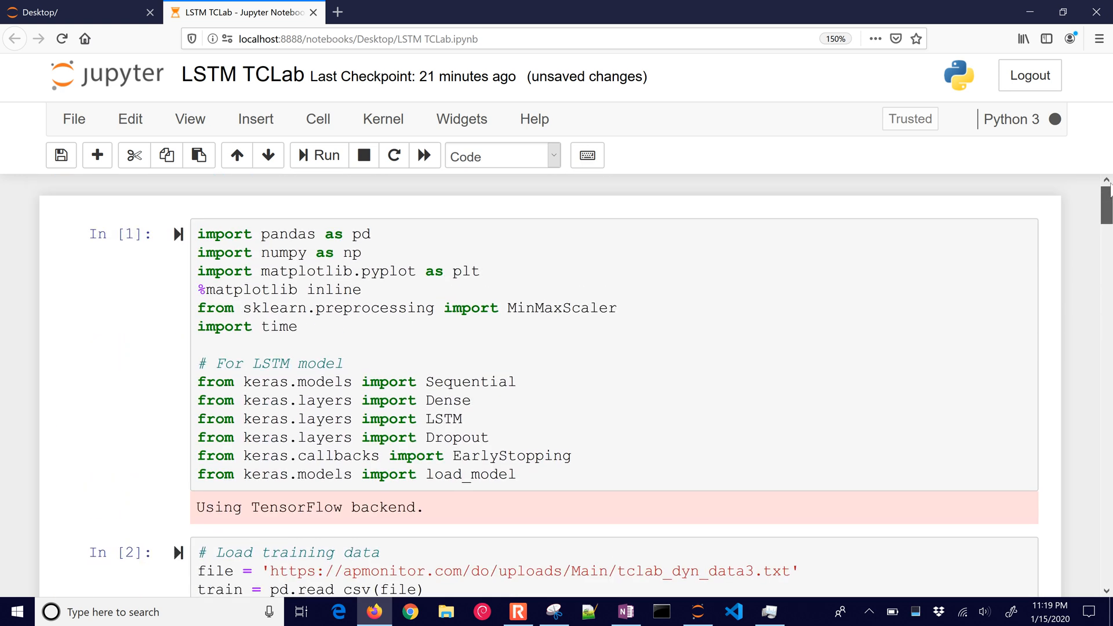
scroll(down, 3)
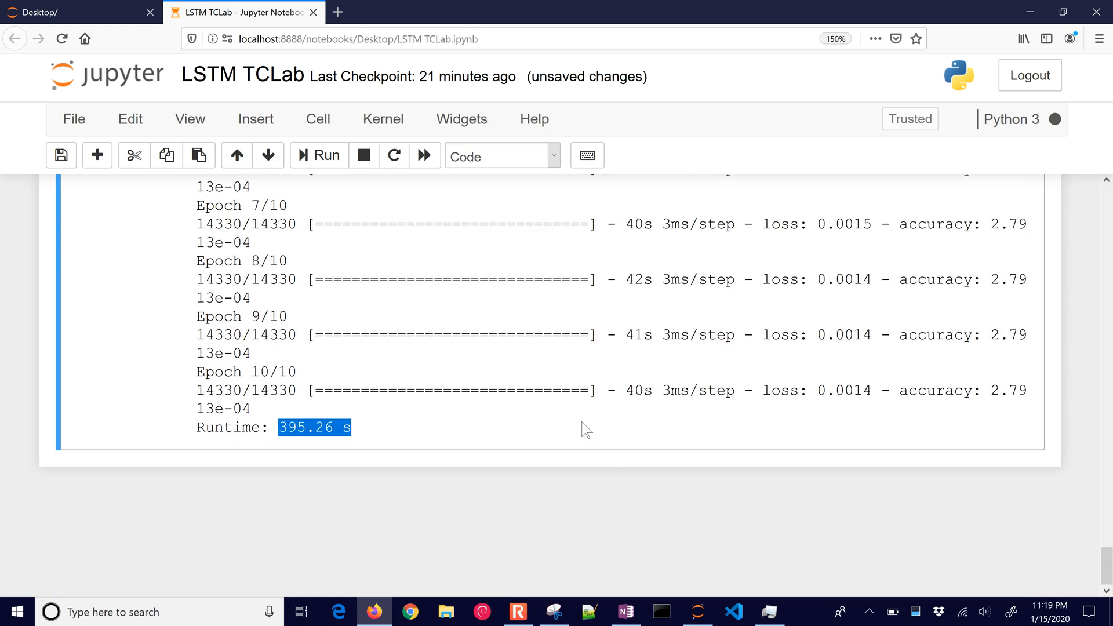
click(408, 411)
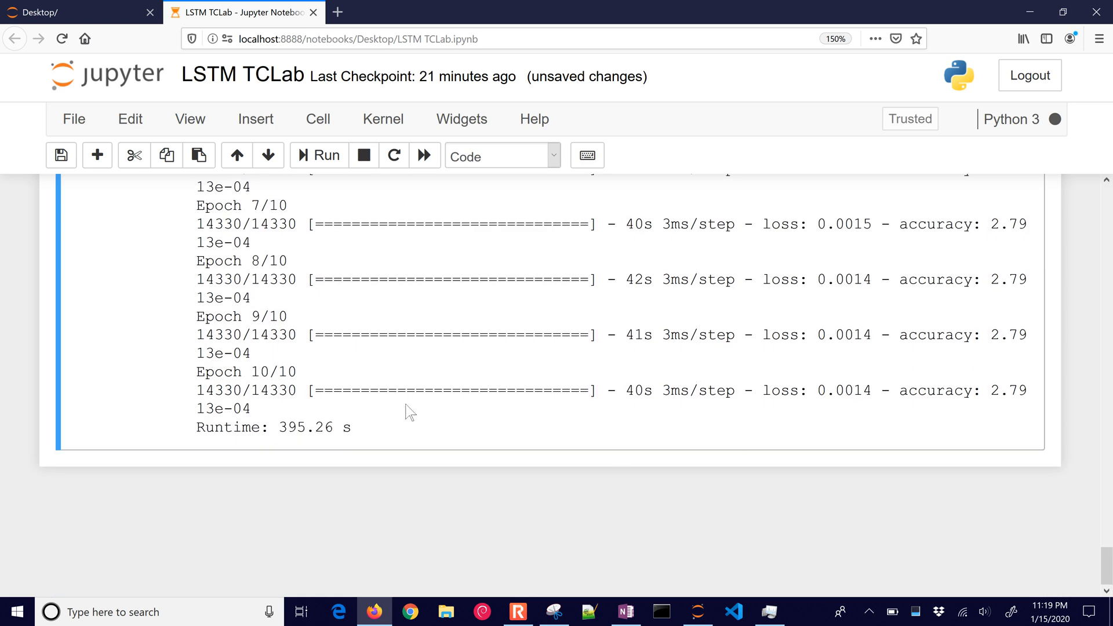
mouse_move(459, 467)
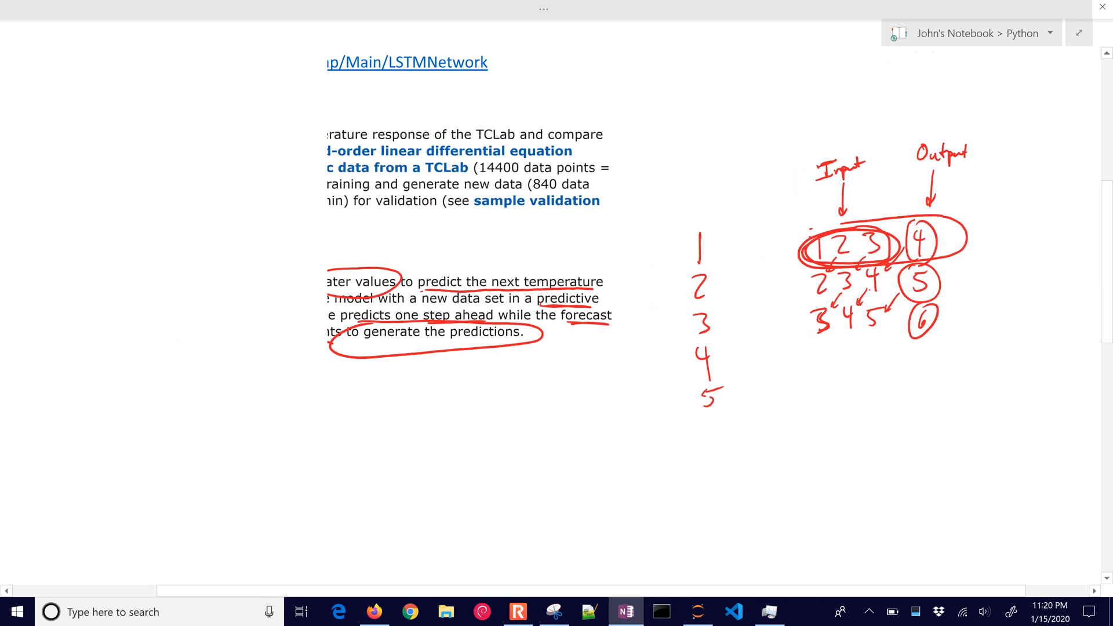
- Ink red arrows on the temperature plot and circles around the heater plot and its first steps
scroll(down, 3)
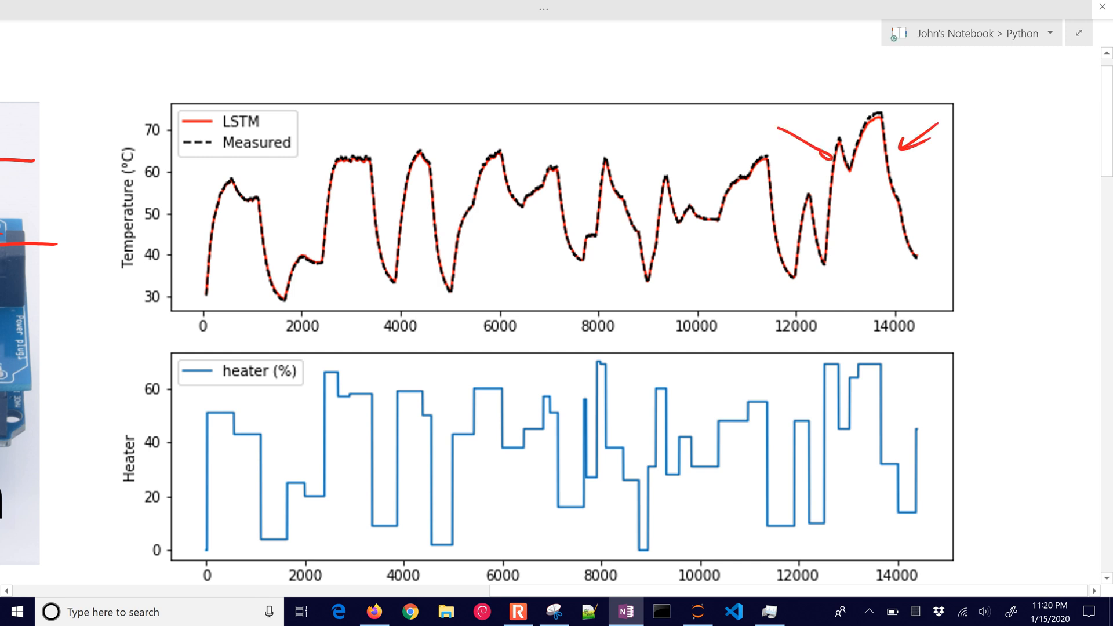
drag(603, 120, 561, 181)
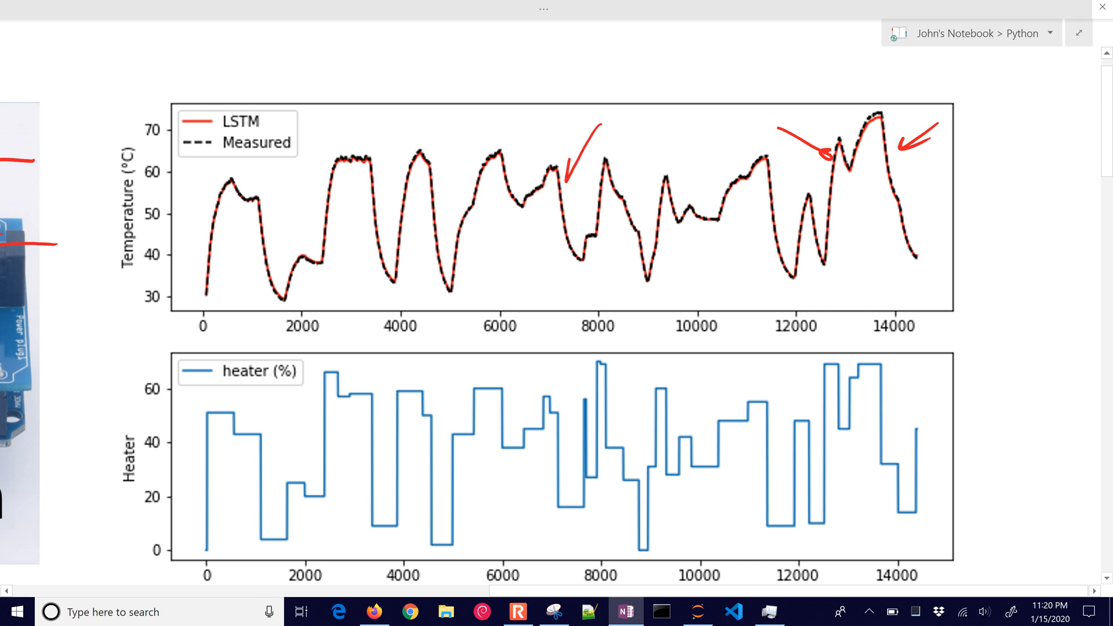
drag(146, 360, 408, 347)
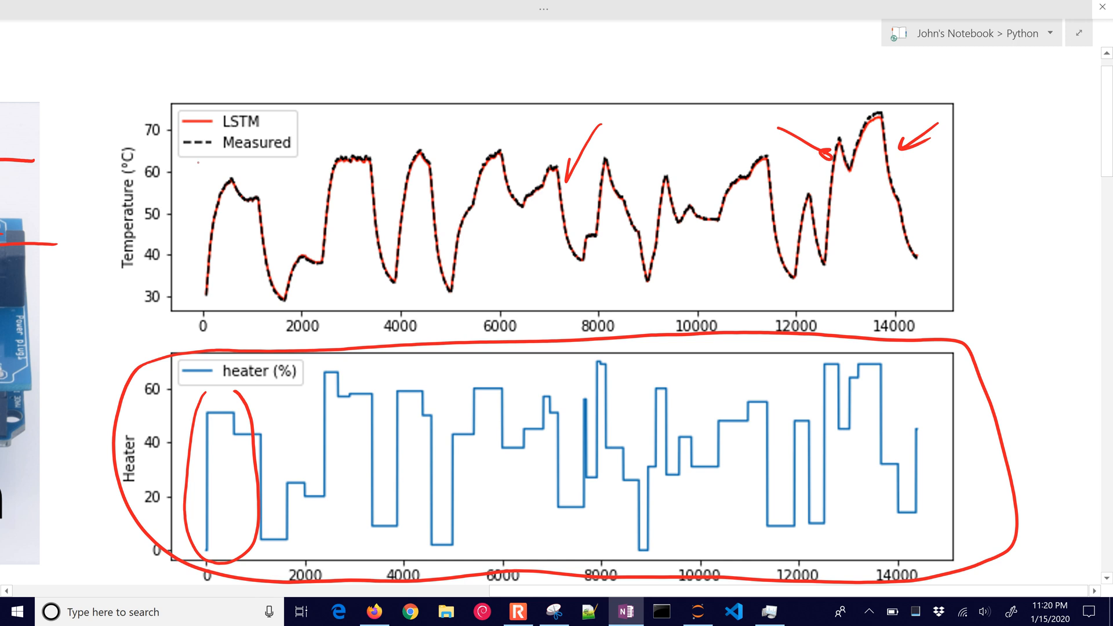
drag(198, 153, 220, 312)
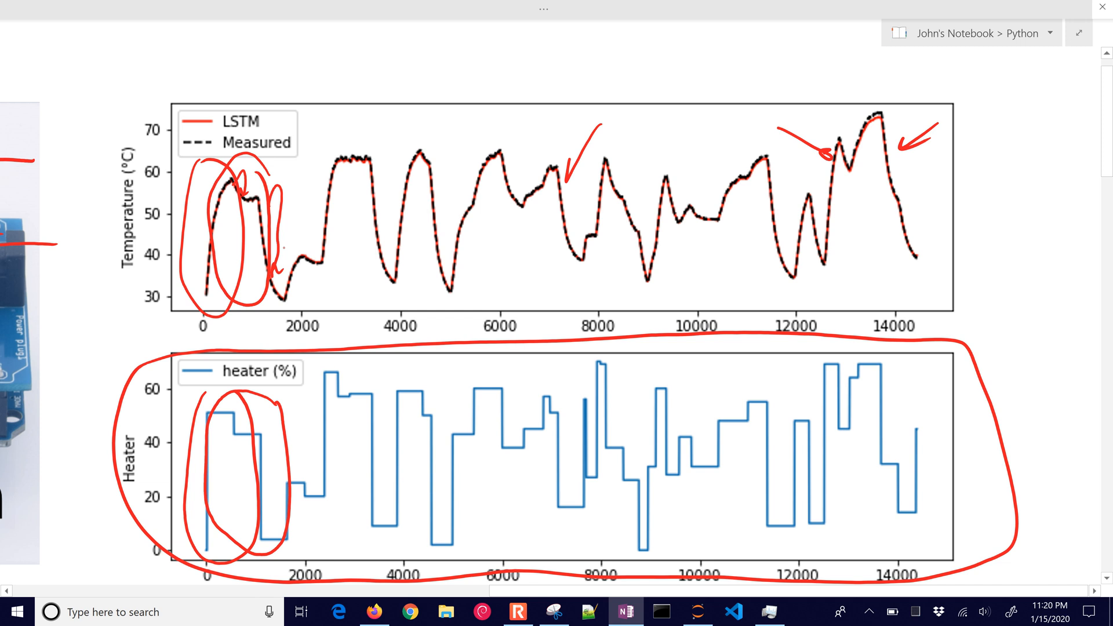
drag(330, 130, 472, 126)
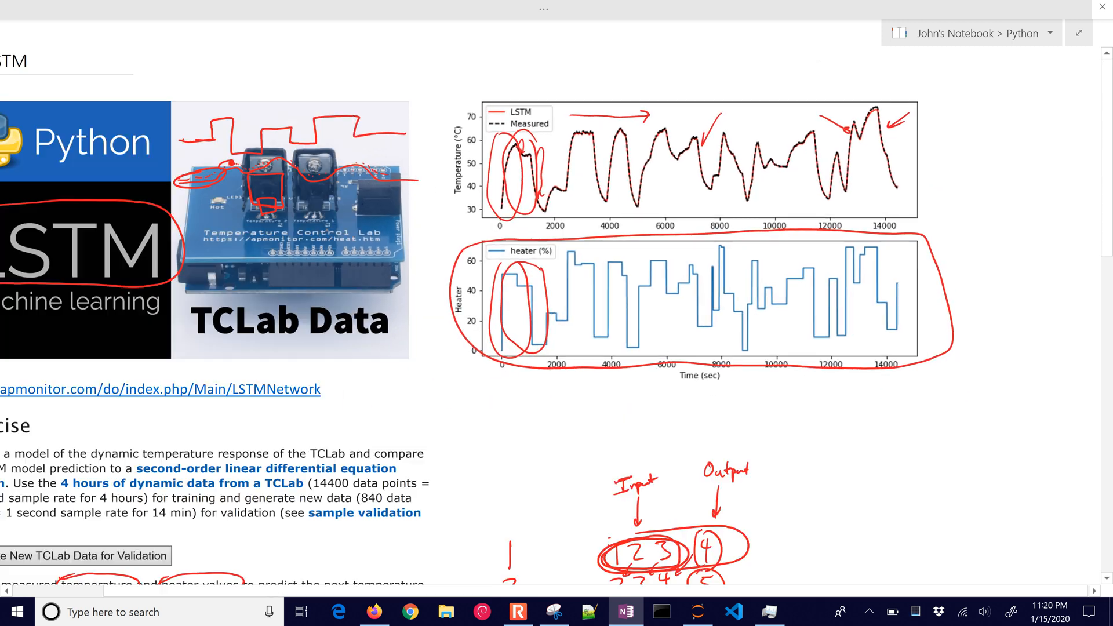
- Circle the early rise and highest heater step and link the first step to its temperature rise
scroll(down, 3)
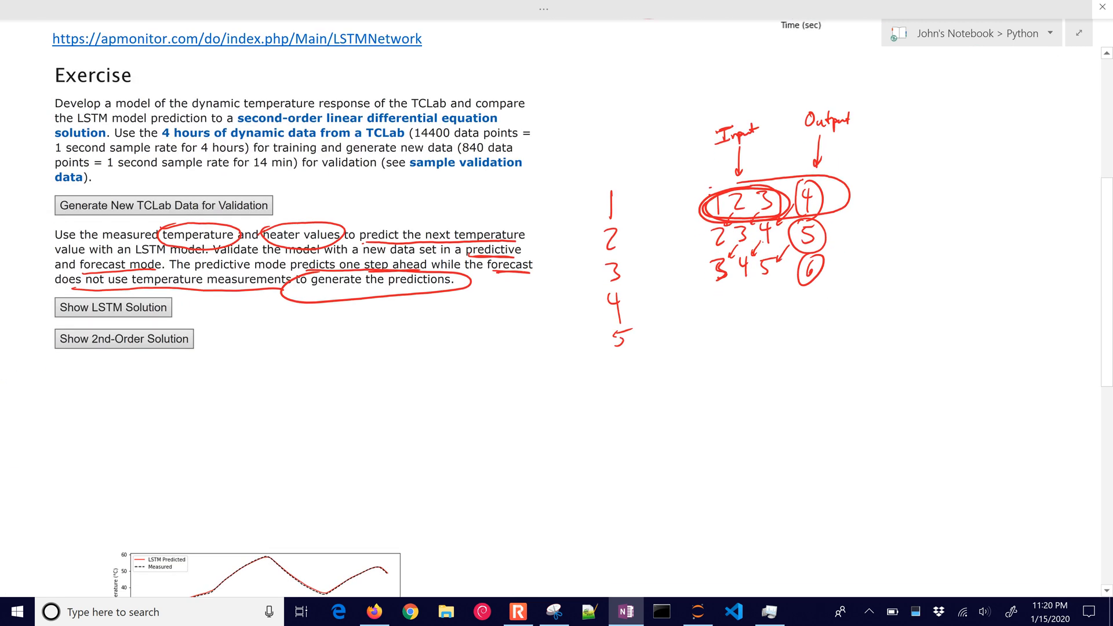
scroll(down, 3)
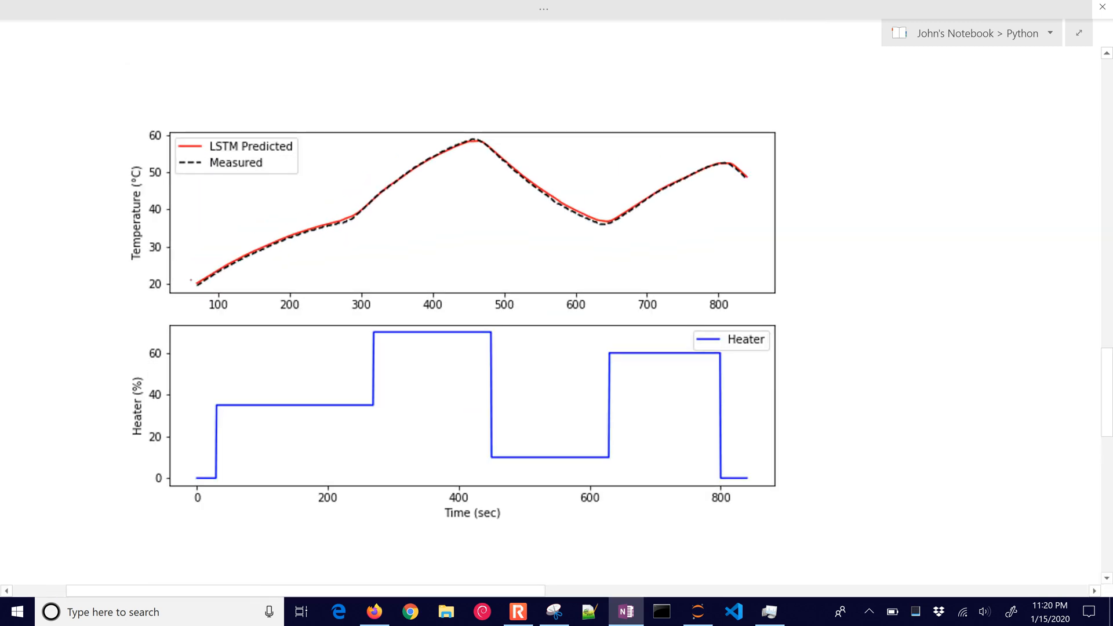
drag(192, 291, 312, 214)
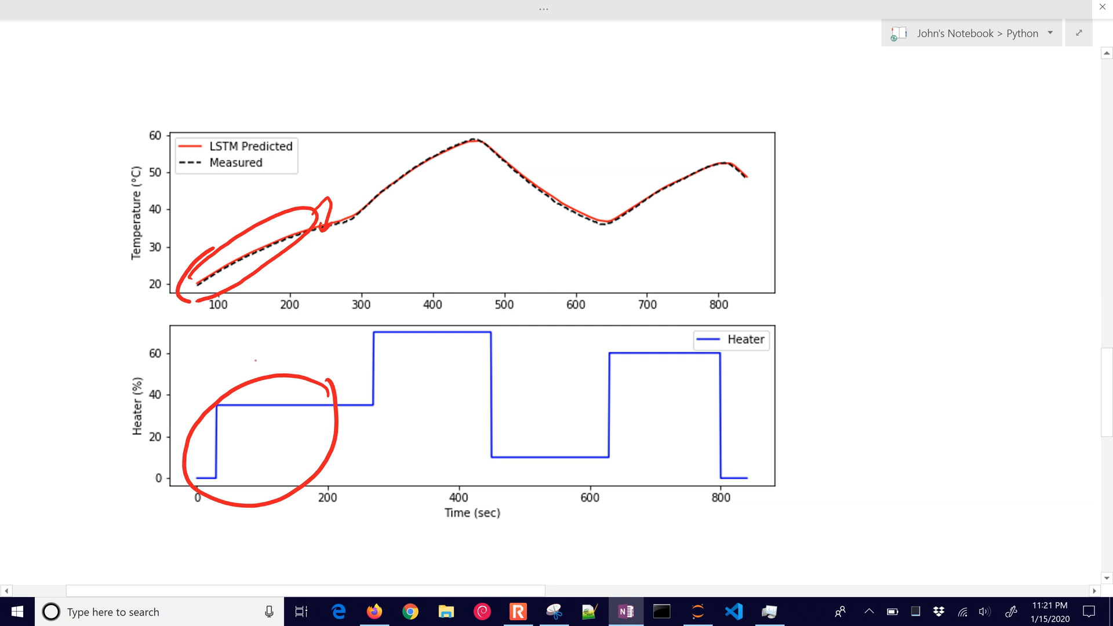
drag(257, 375, 323, 231)
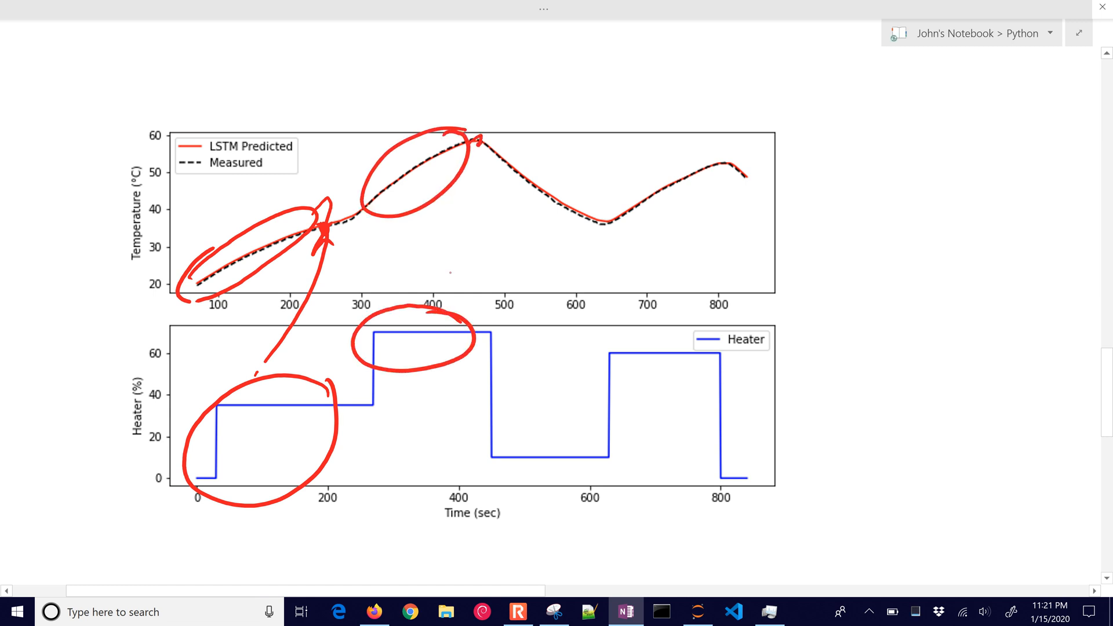
drag(432, 301, 477, 138)
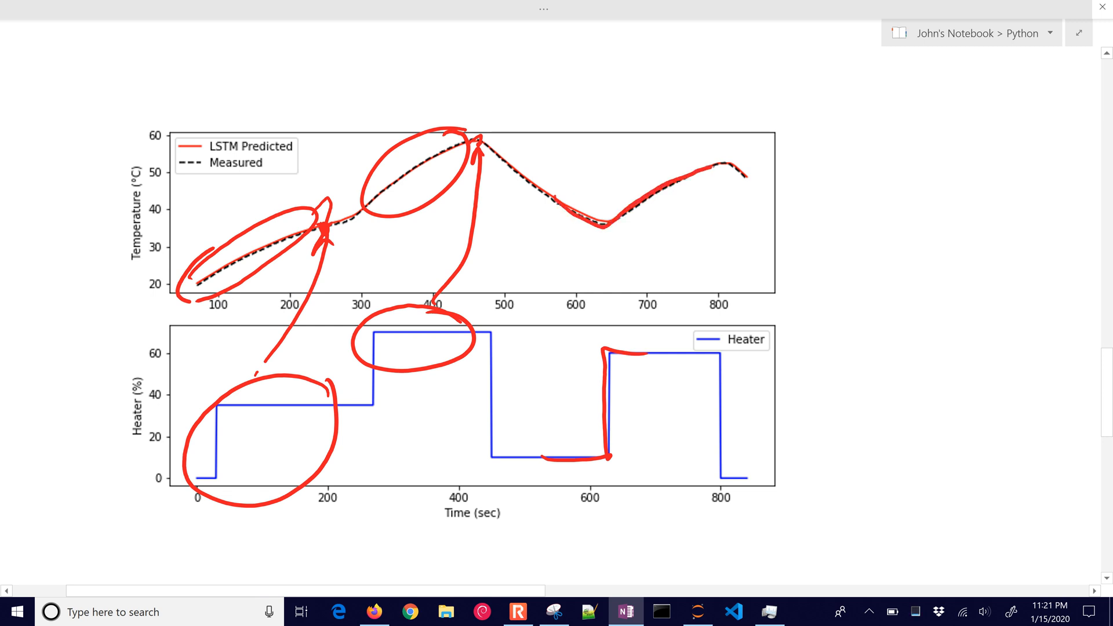
- Draw lines past the plot's right end, a vertical bar, and circle the dip near 650 s
drag(743, 170, 902, 151)
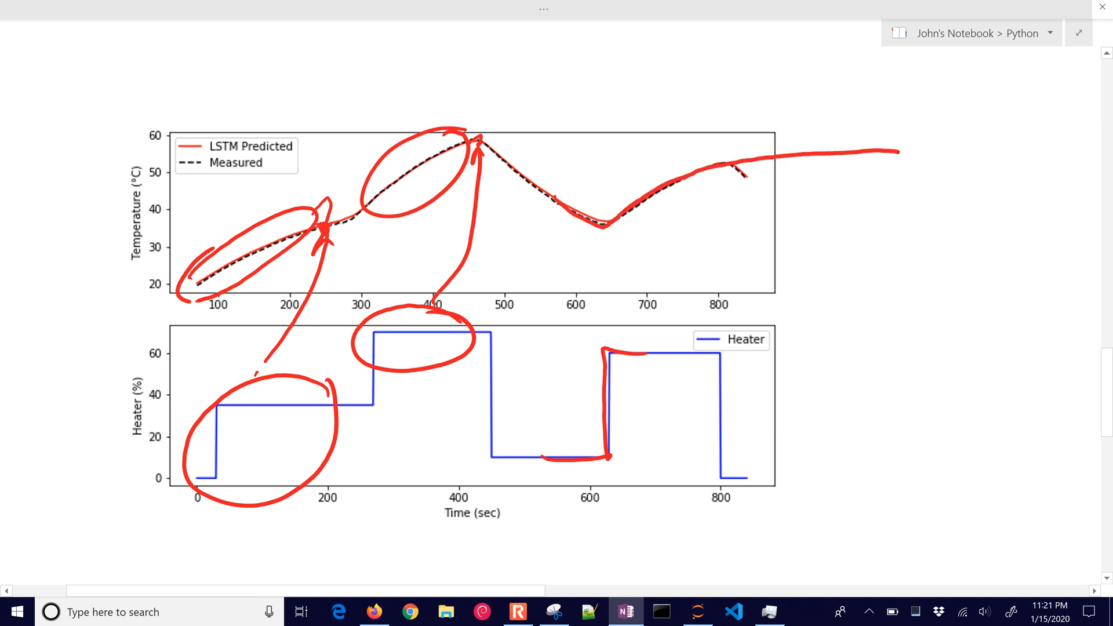
drag(789, 150, 789, 244)
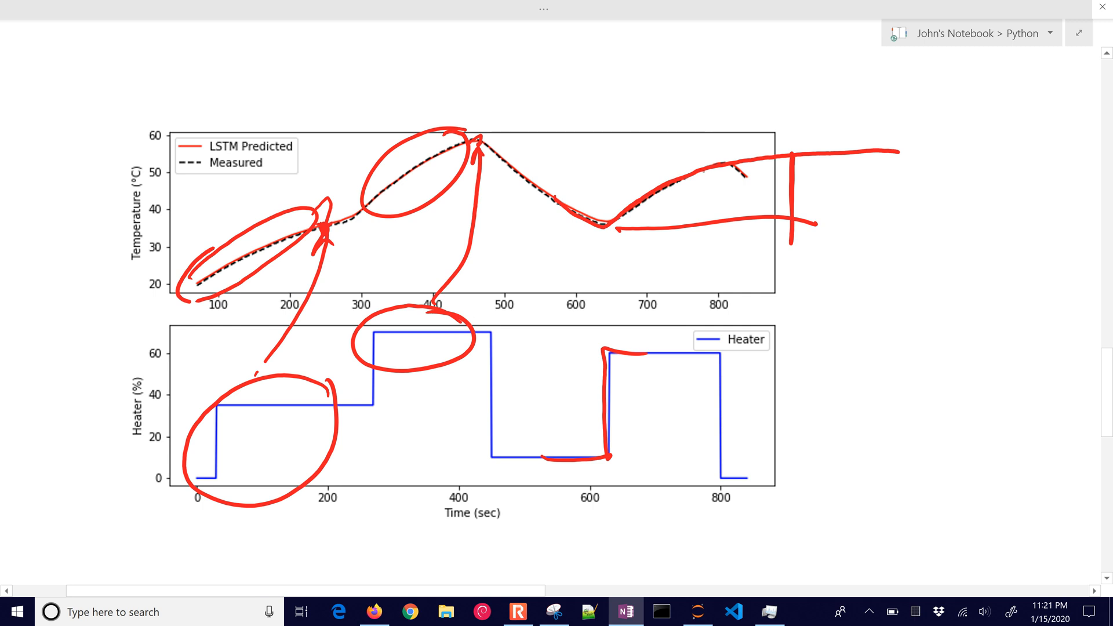
drag(603, 227, 703, 164)
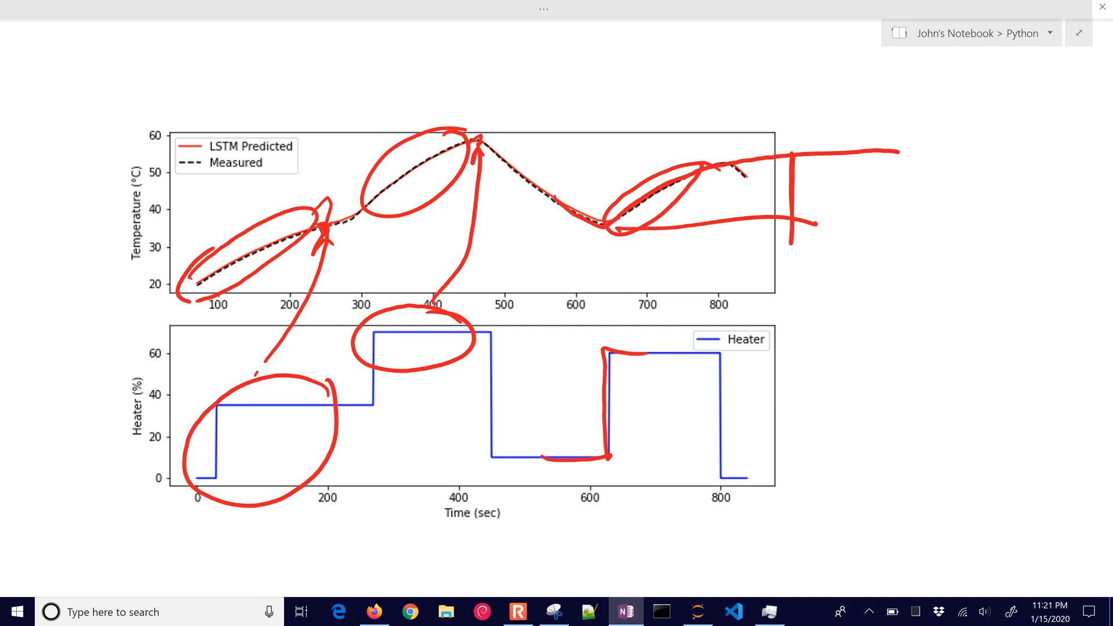
- On the next plot, circle the early curve, link the first heater step to its rise, and mark the divergence
scroll(down, 3)
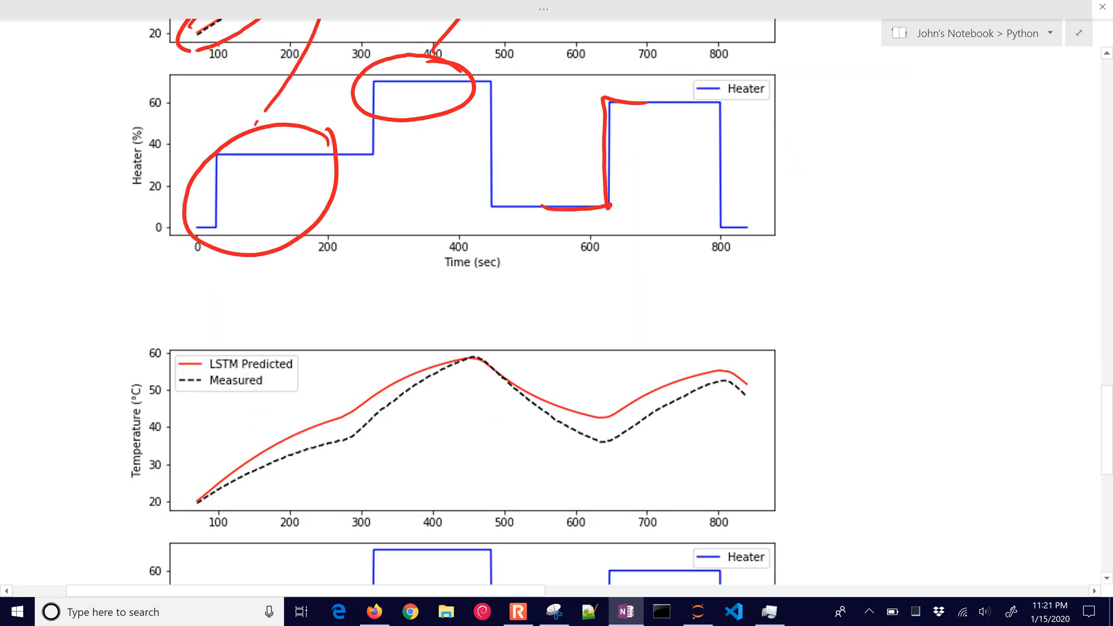
scroll(down, 3)
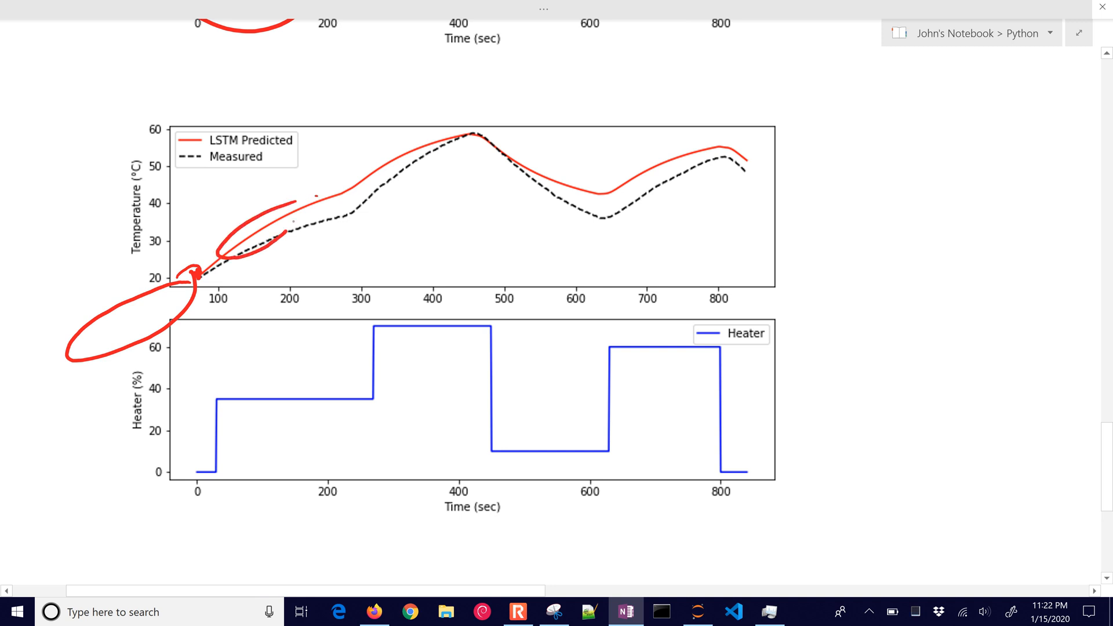
drag(274, 220, 309, 192)
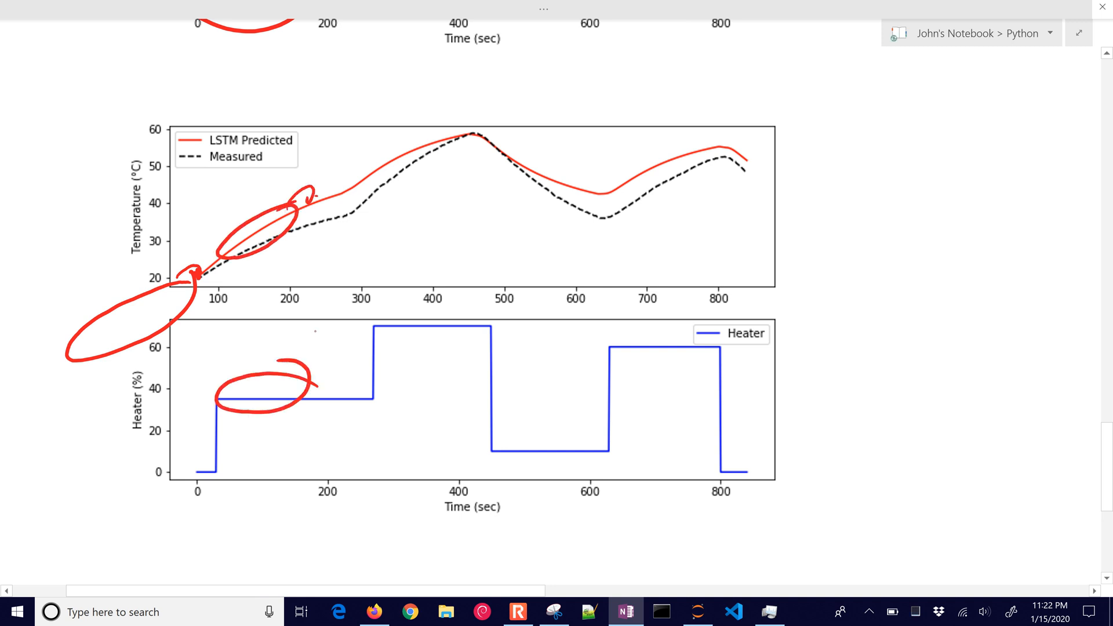
drag(298, 376, 301, 198)
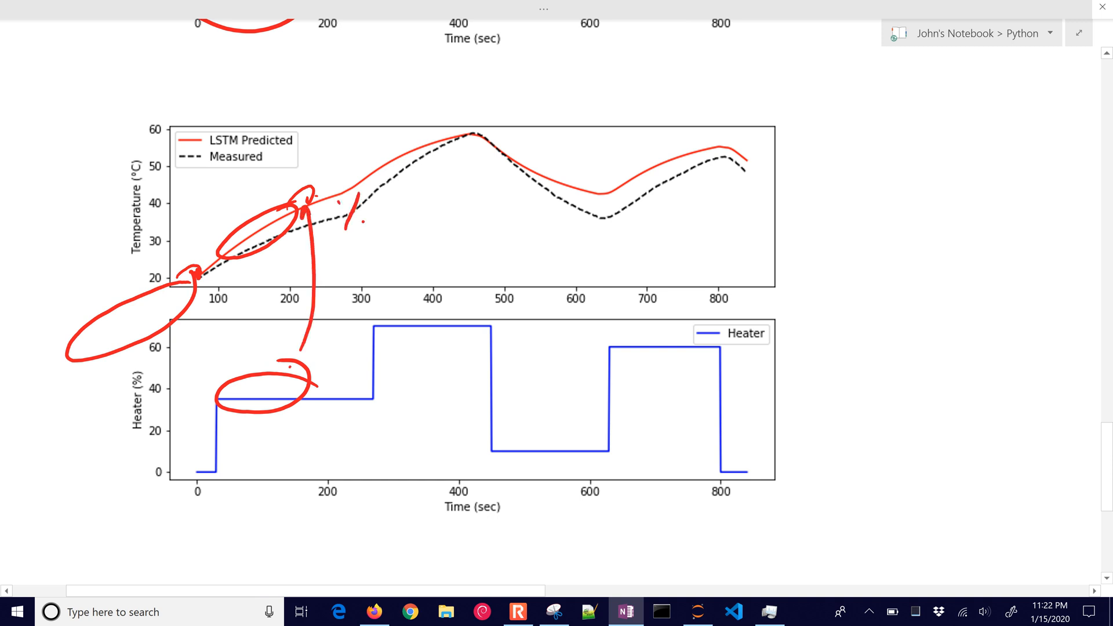
drag(348, 206, 405, 171)
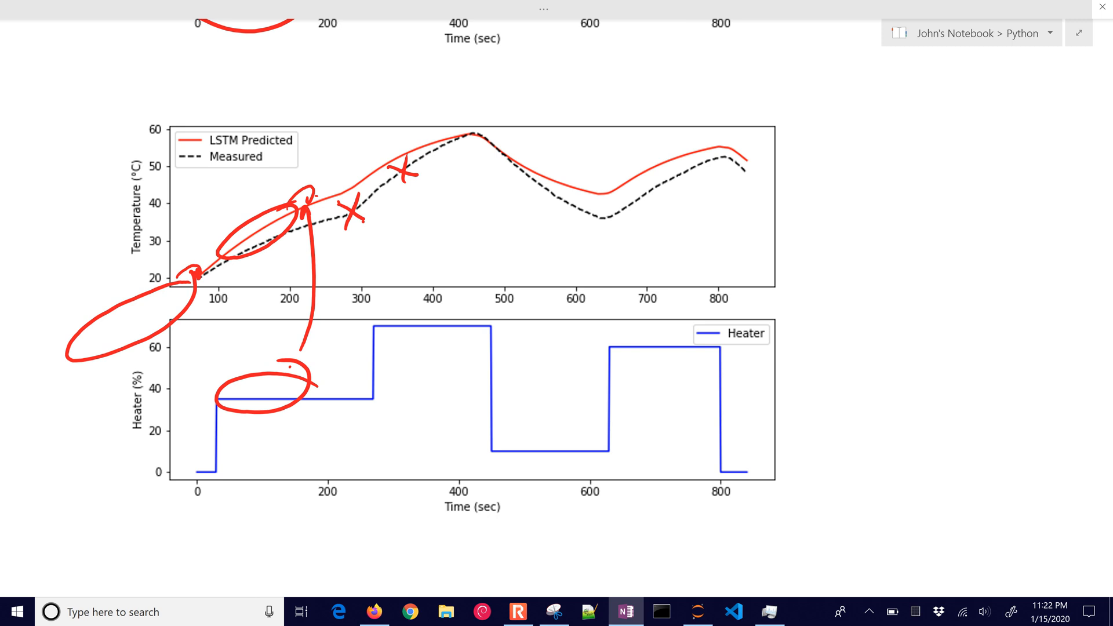
- Switch to Edge, open apmonitor.com/do and go to the Classification machine learning page
click(339, 612)
text(apmon)
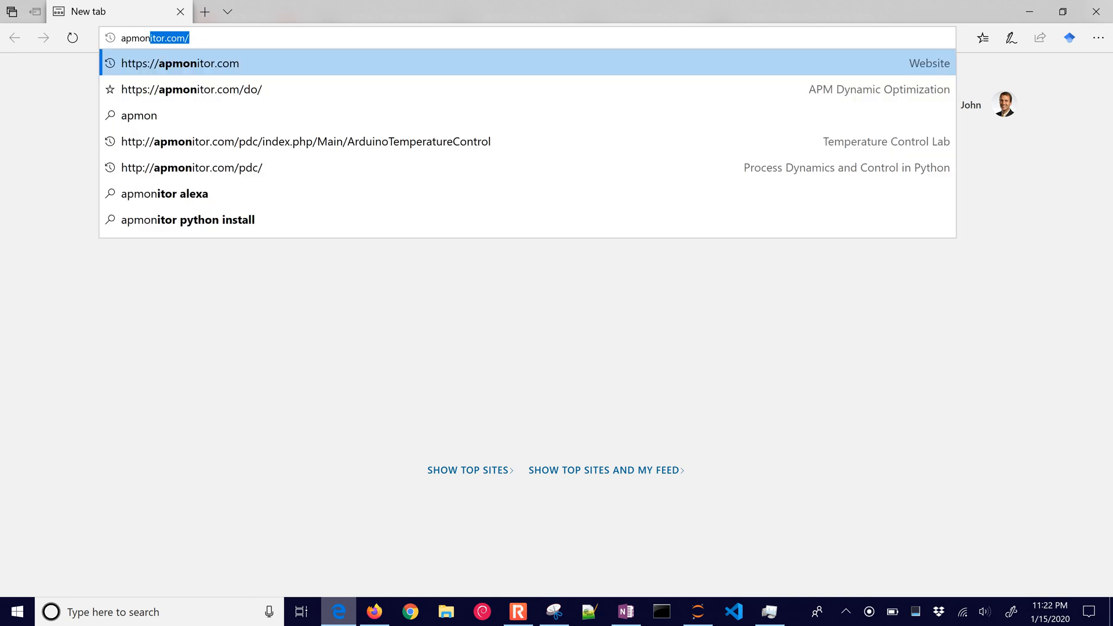
click(191, 89)
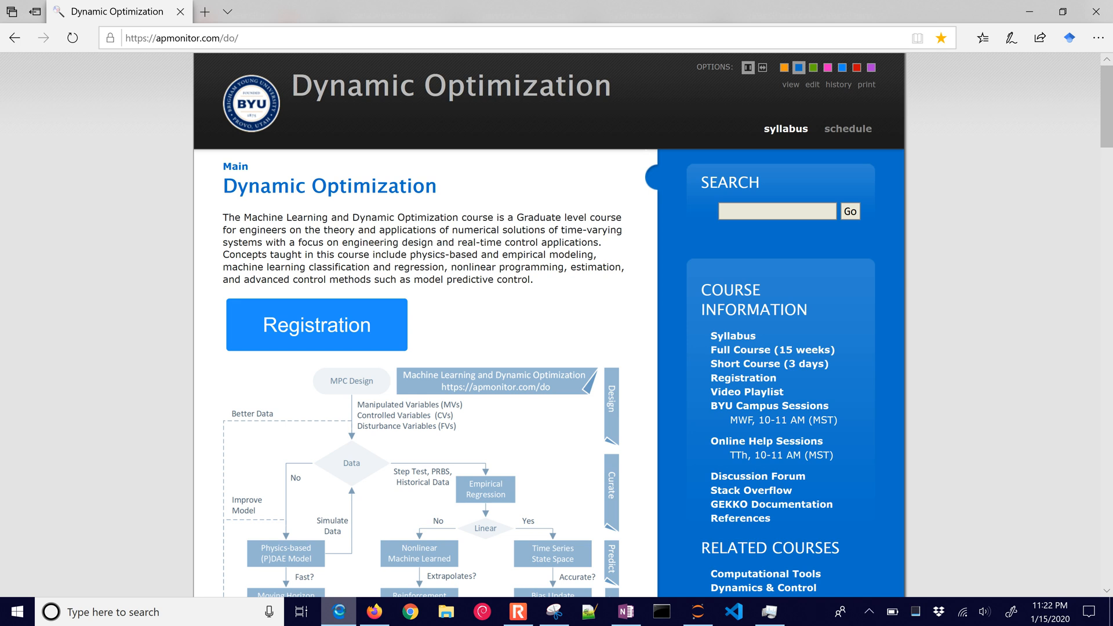
scroll(down, 3)
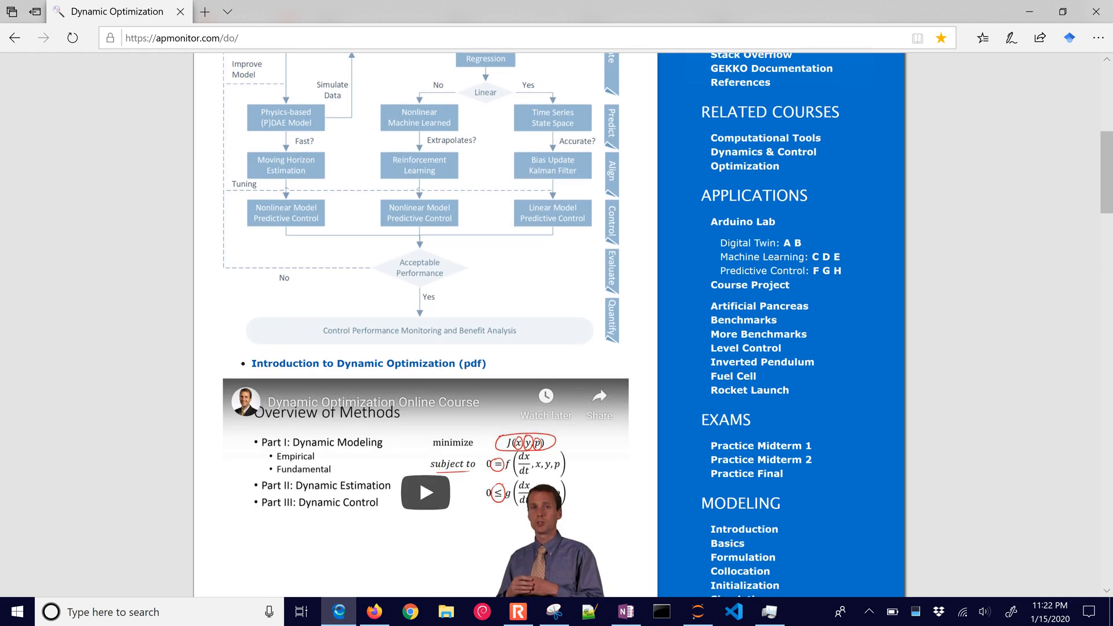
scroll(down, 3)
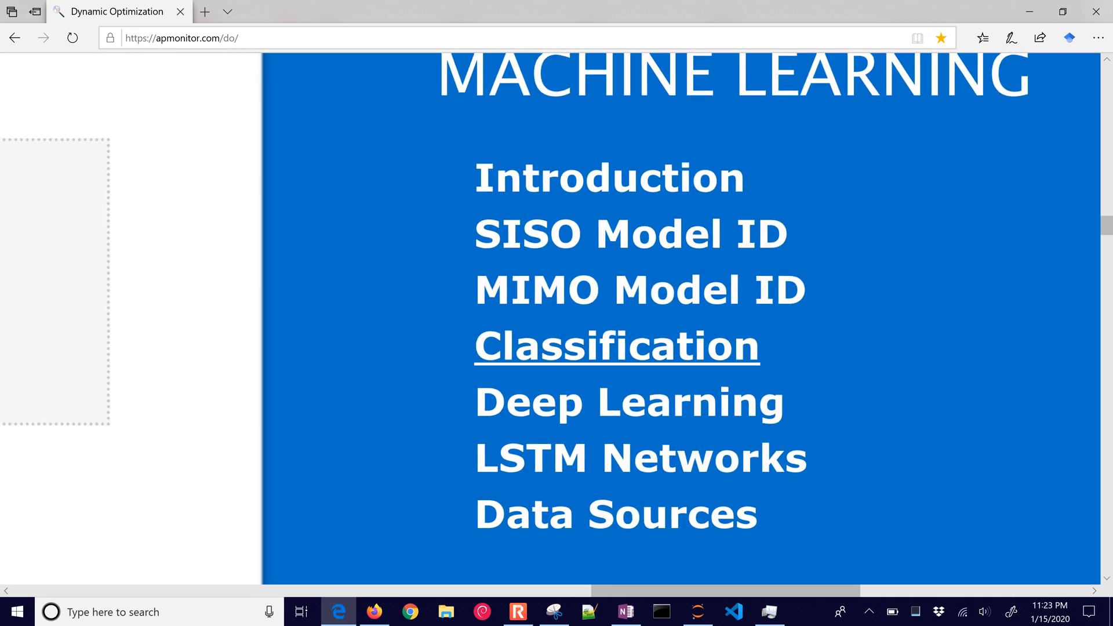
click(615, 347)
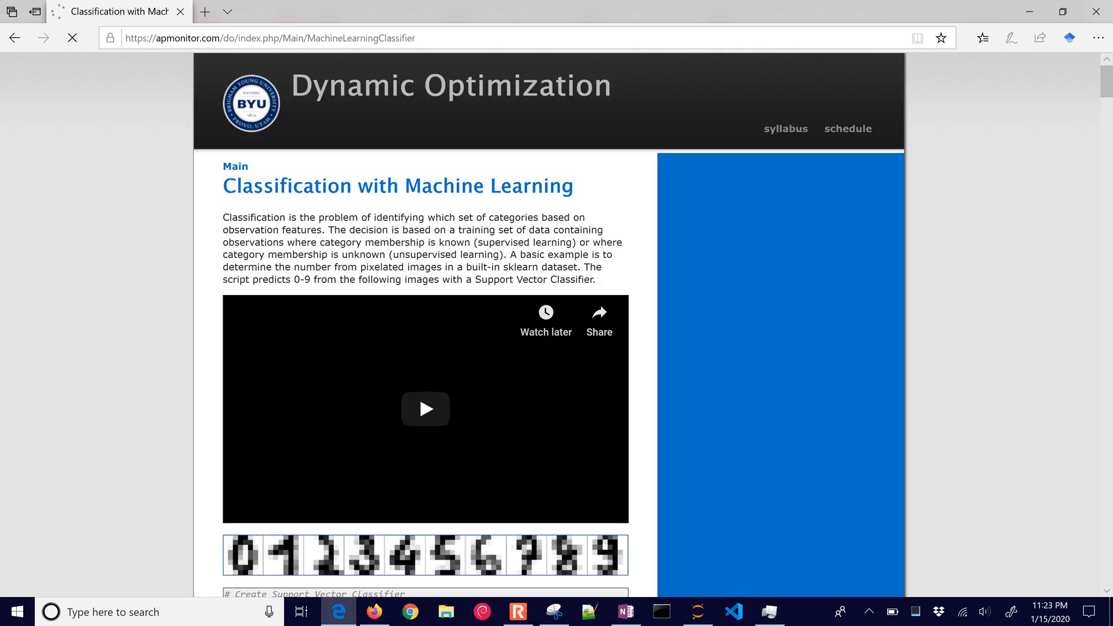
- Scroll down to the TCLab heater classifier exercise and its solutions
scroll(down, 3)
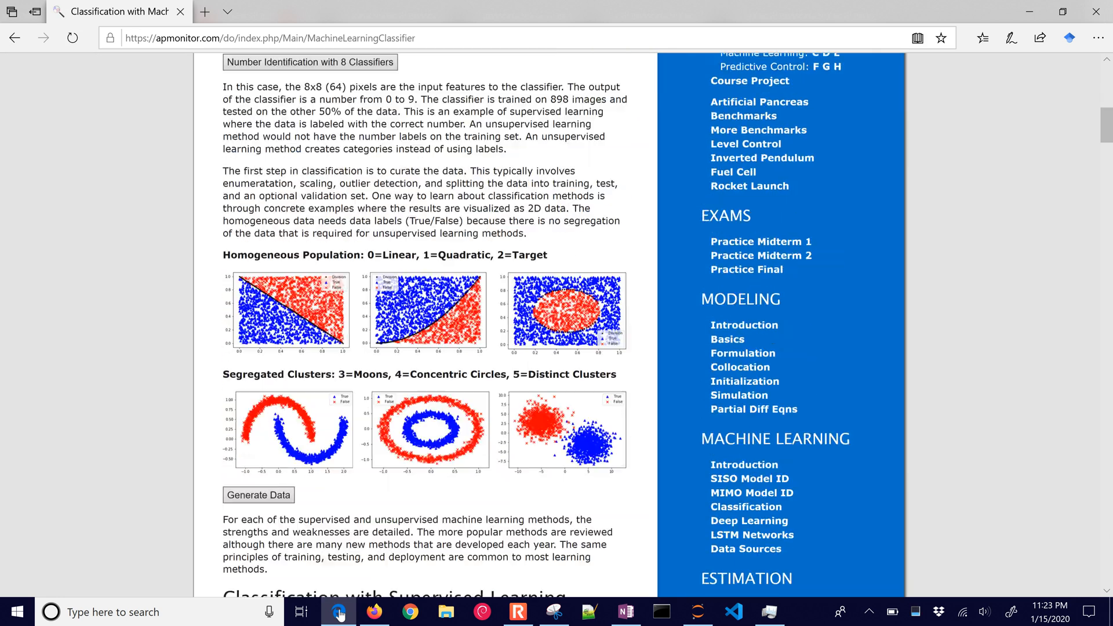
scroll(down, 3)
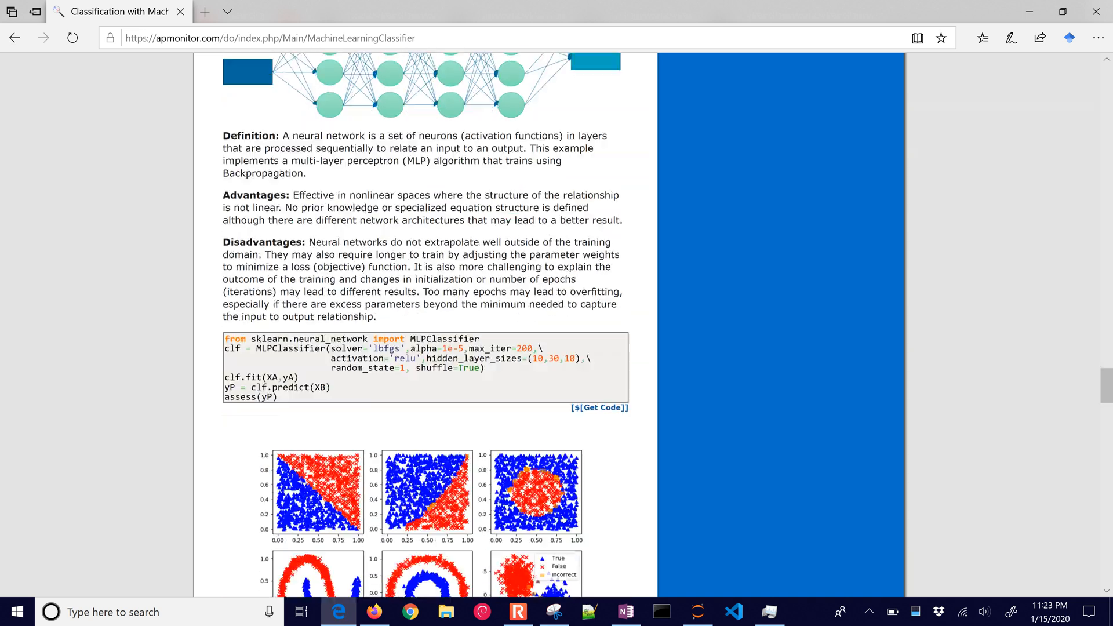
scroll(down, 3)
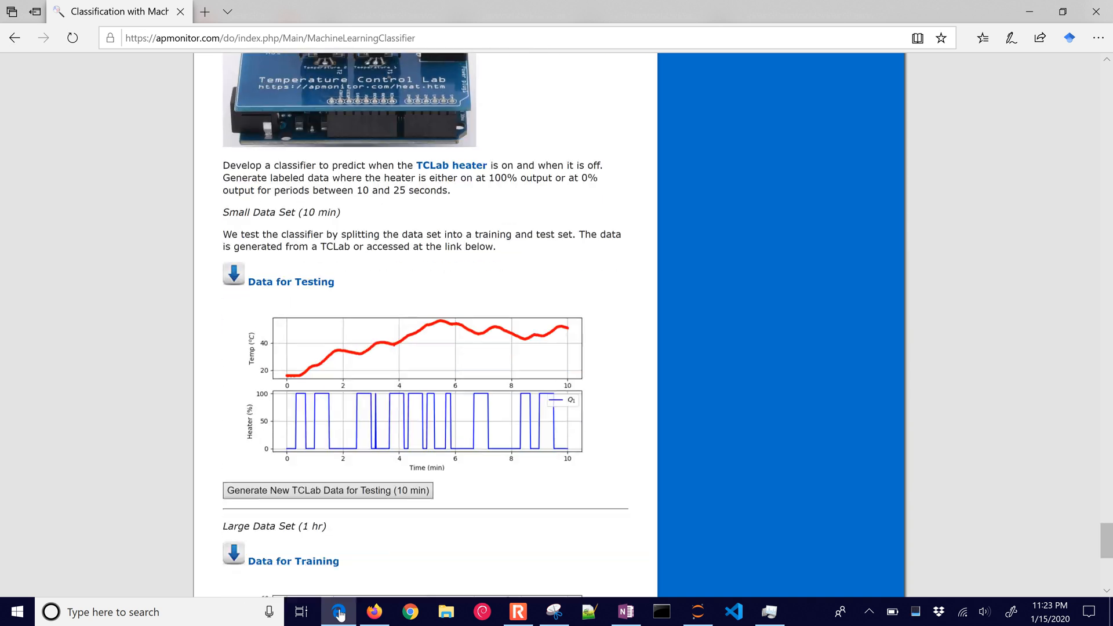
scroll(down, 3)
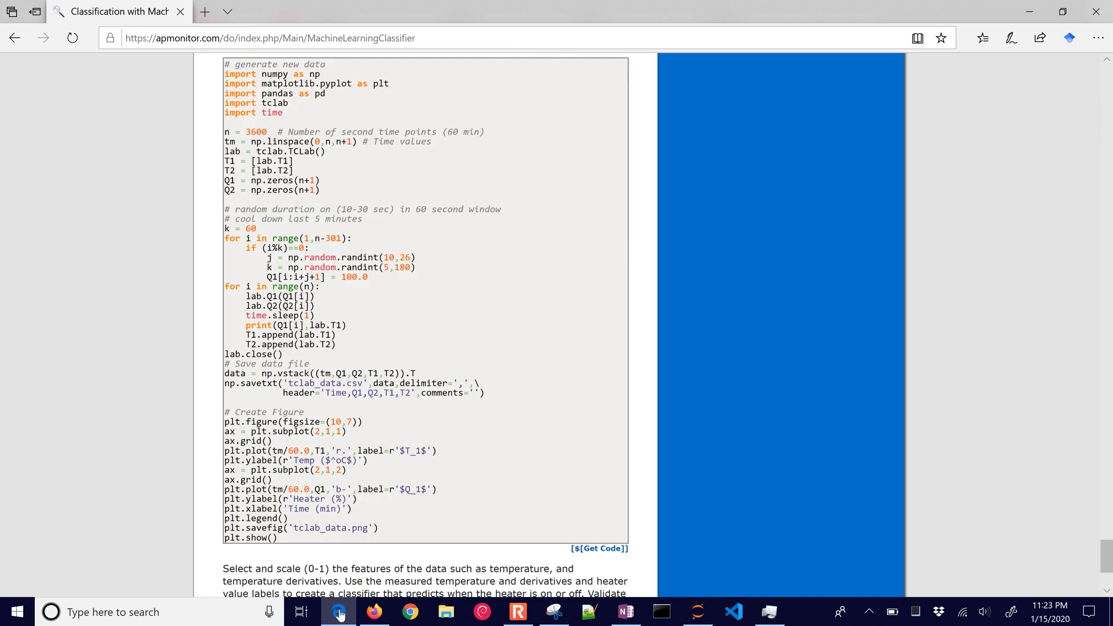
scroll(down, 3)
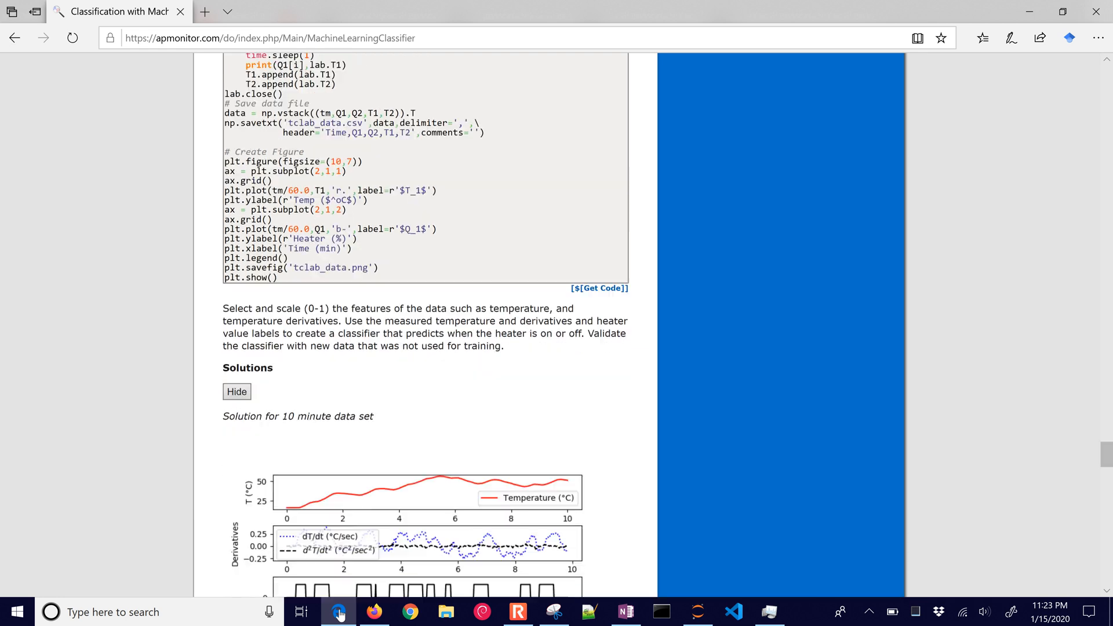
scroll(down, 3)
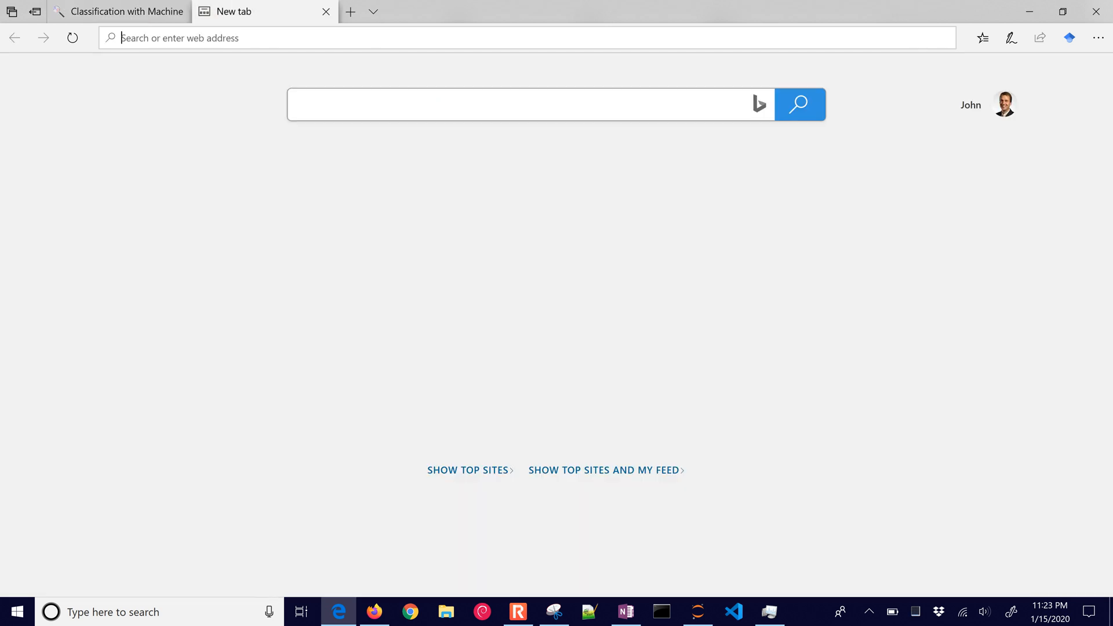
- Search Google for 'temperature control lab amazon' and show the image results
text(tempeartur)
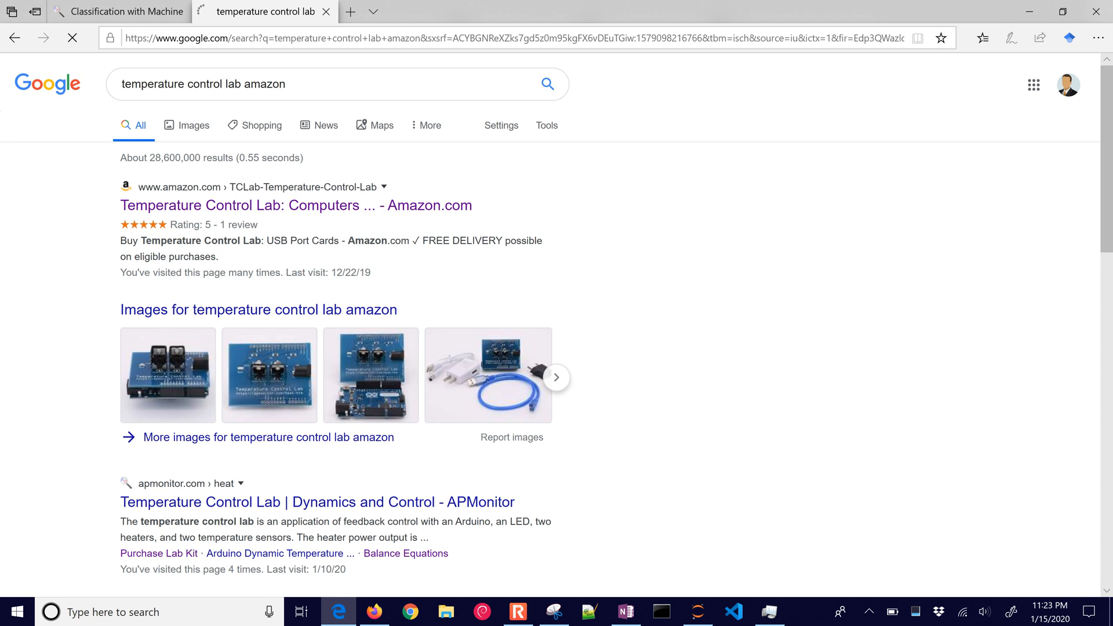
click(193, 126)
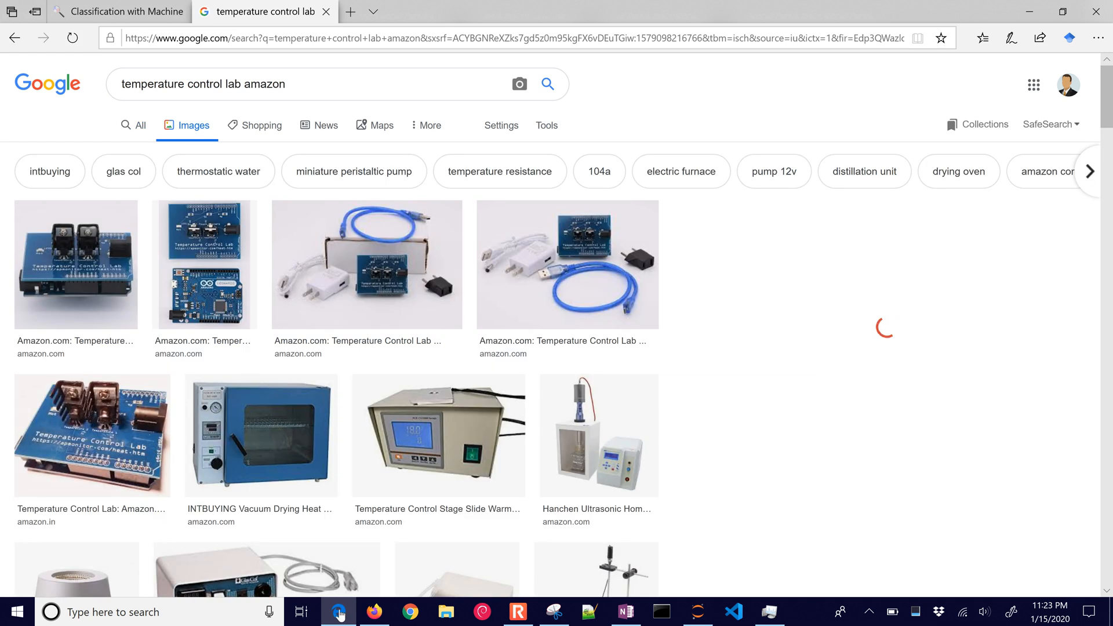
- View the Amazon.in Temperature Control Lab listing priced ₹6,433, then close it back to image results
click(93, 436)
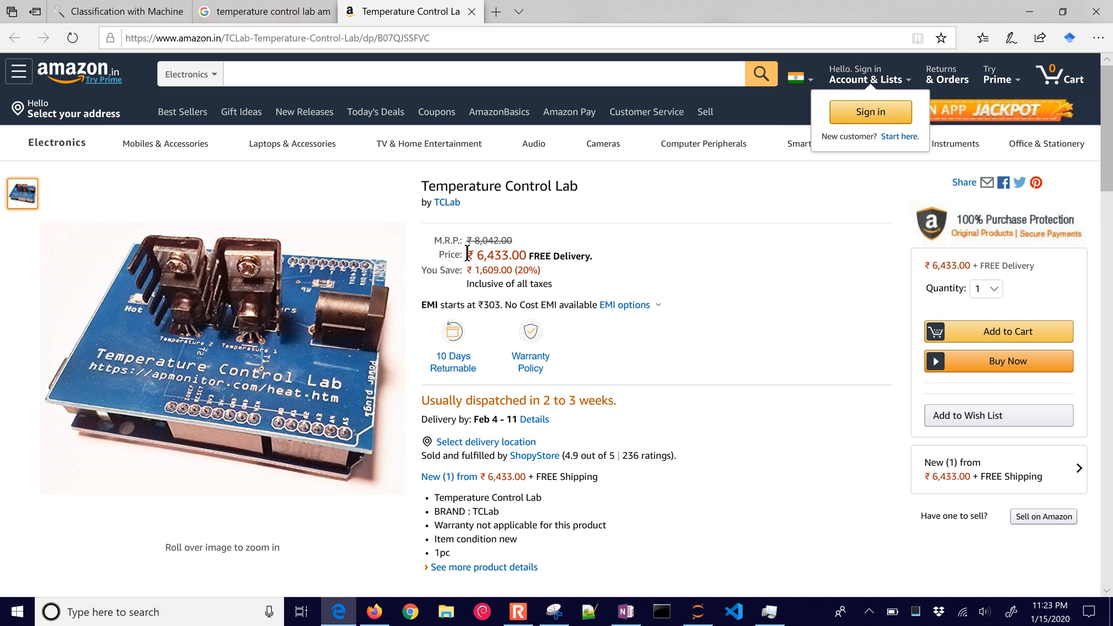
double_click(497, 255)
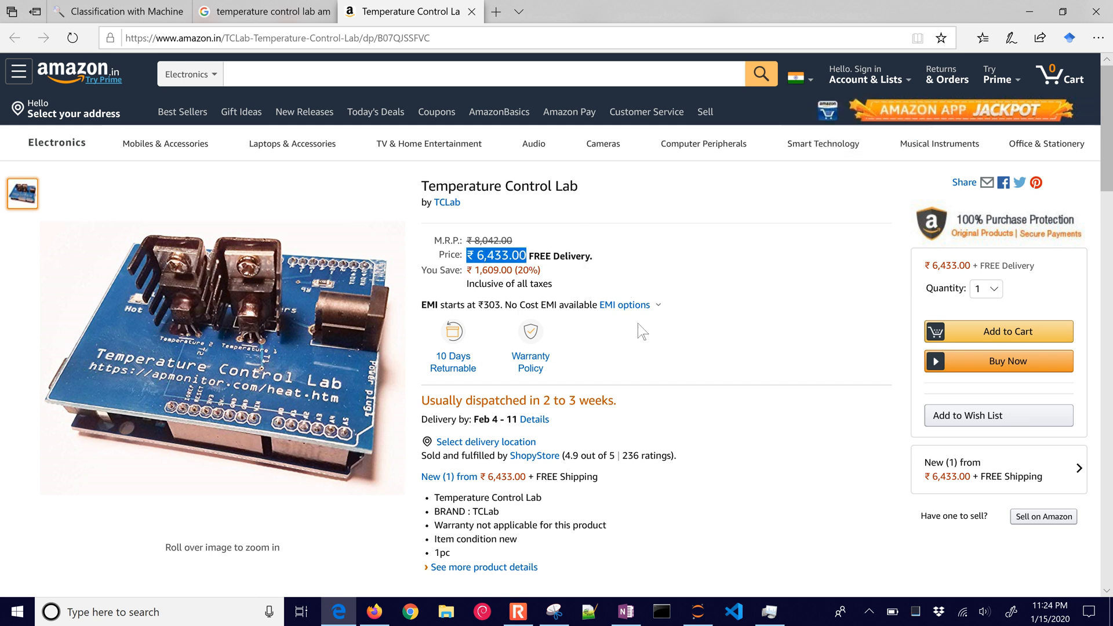
click(263, 12)
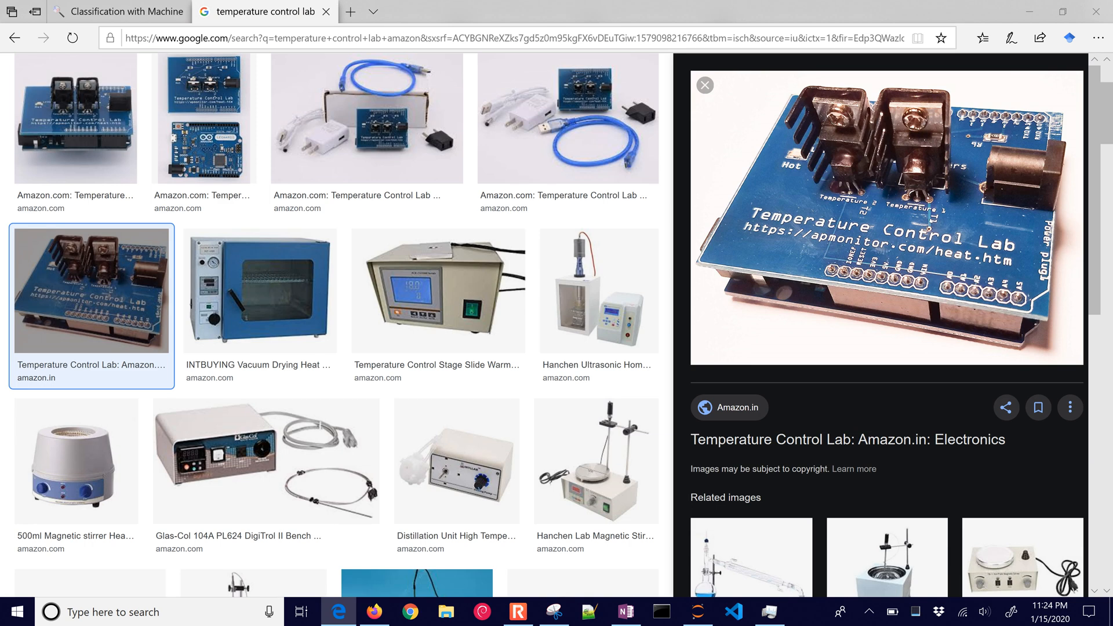